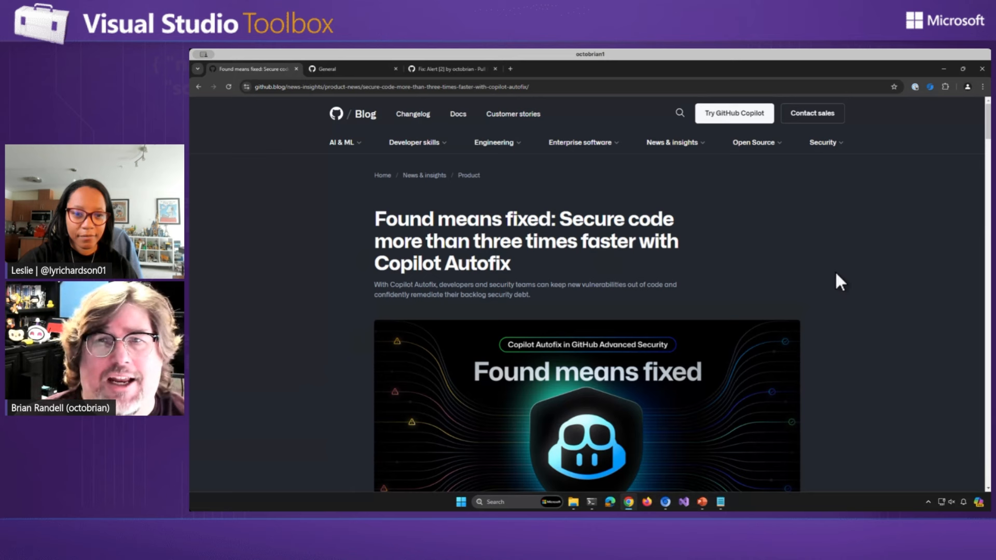
mouse_move(817, 290)
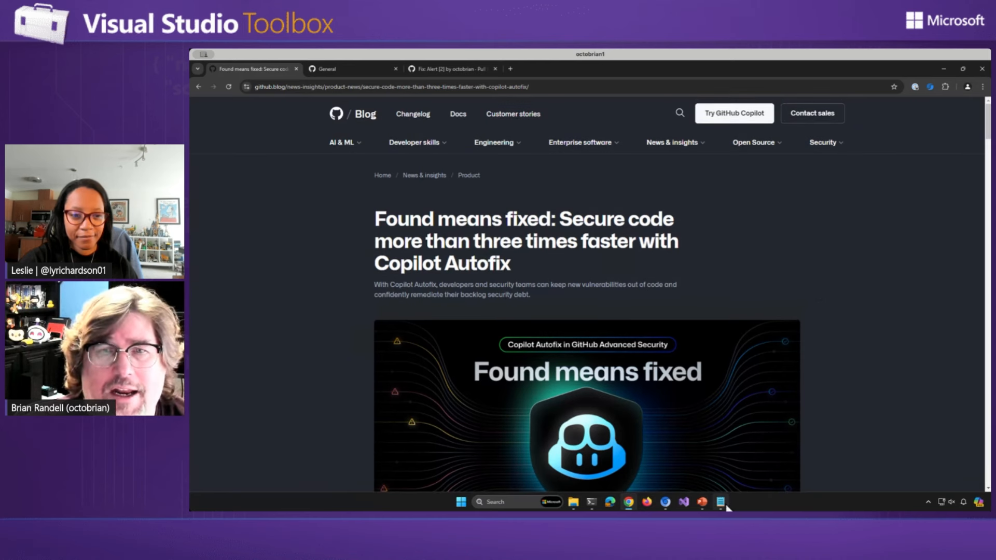
Check the notes for the blog link, then read through the article by scrolling.
click(720, 502)
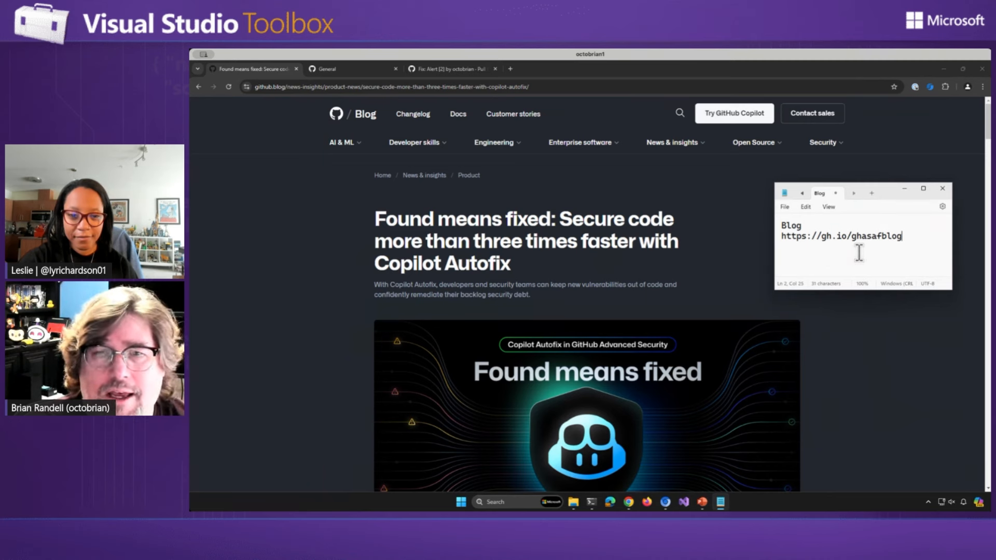
mouse_move(928, 212)
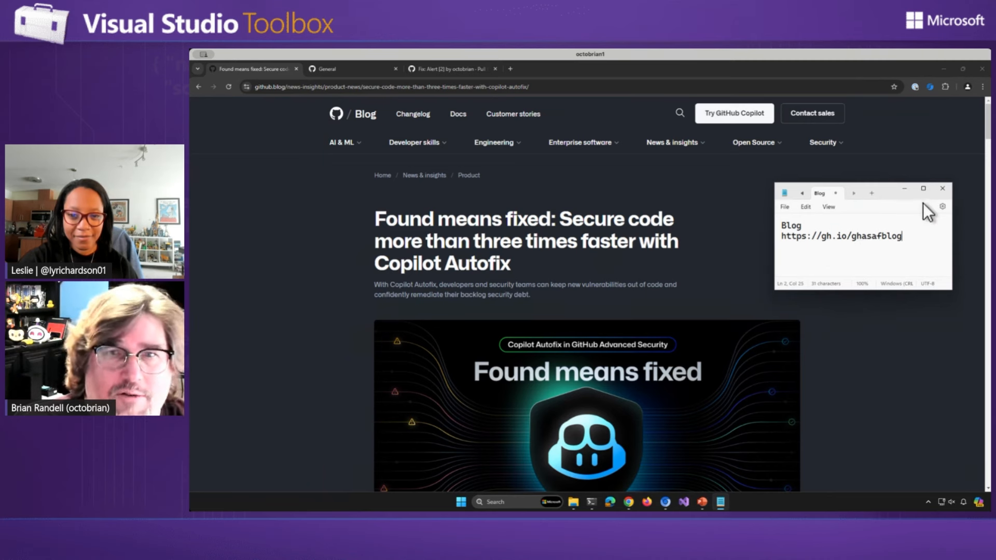
click(943, 188)
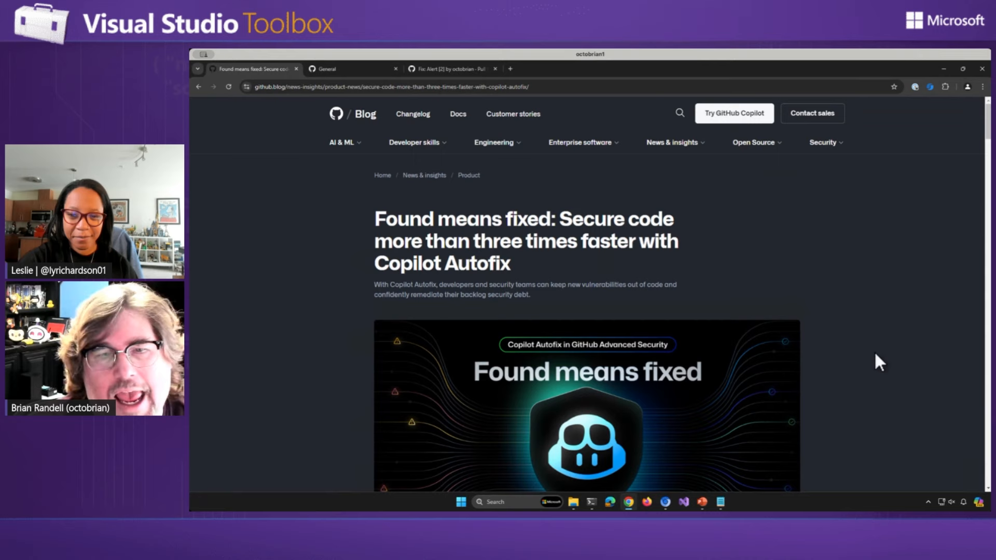
scroll(down, 3)
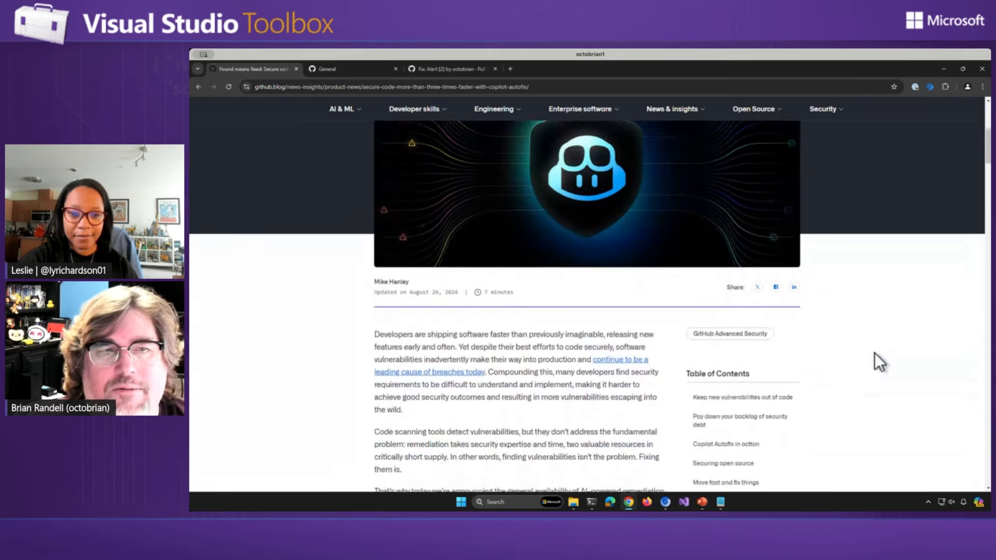
scroll(down, 3)
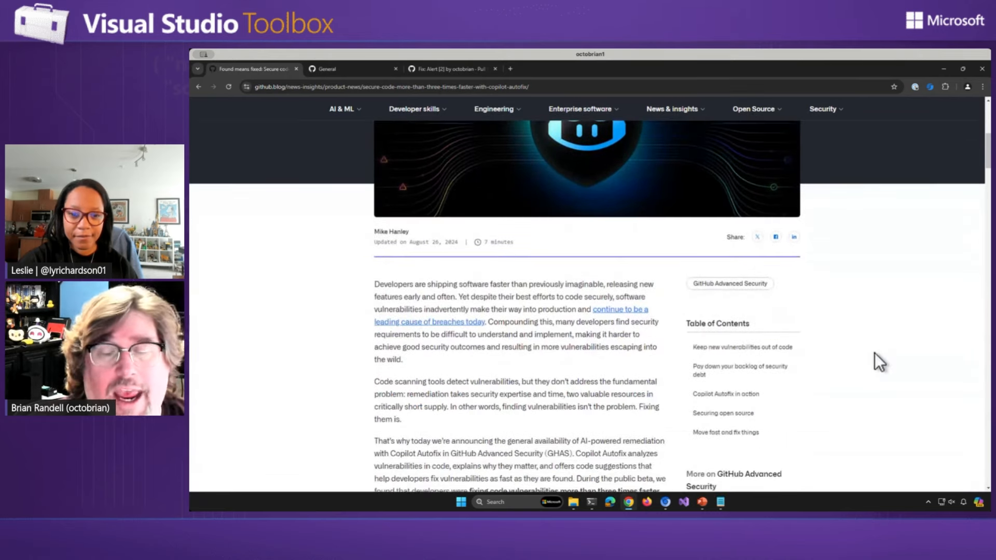
scroll(down, 3)
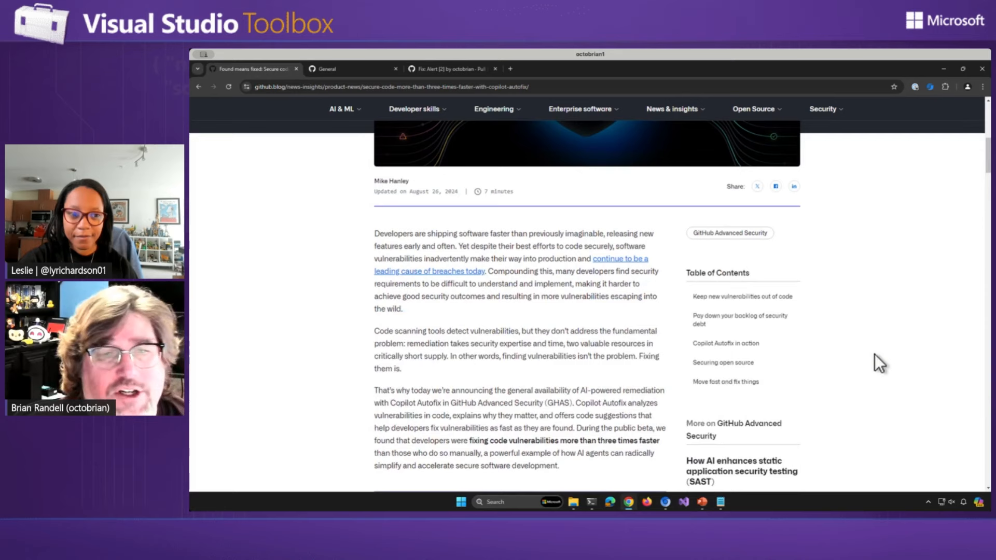
scroll(down, 3)
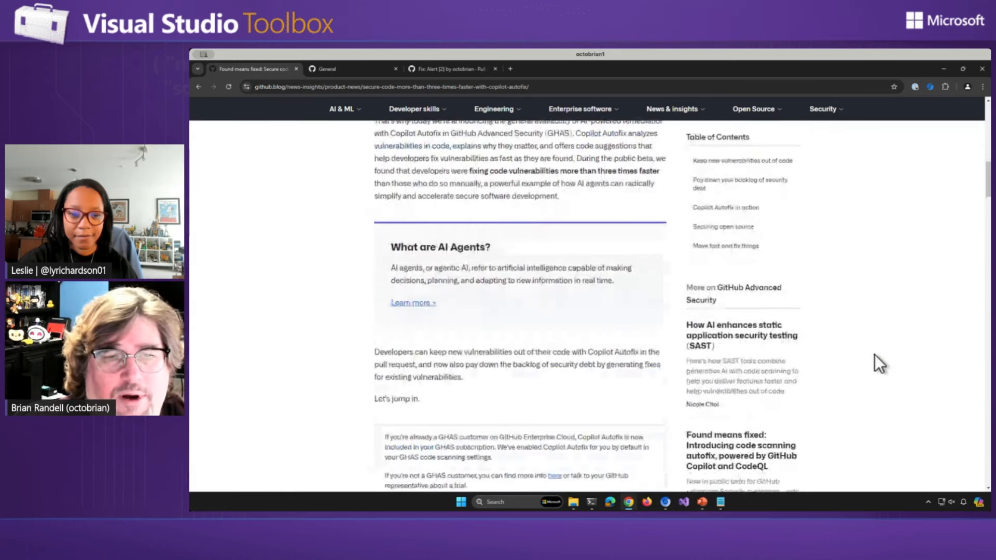
scroll(down, 3)
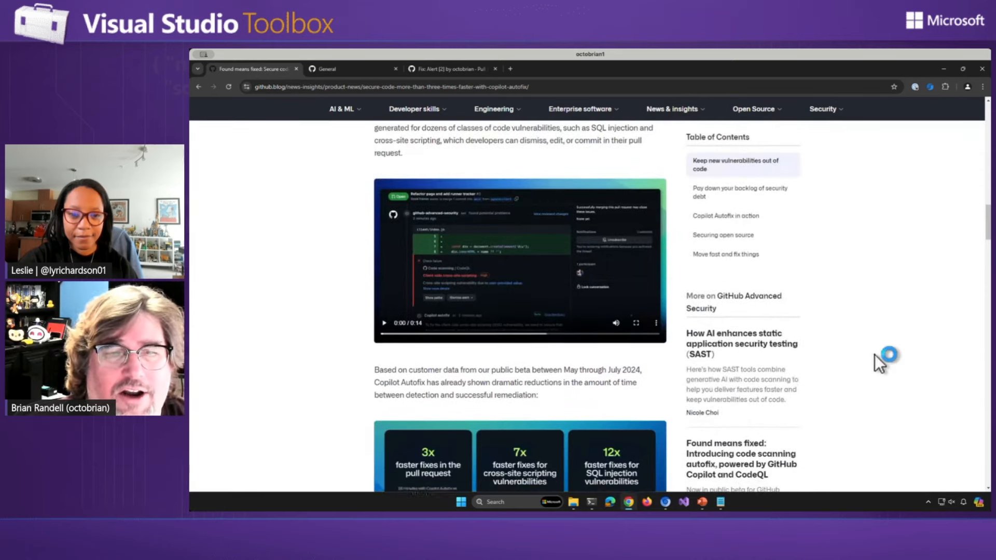
scroll(down, 3)
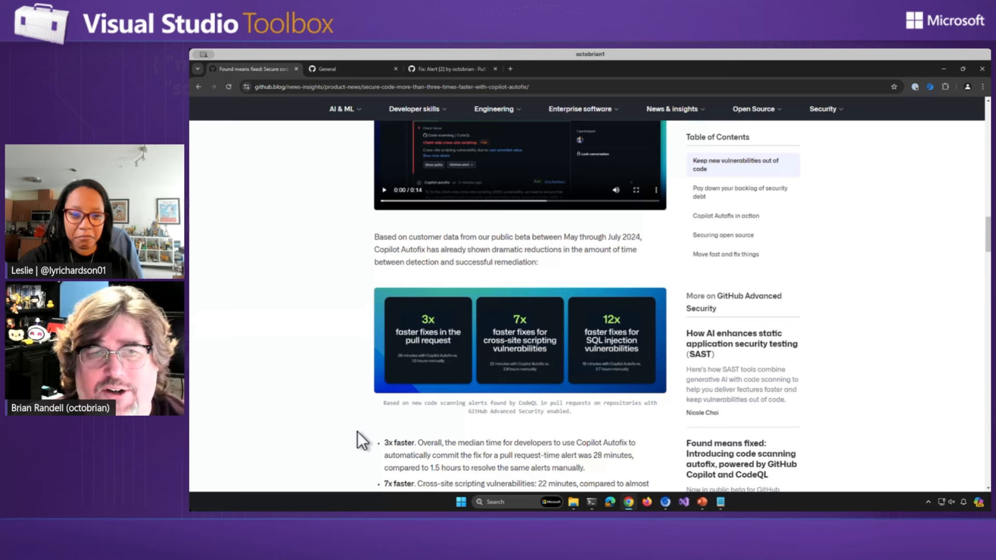
mouse_move(371, 438)
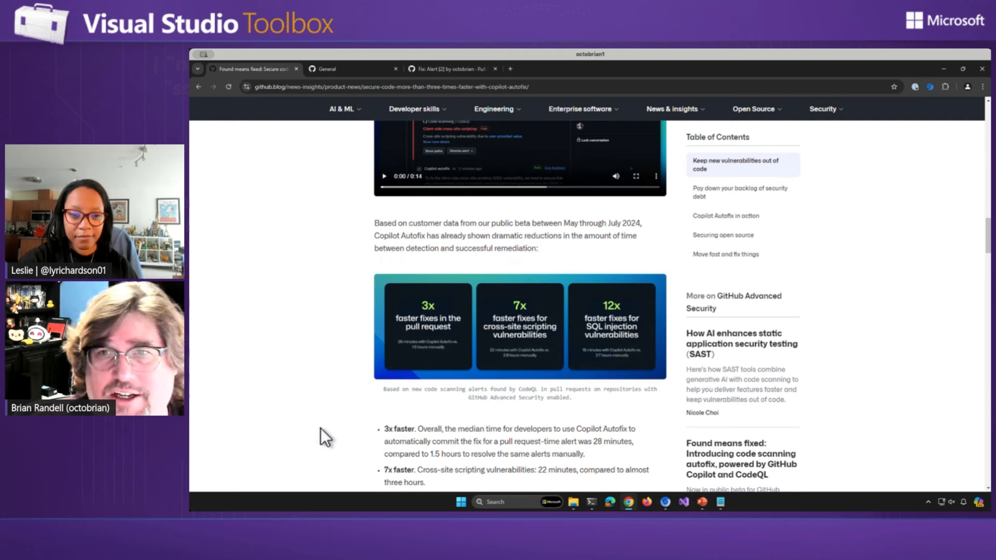
scroll(down, 3)
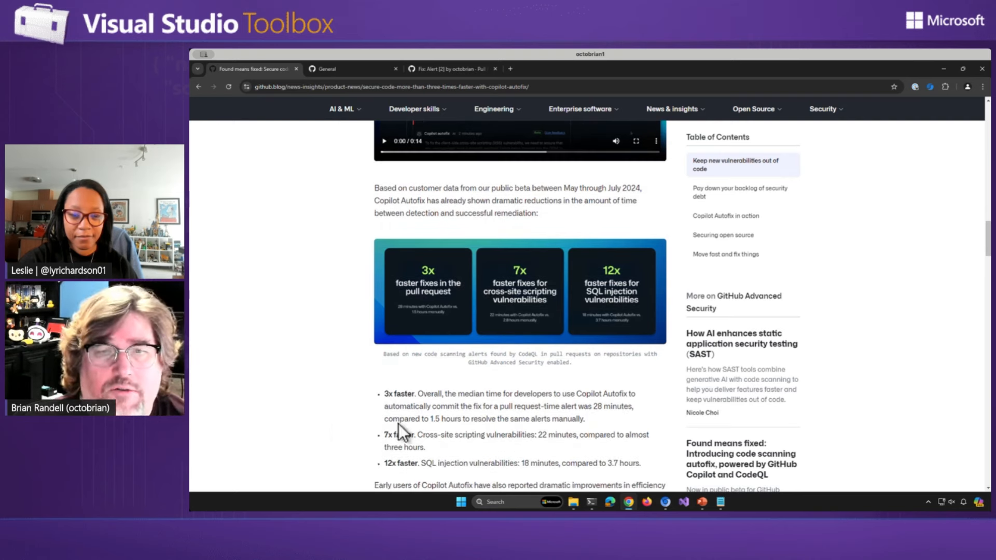
scroll(down, 3)
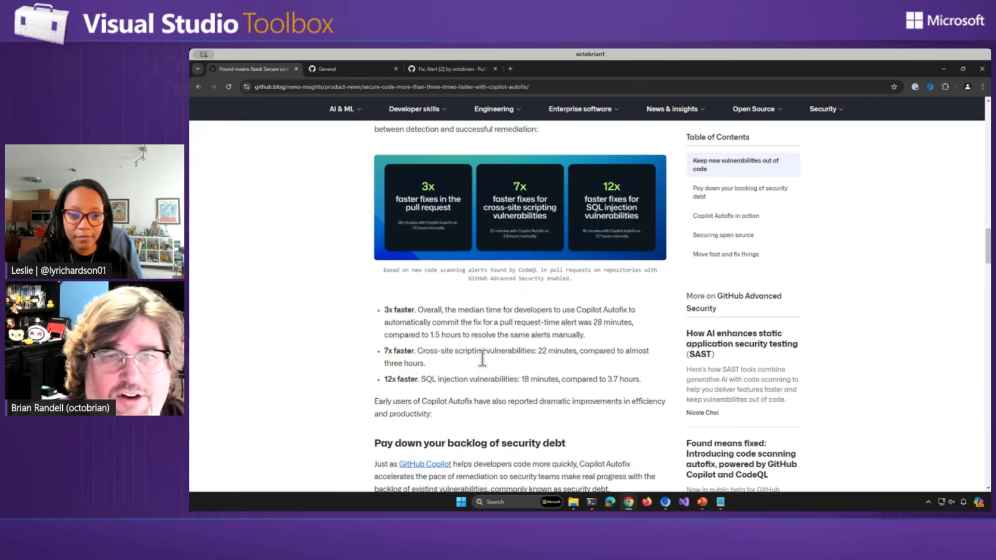
mouse_move(461, 380)
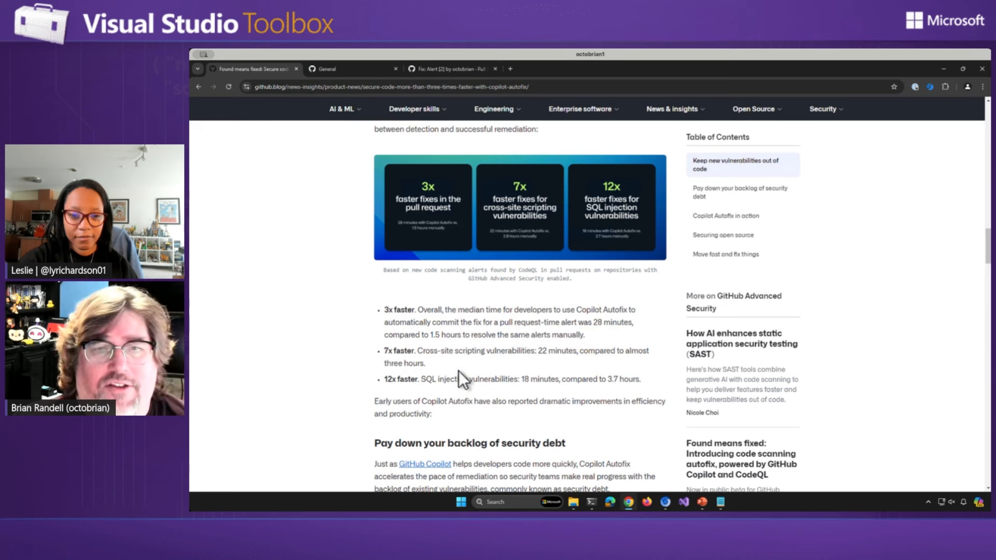
mouse_move(479, 372)
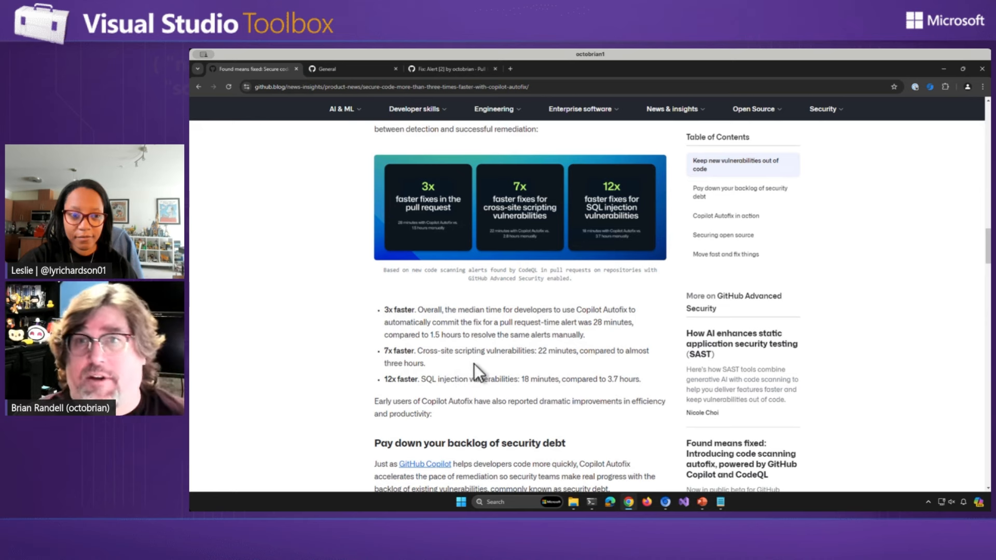
mouse_move(543, 377)
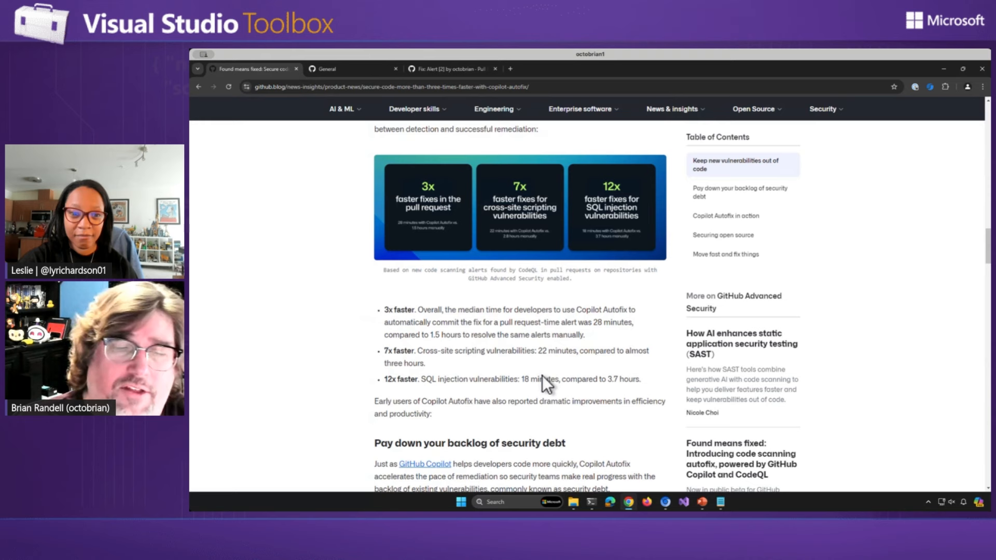
scroll(up, 3)
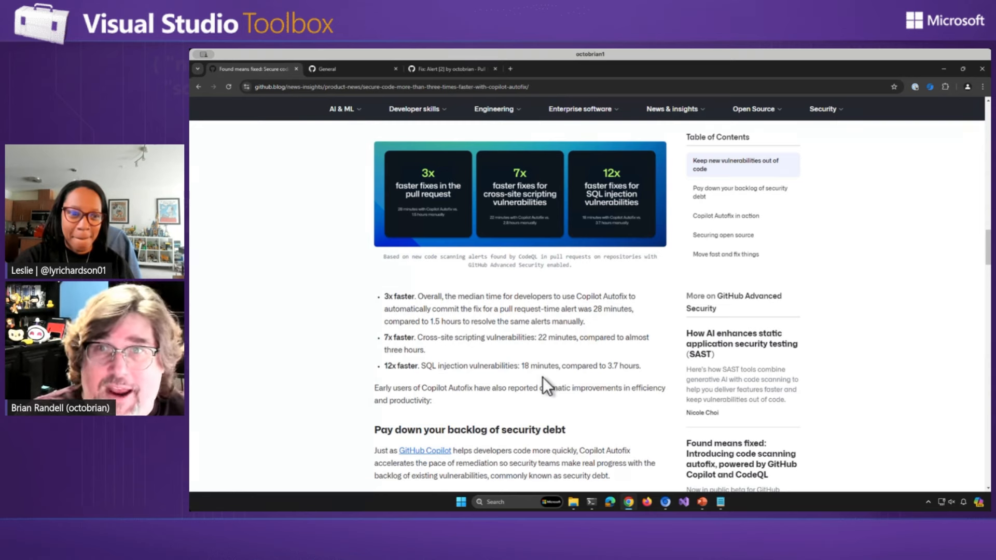
mouse_move(559, 369)
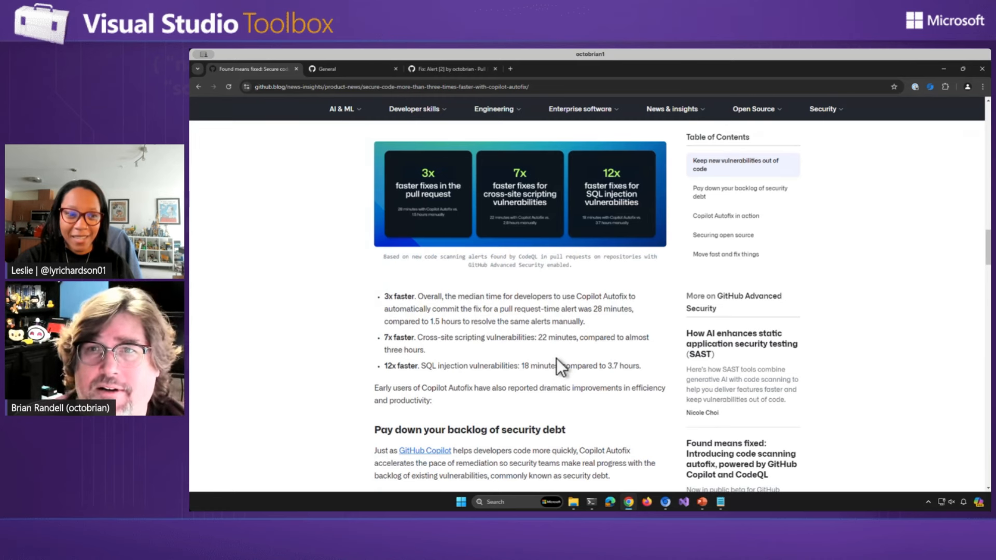
mouse_move(377, 114)
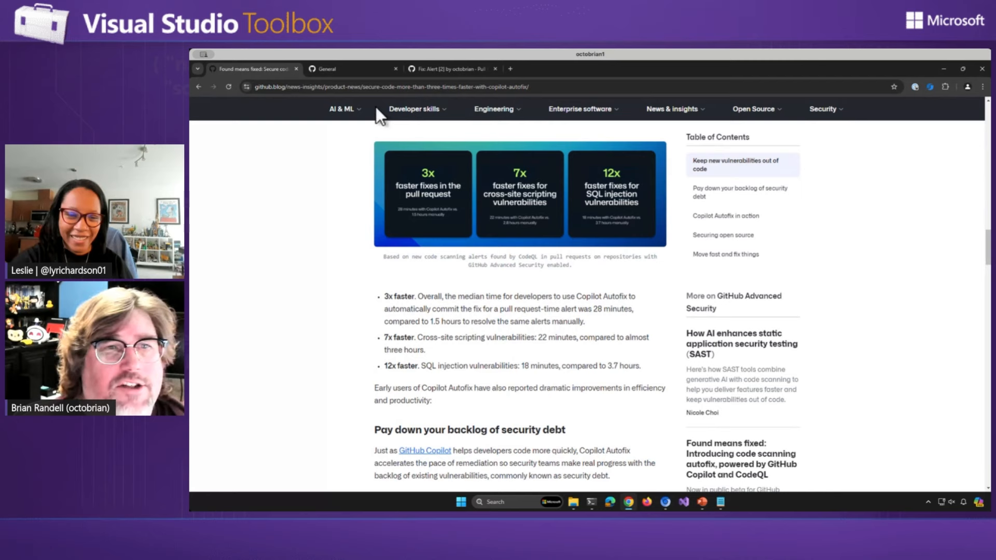
Return to GitHub's settings tab and go to the vstoolboxghas repository's main code page.
click(343, 69)
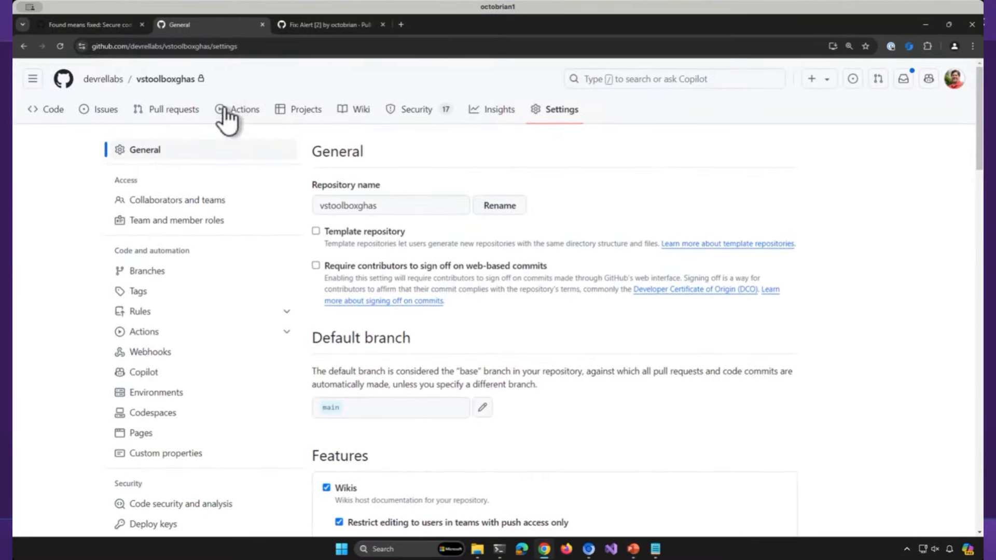
mouse_move(166, 78)
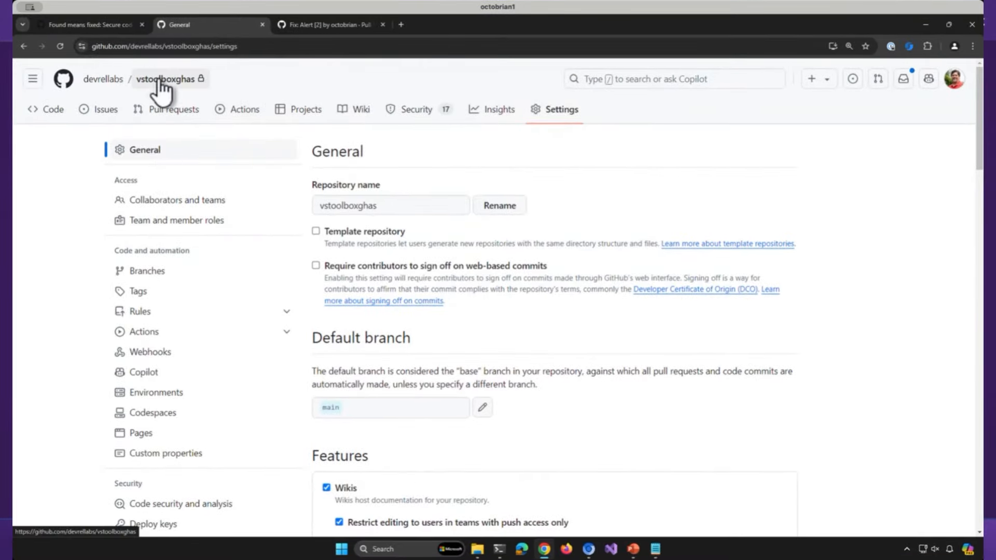
click(166, 78)
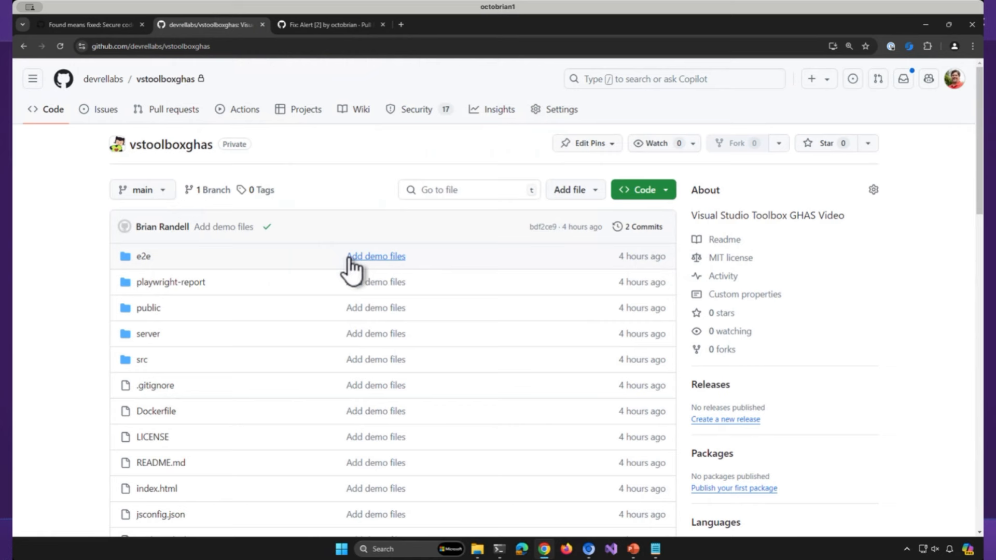
mouse_move(375, 257)
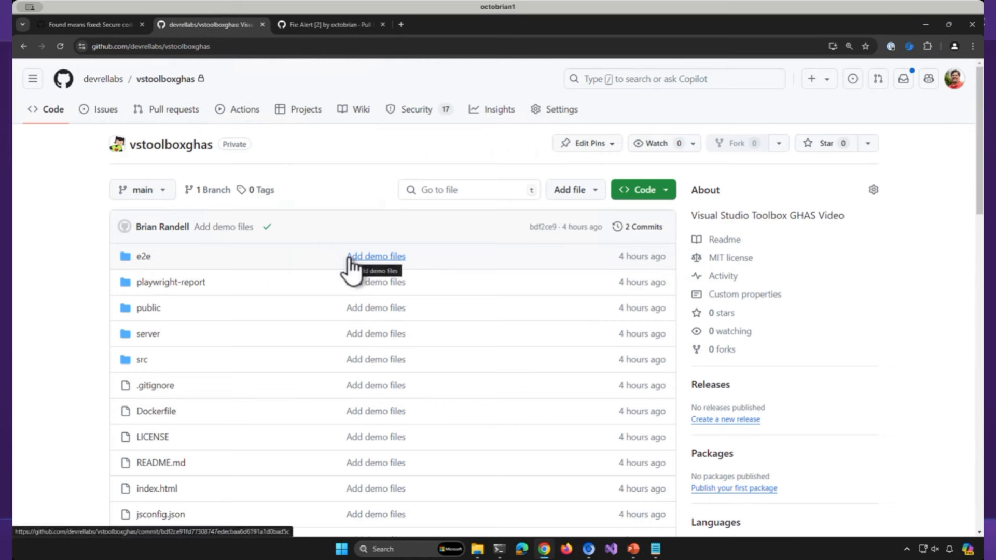
mouse_move(344, 220)
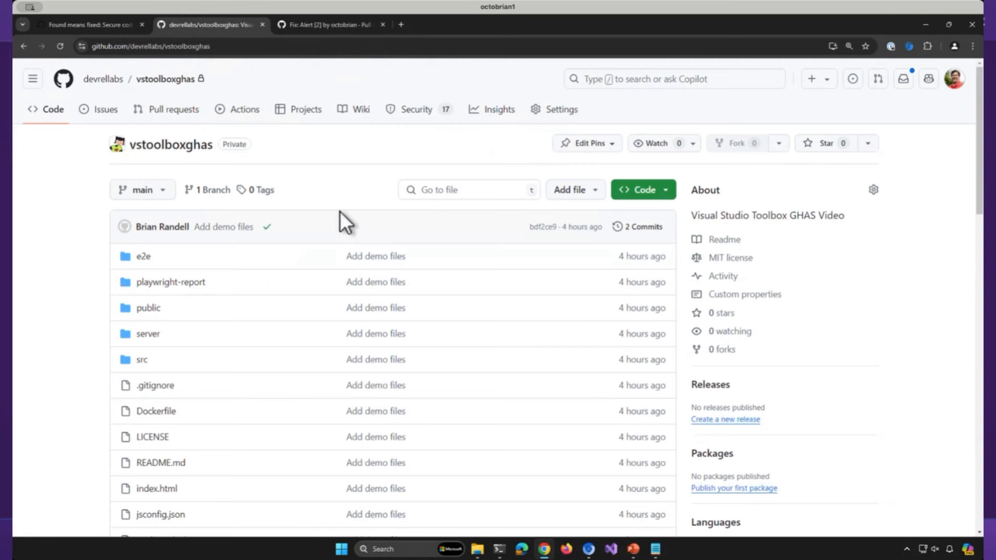
mouse_move(445, 156)
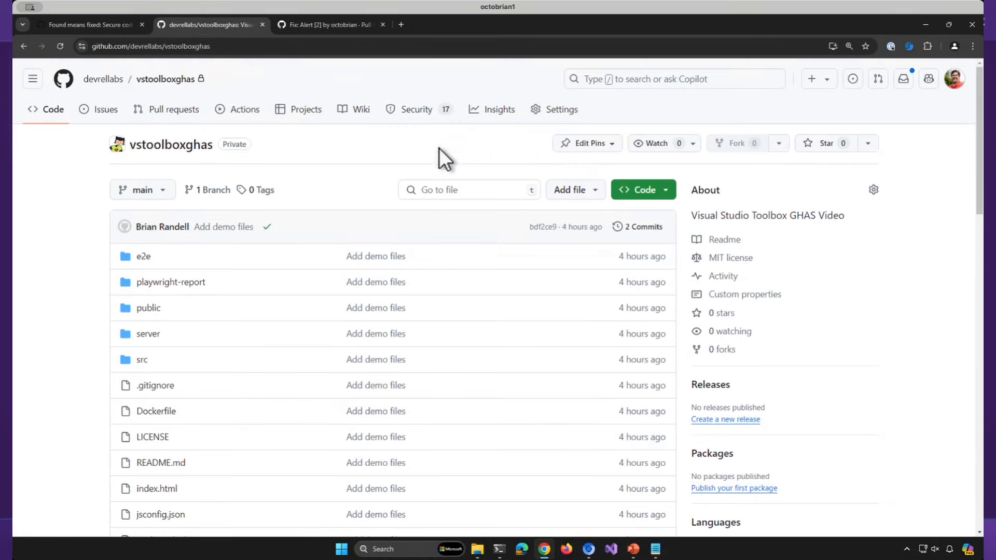
mouse_move(545, 156)
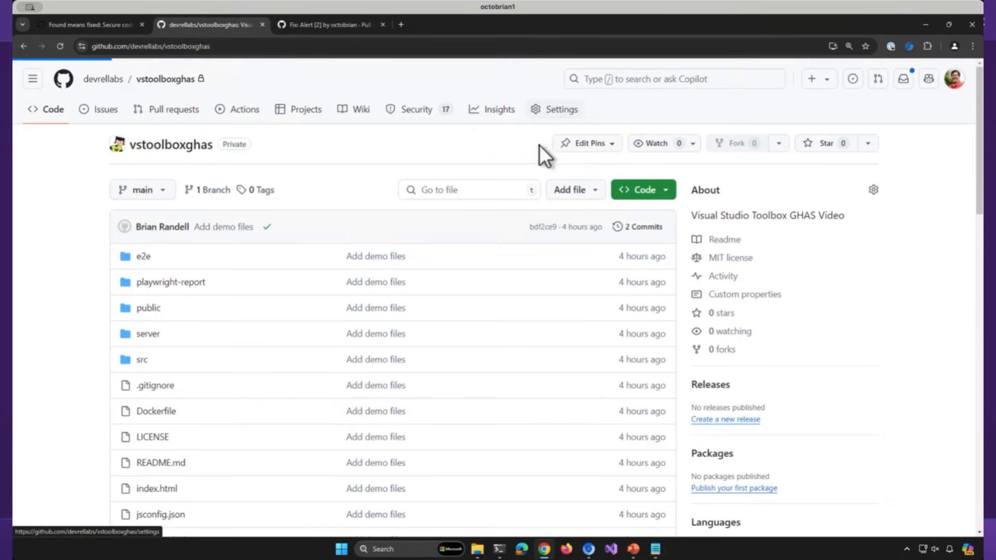
click(560, 109)
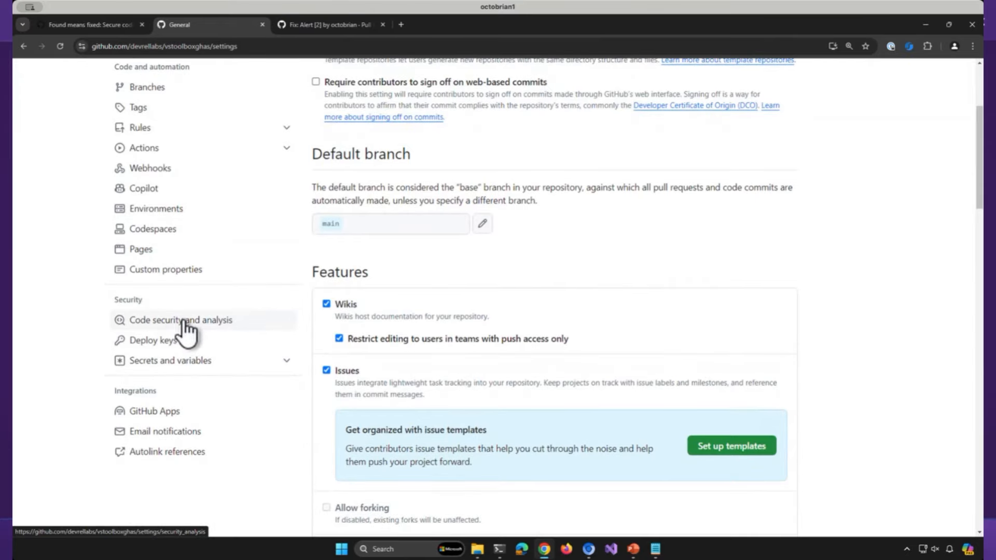
click(182, 320)
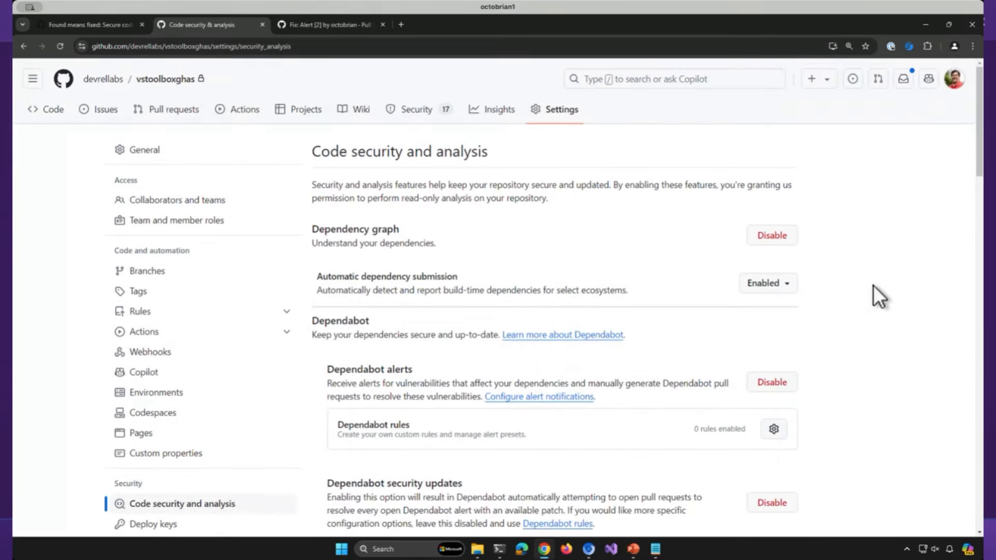
scroll(down, 3)
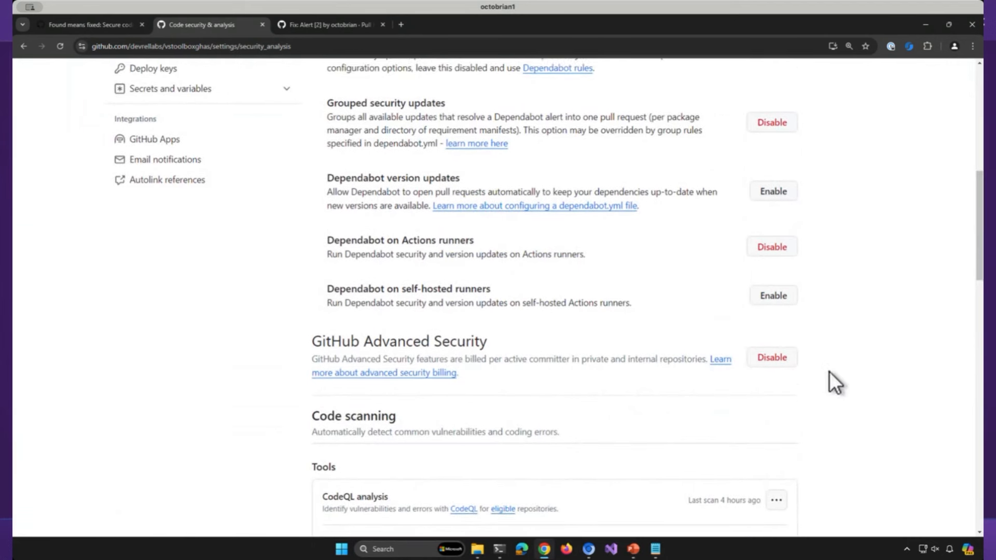
scroll(down, 3)
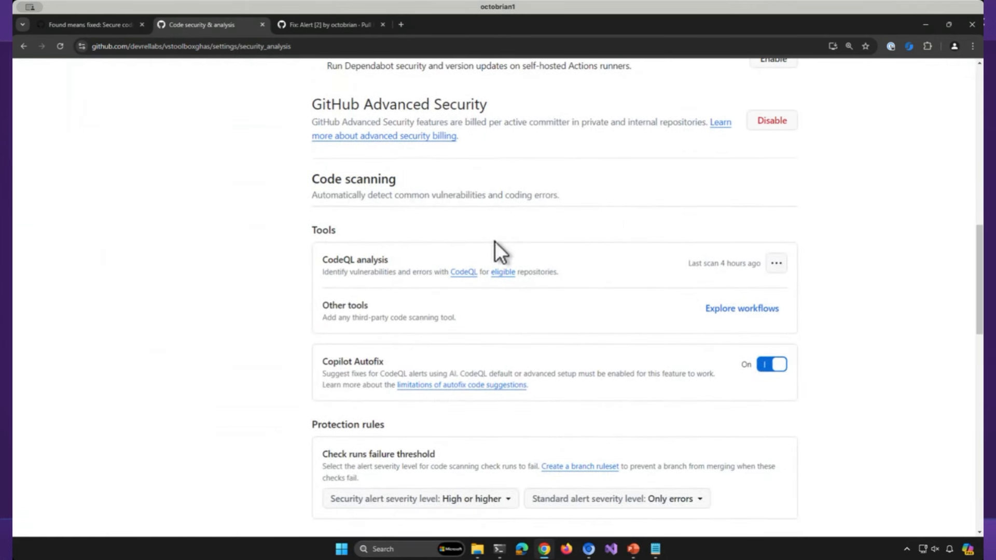
mouse_move(410, 270)
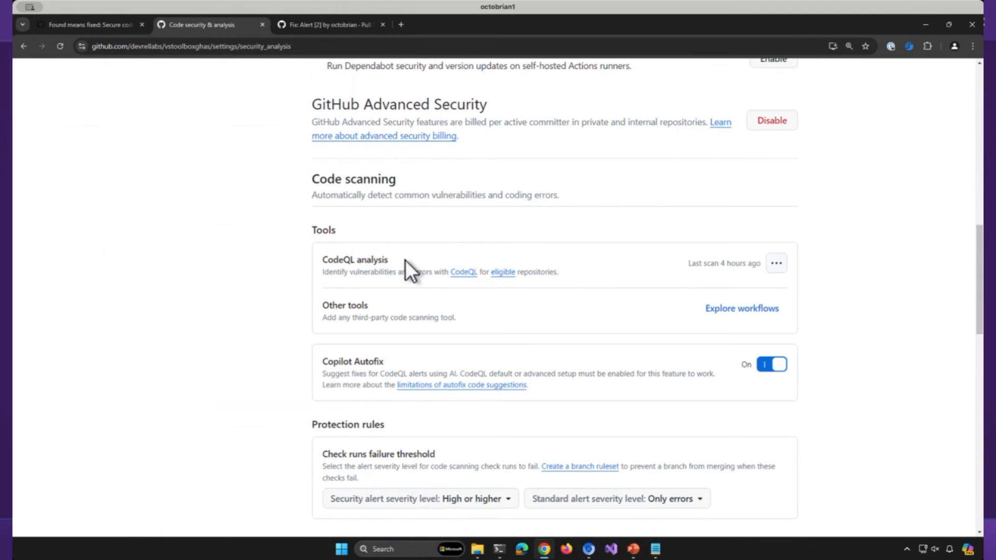
mouse_move(730, 264)
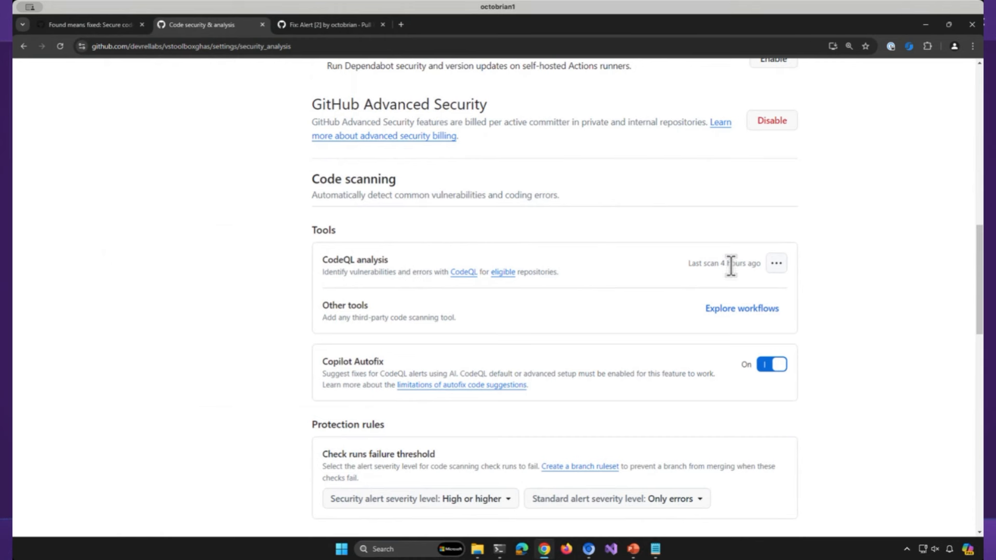
mouse_move(641, 302)
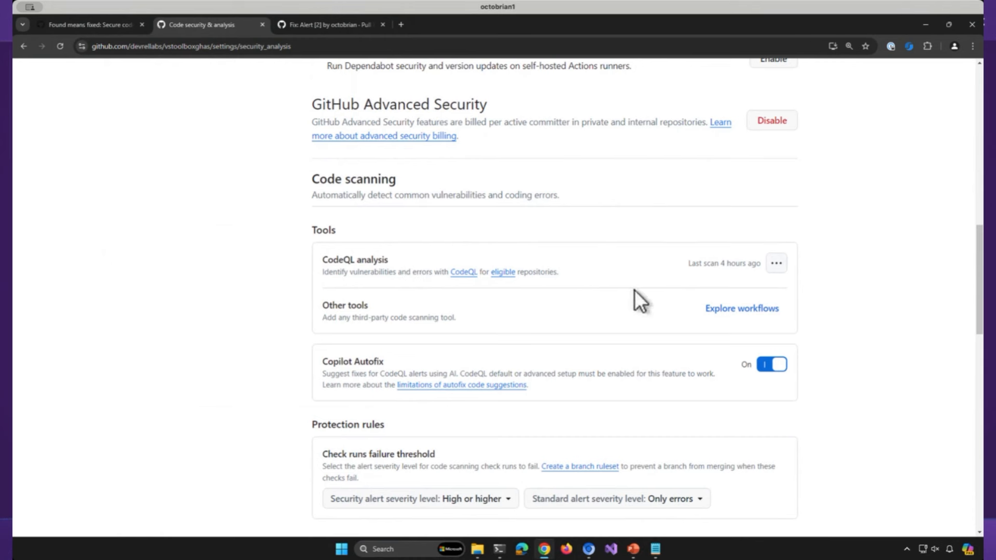
mouse_move(778, 392)
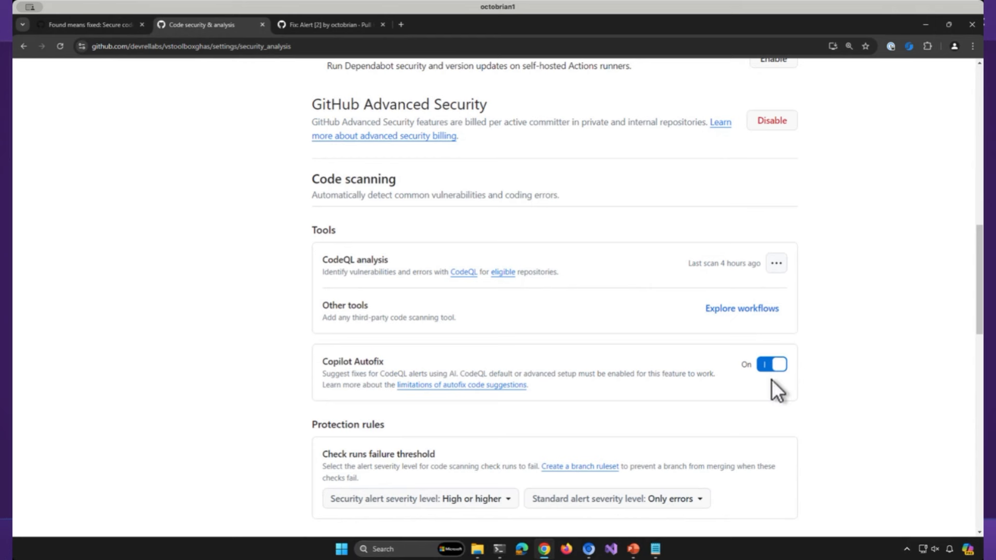
mouse_move(753, 387)
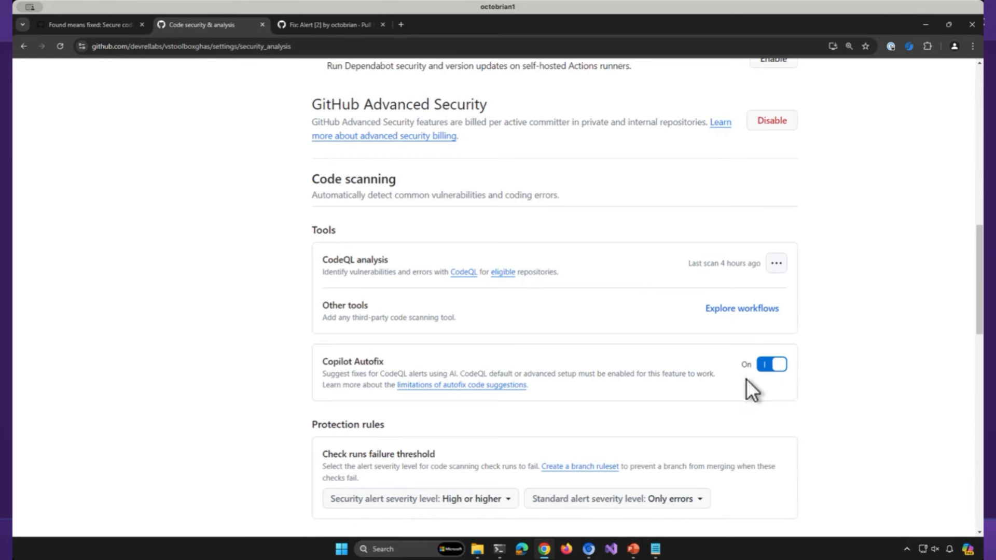
mouse_move(395, 374)
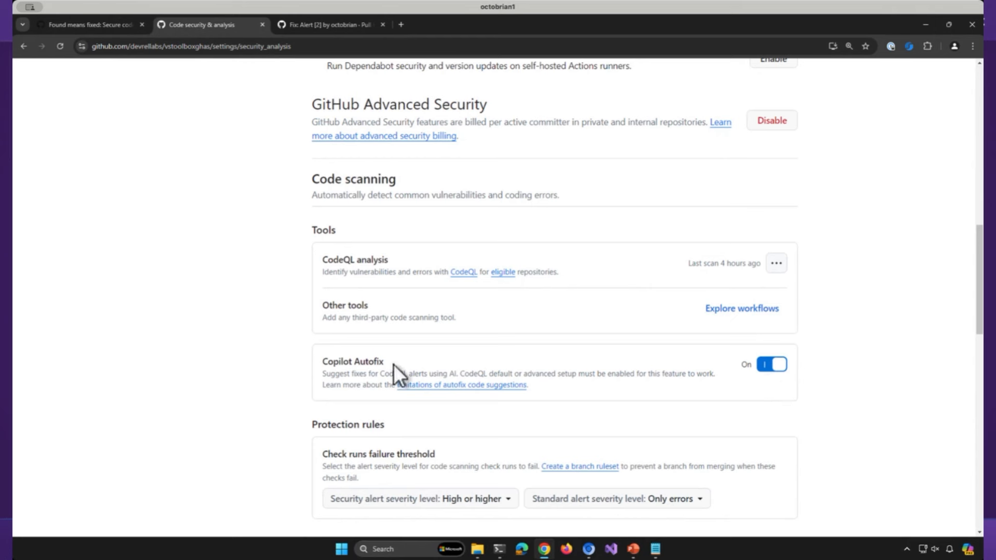
mouse_move(335, 304)
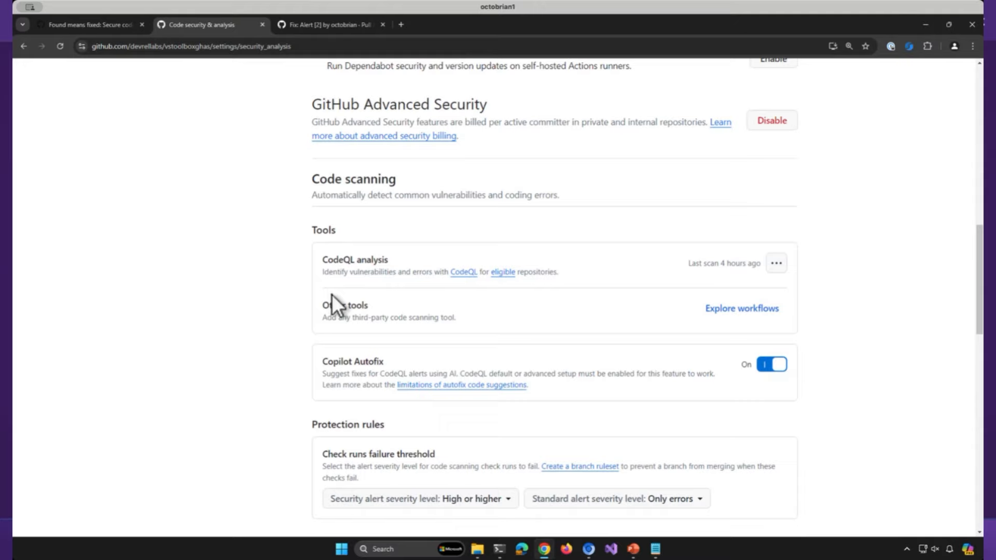
scroll(up, 3)
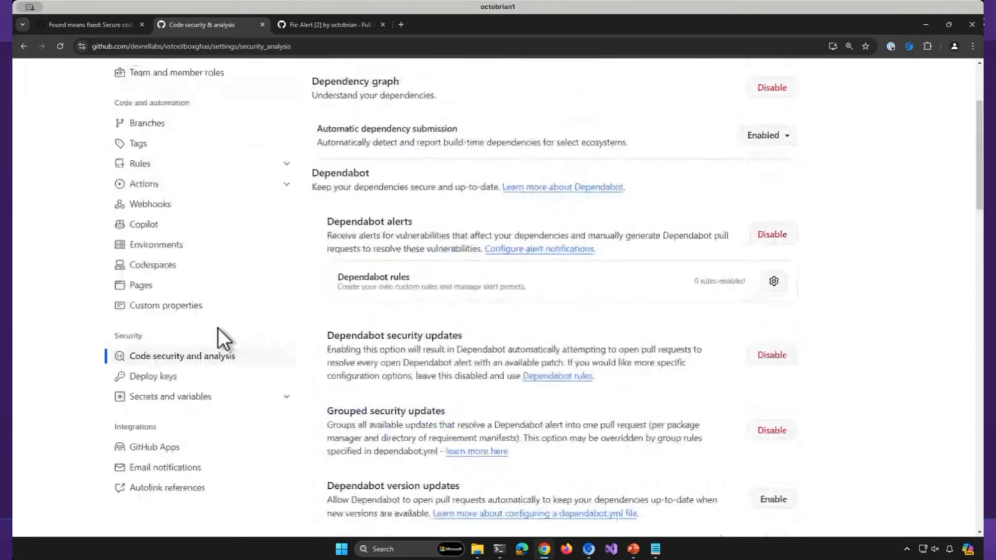
scroll(up, 3)
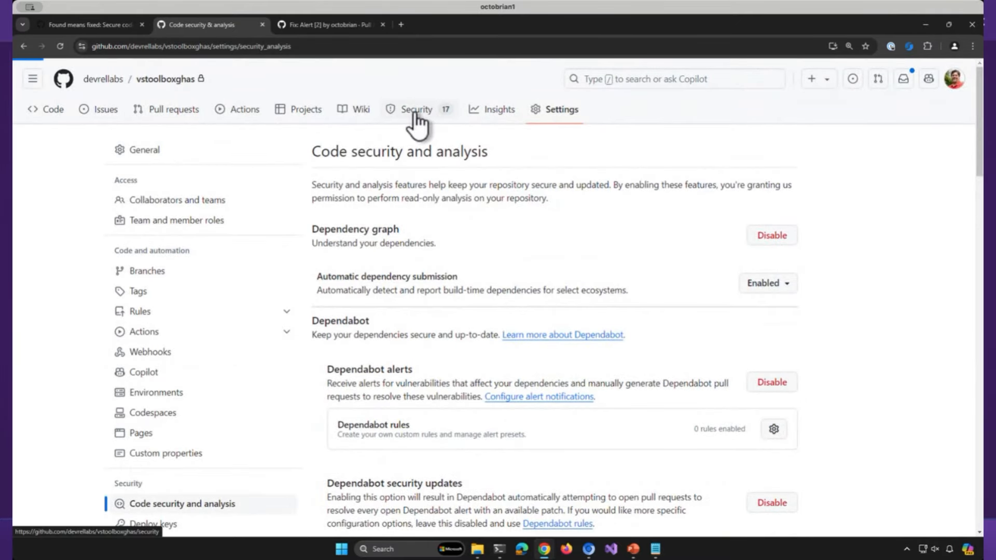
Show the Security overview's code scanning alerts: two open High severity CodeQL alerts.
click(416, 109)
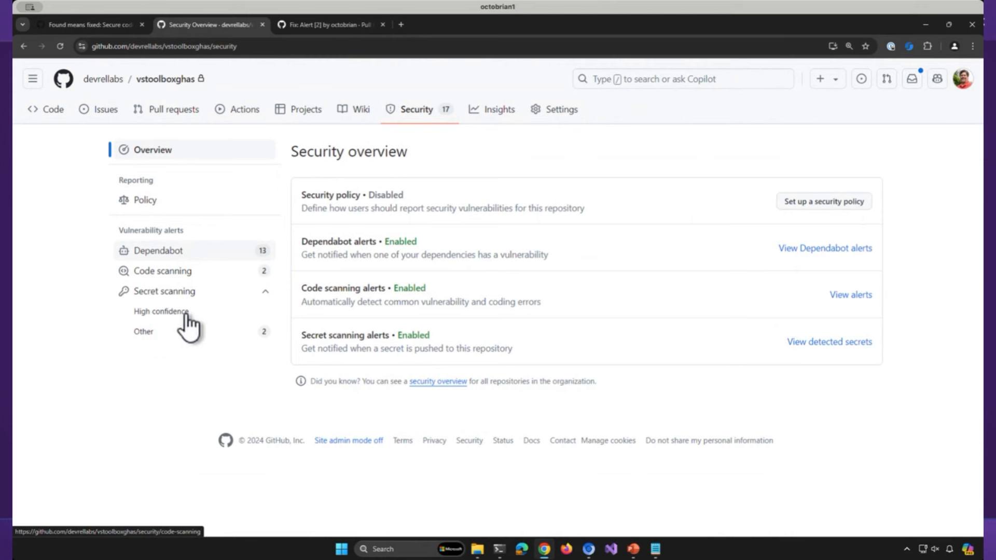
mouse_move(186, 361)
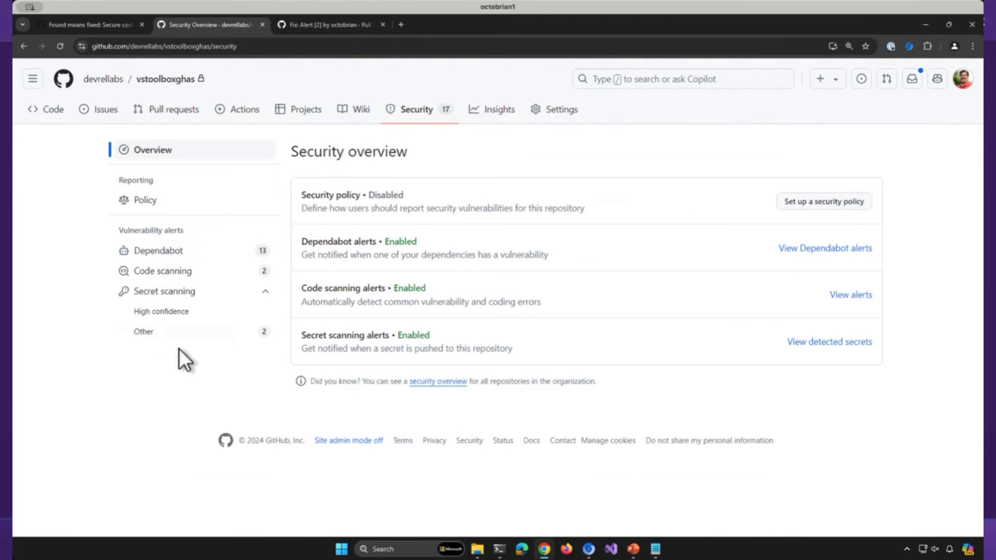
mouse_move(218, 254)
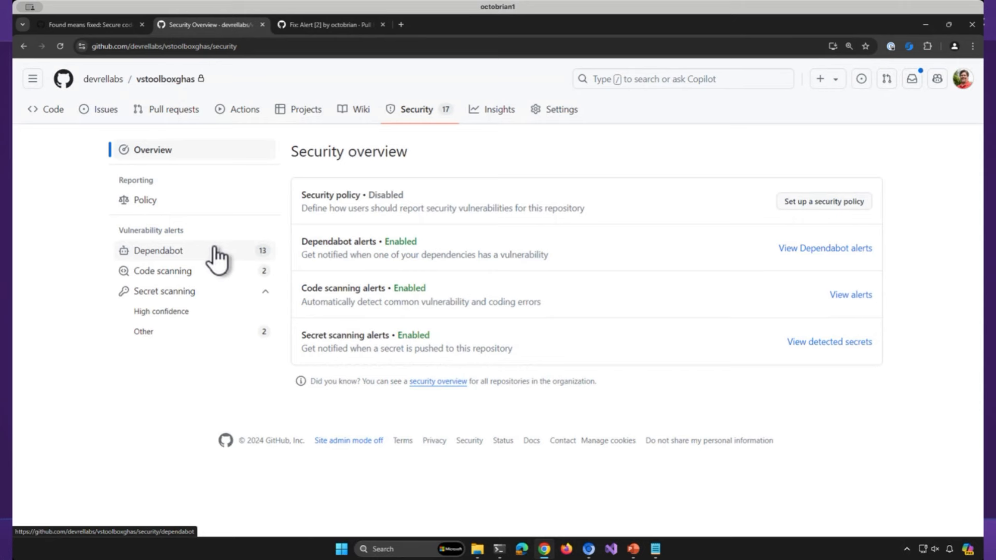
mouse_move(163, 271)
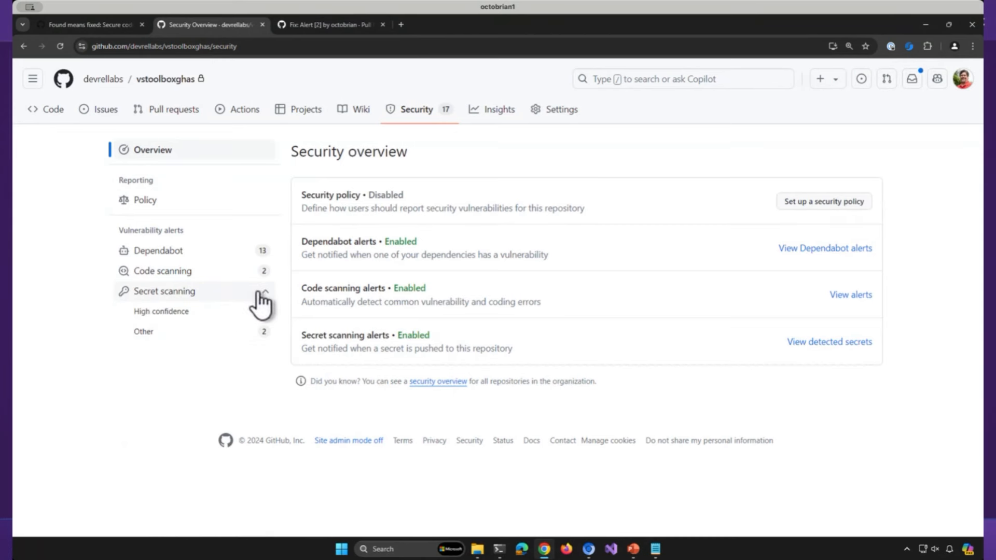
click(163, 271)
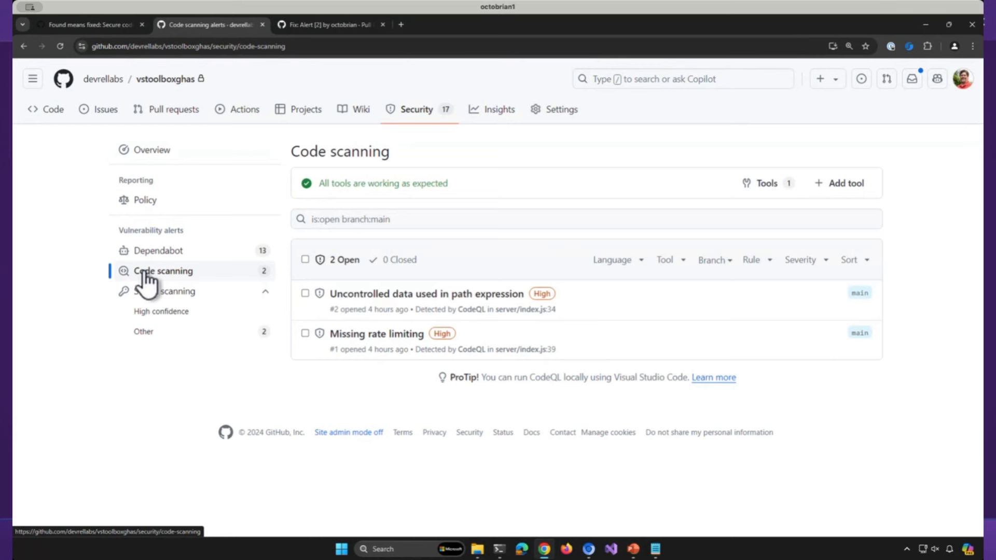
mouse_move(355, 402)
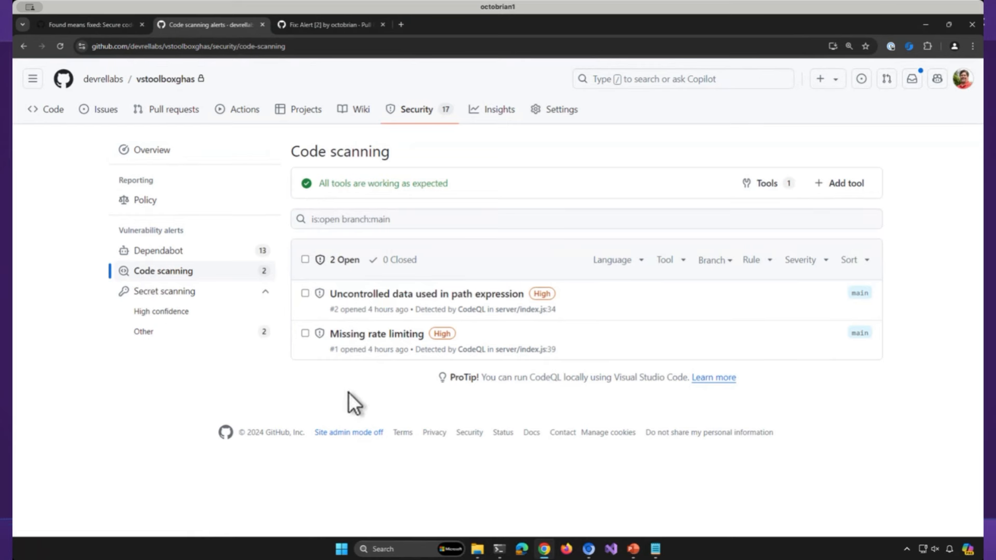
mouse_move(442, 333)
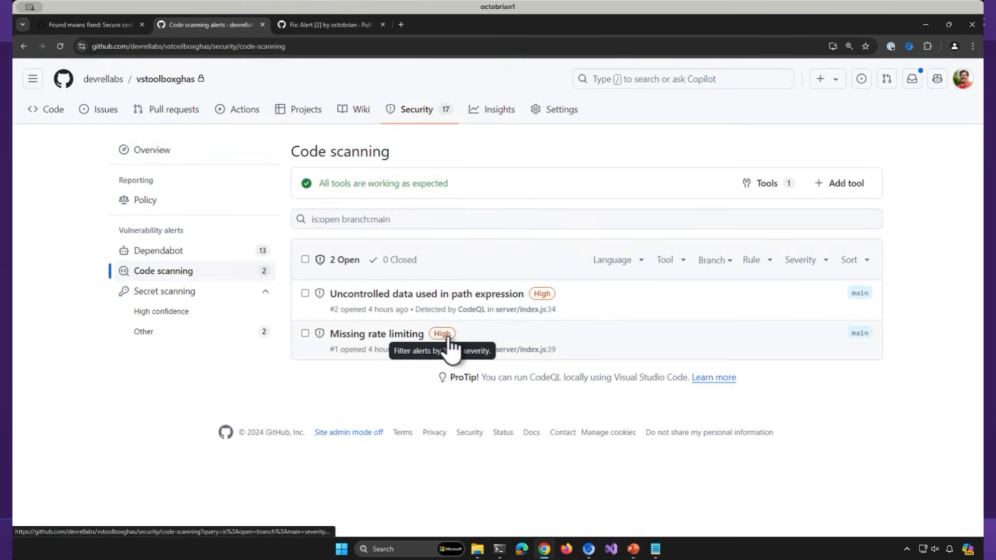
mouse_move(450, 309)
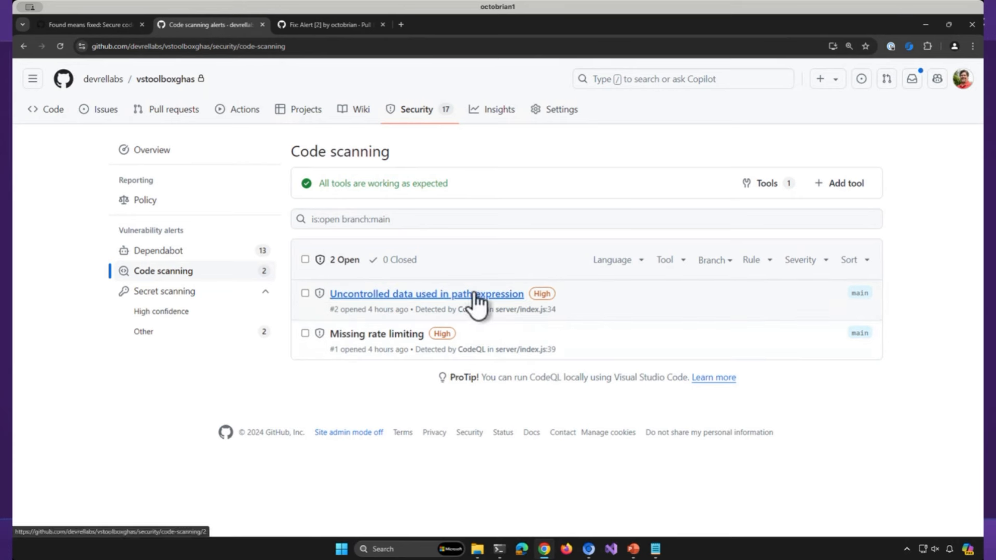
mouse_move(470, 308)
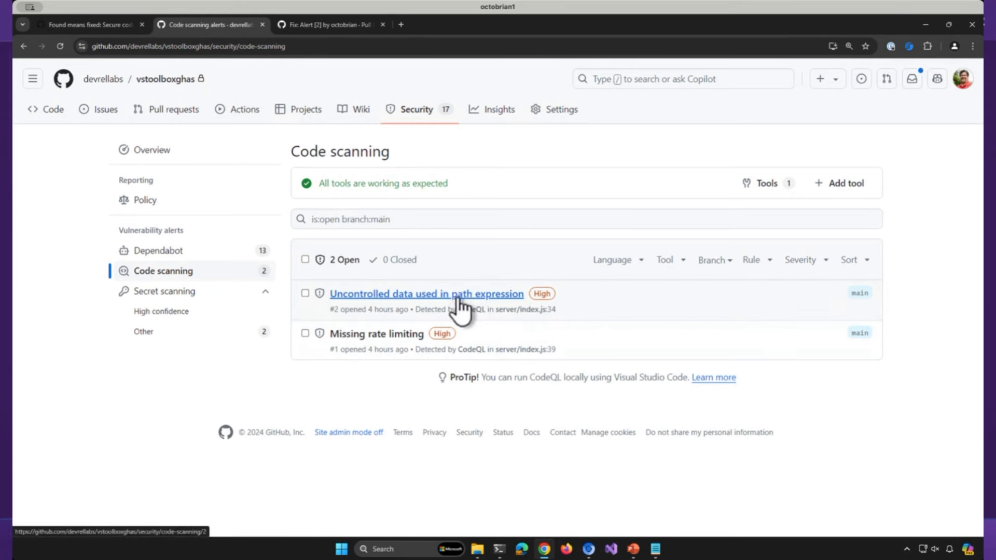
mouse_move(407, 405)
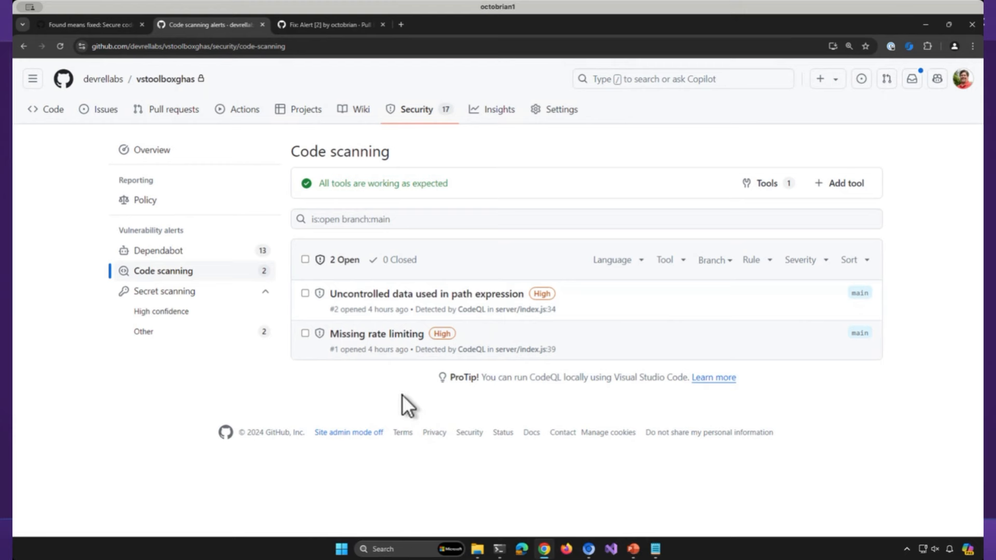
mouse_move(537, 317)
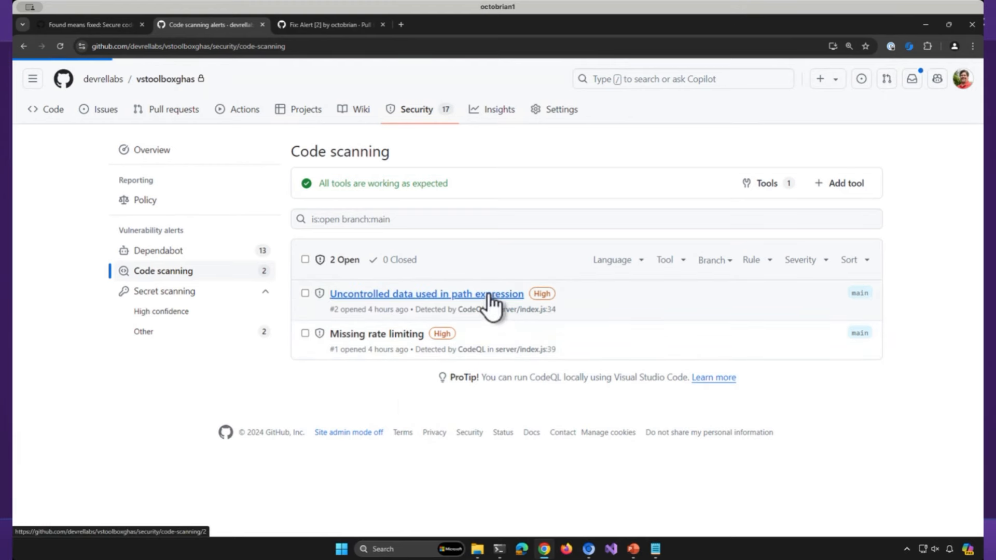
Open alert #2, uncontrolled data in a path expression at server/index.js line 34.
click(427, 294)
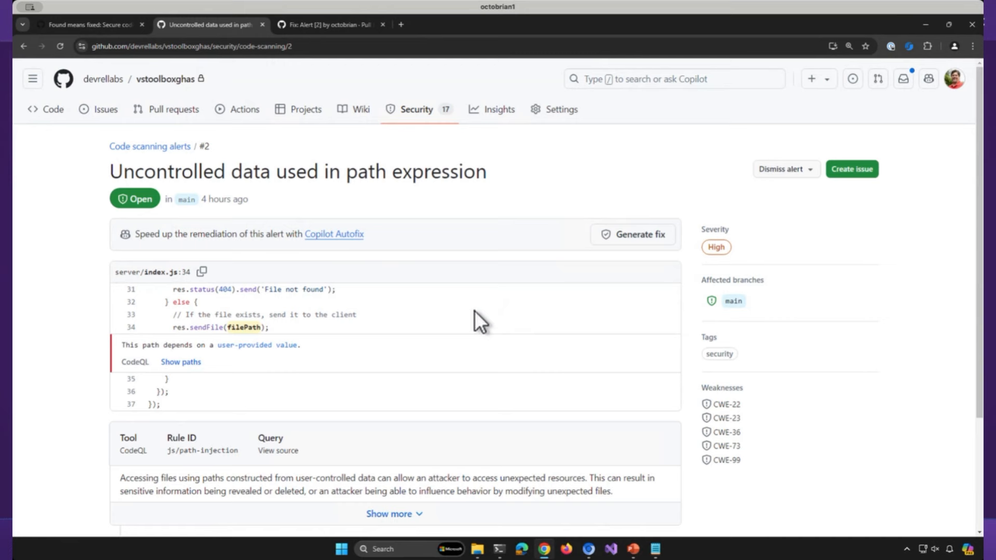
scroll(down, 3)
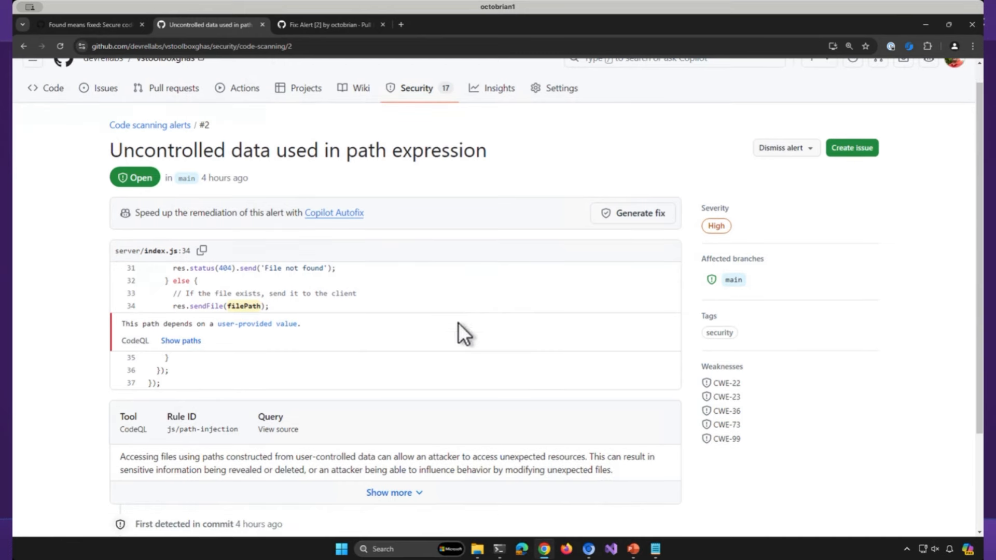
scroll(down, 3)
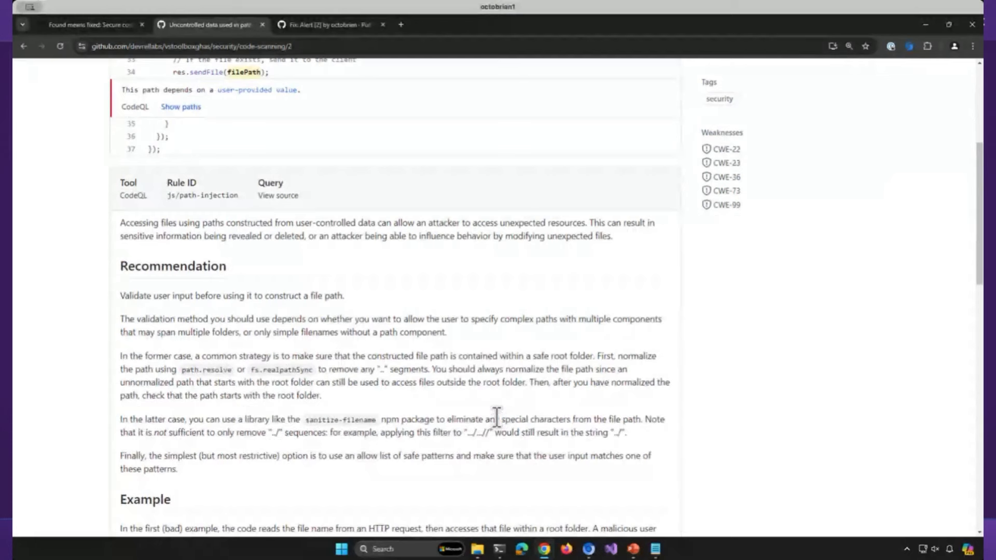
scroll(down, 3)
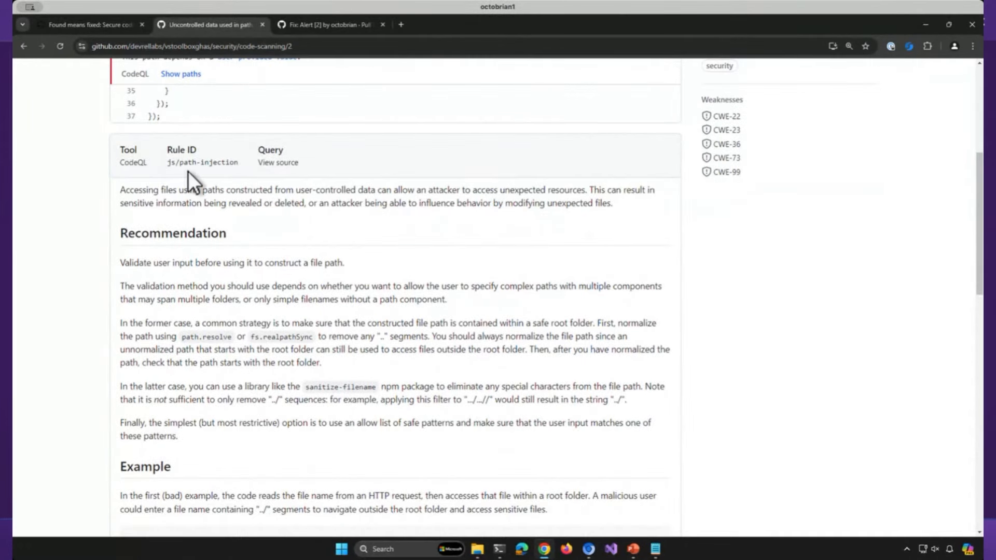
mouse_move(360, 347)
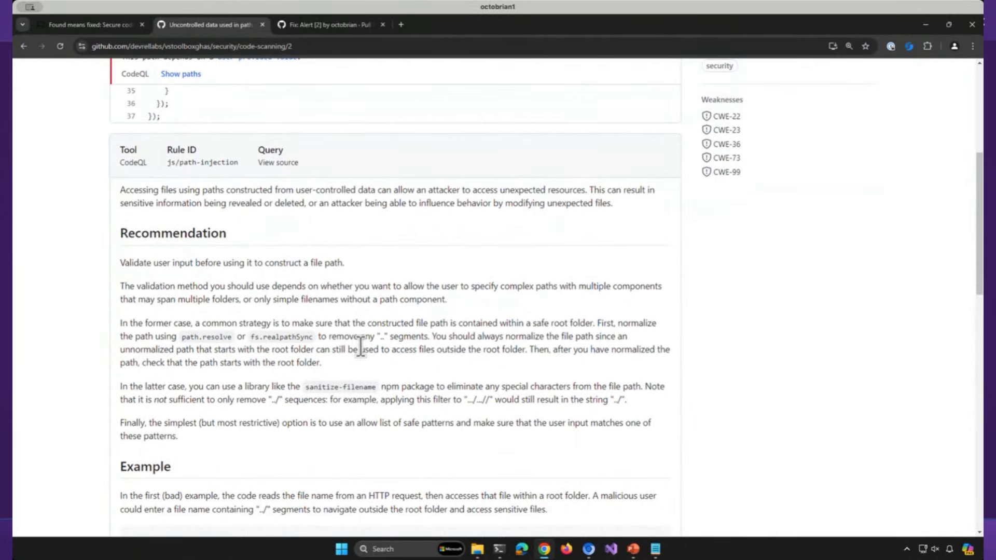
scroll(down, 3)
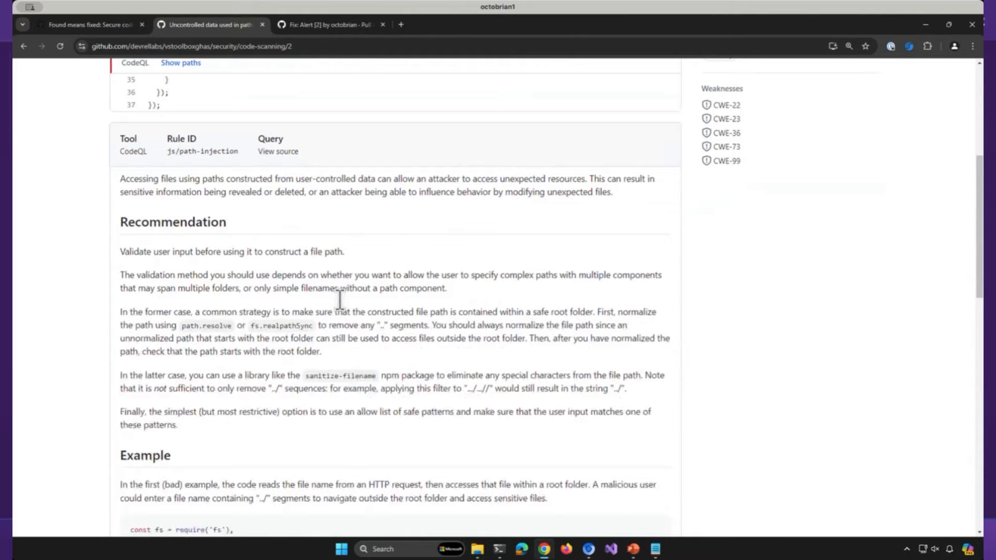
scroll(down, 3)
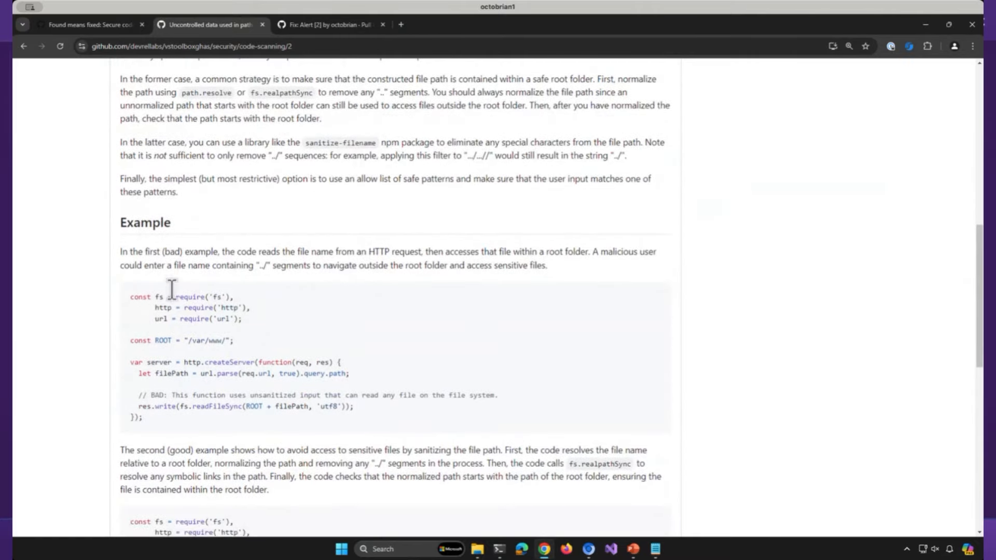
mouse_move(396, 355)
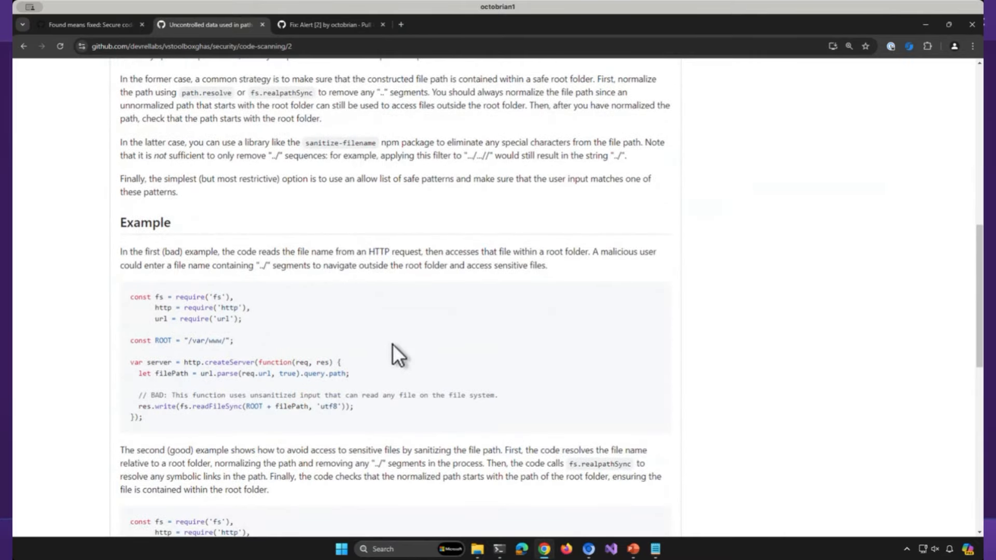
scroll(down, 3)
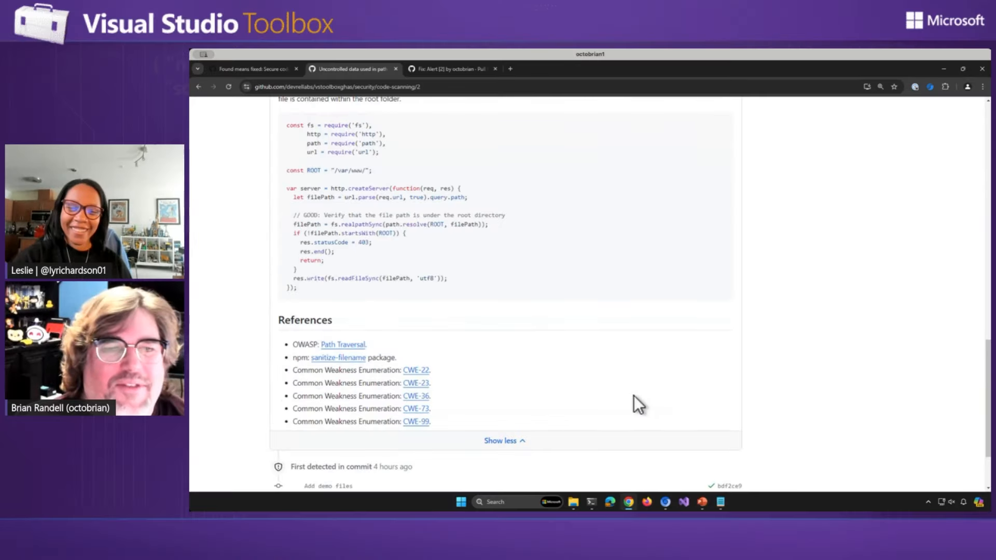
scroll(up, 3)
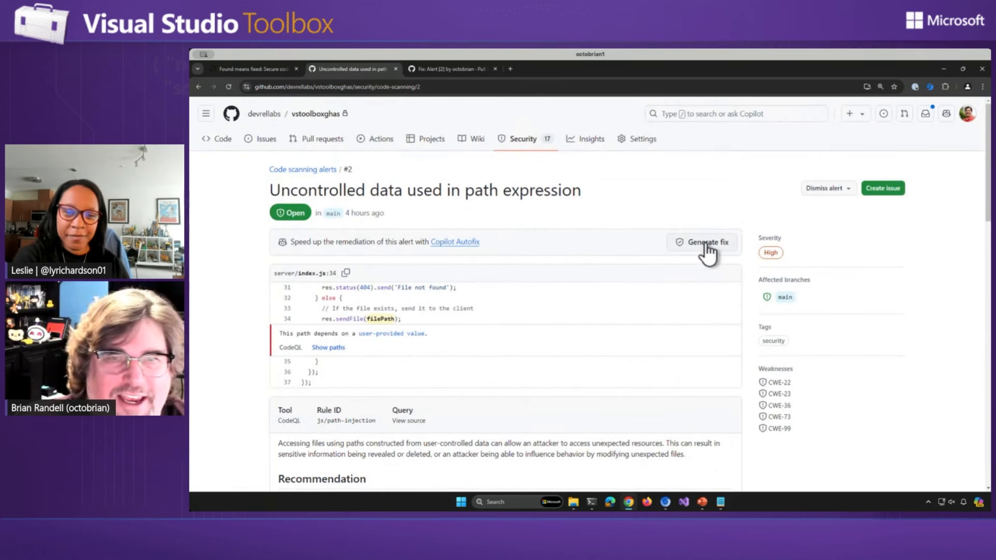
mouse_move(706, 255)
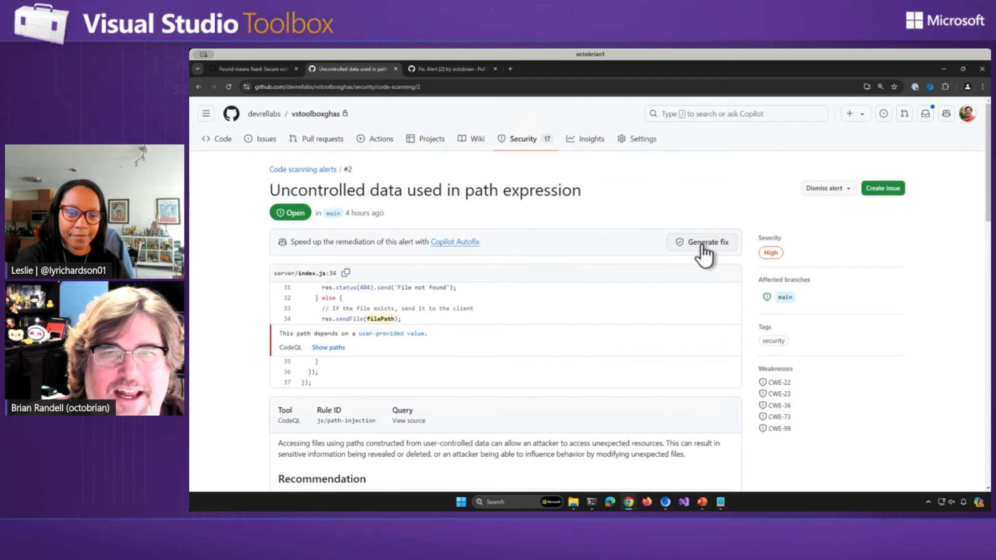
Generate a Copilot Autofix suggestion, review its diff, and create a PR with the fix.
click(702, 242)
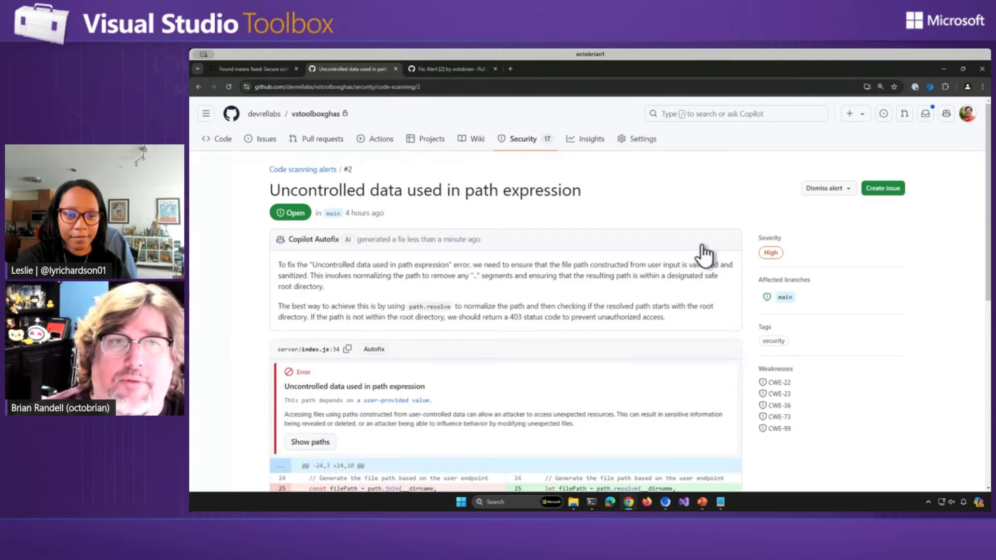
mouse_move(569, 368)
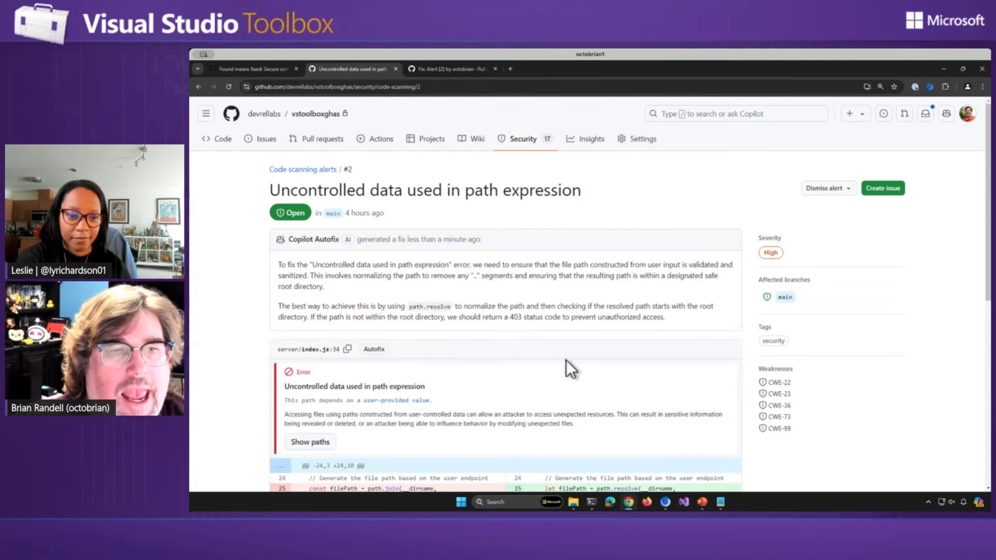
click(979, 68)
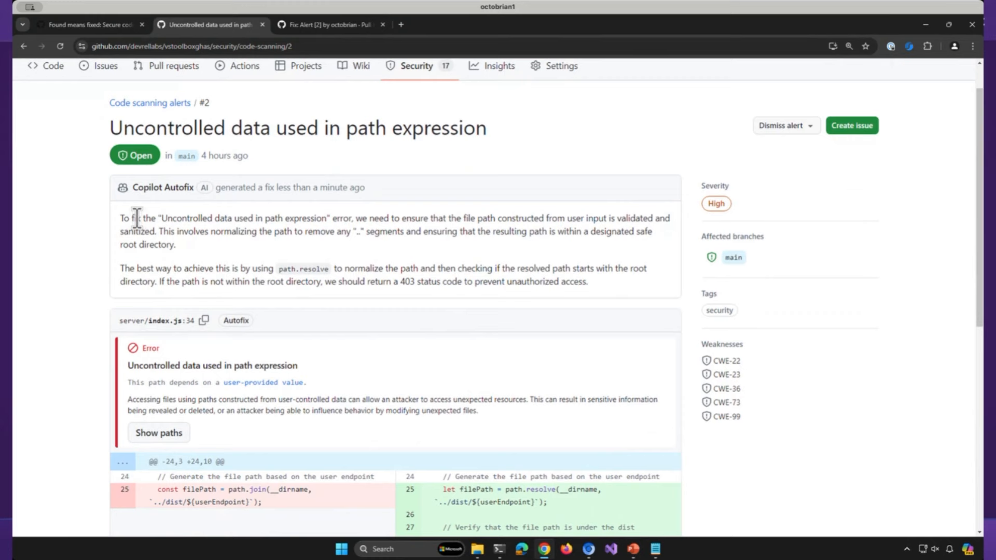
scroll(down, 3)
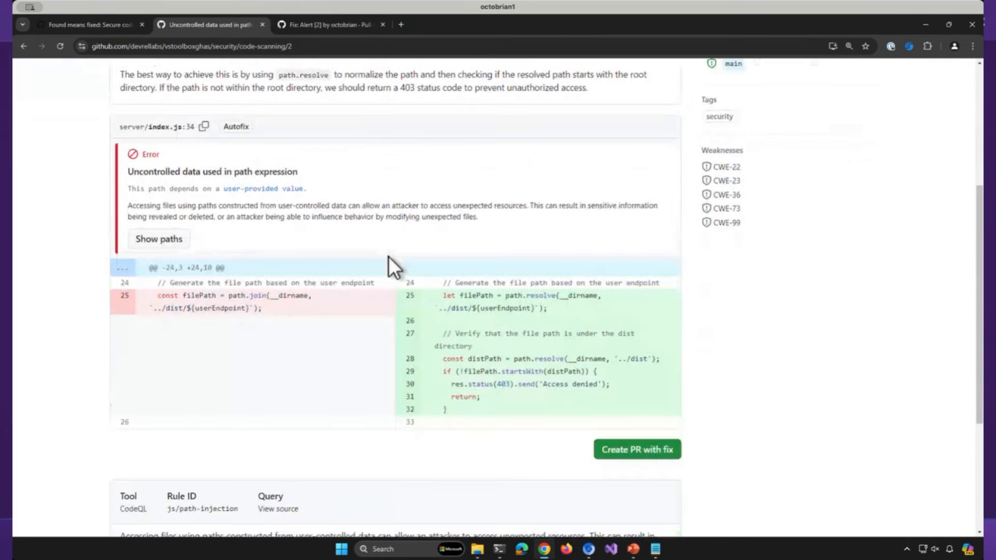
scroll(down, 3)
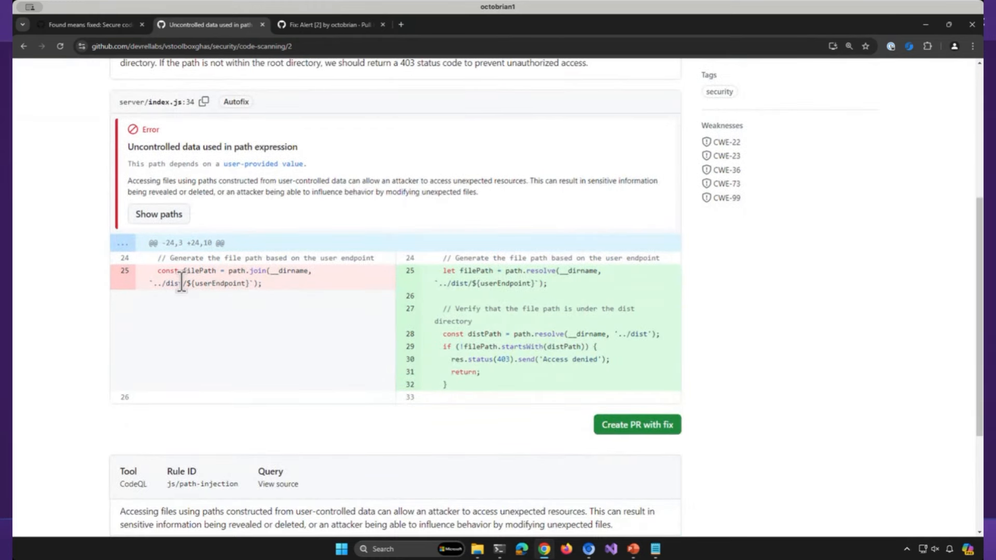
mouse_move(438, 374)
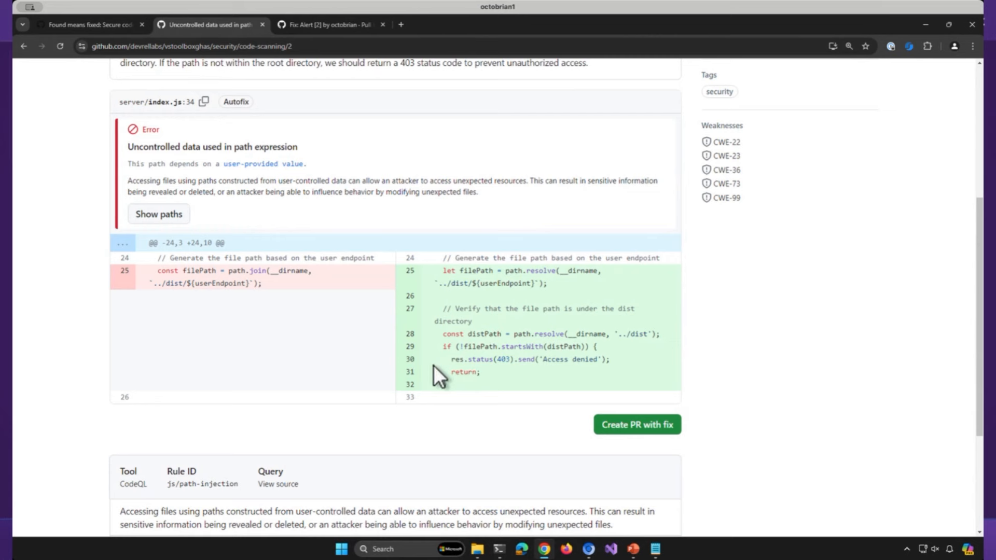
mouse_move(583, 443)
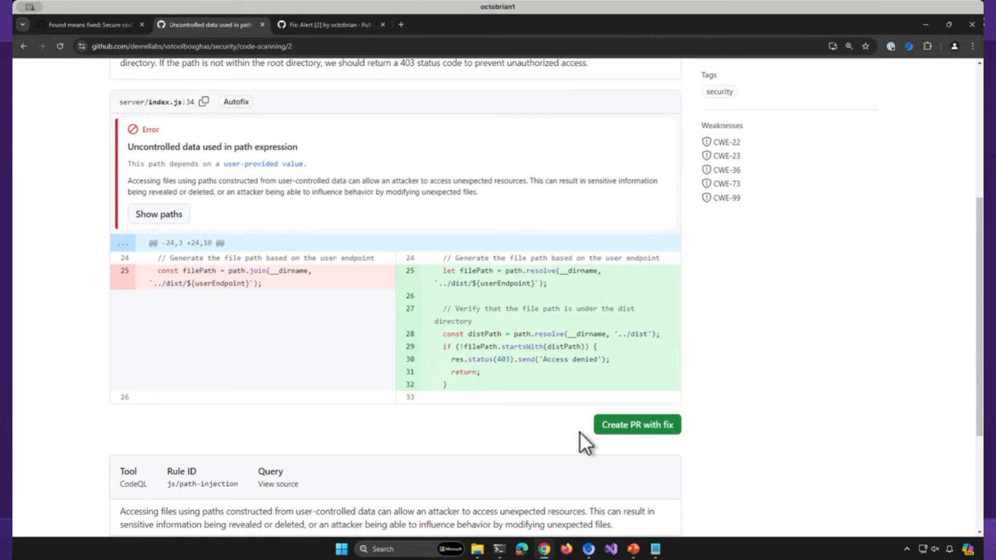
mouse_move(610, 442)
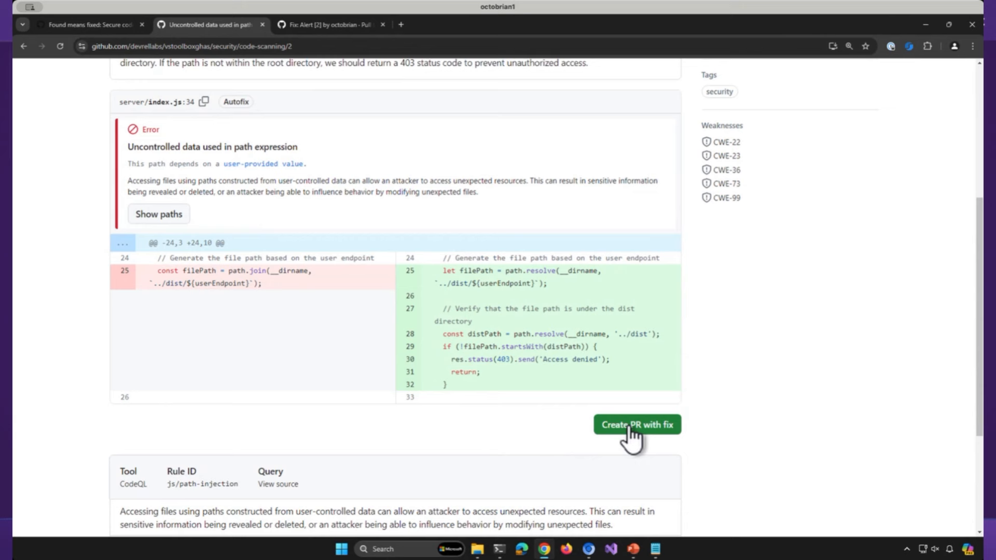
click(636, 424)
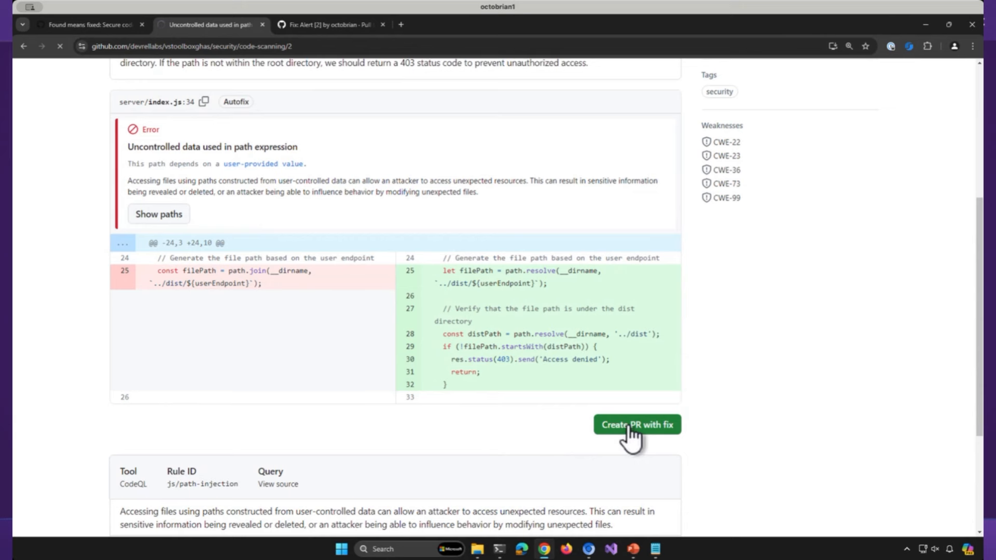
Load pull request #1 'Fix: Alert [2]' and watch its queued CodeQL checks start.
click(636, 425)
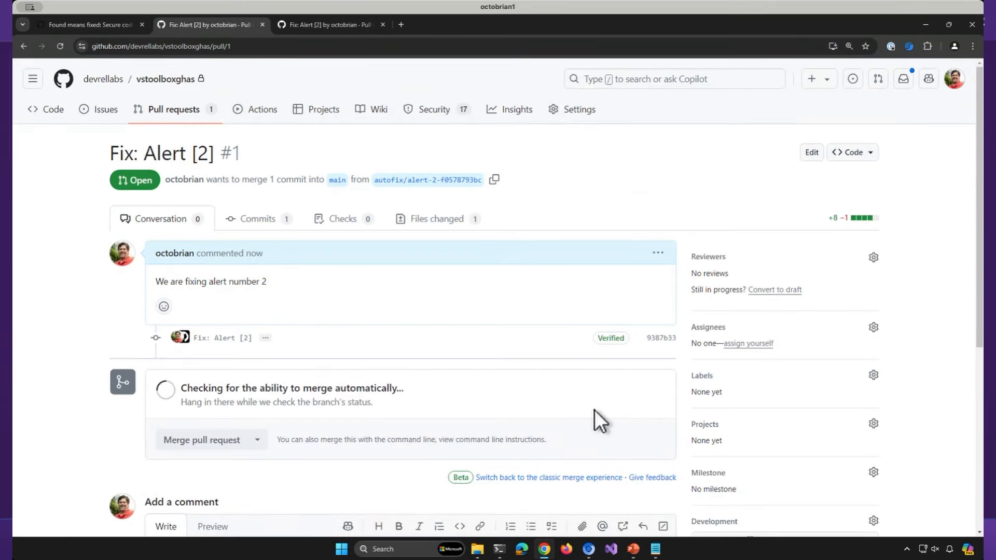
mouse_move(581, 408)
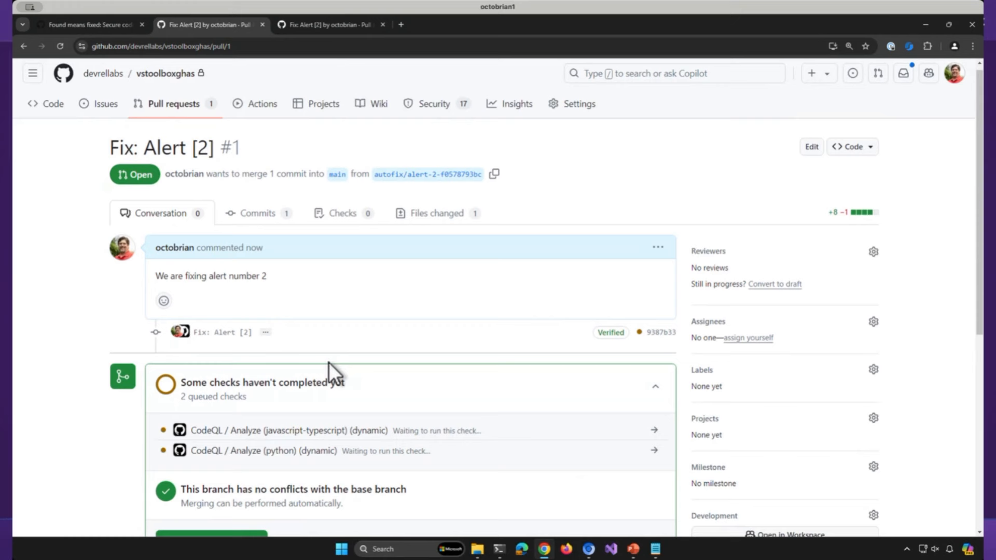
scroll(down, 3)
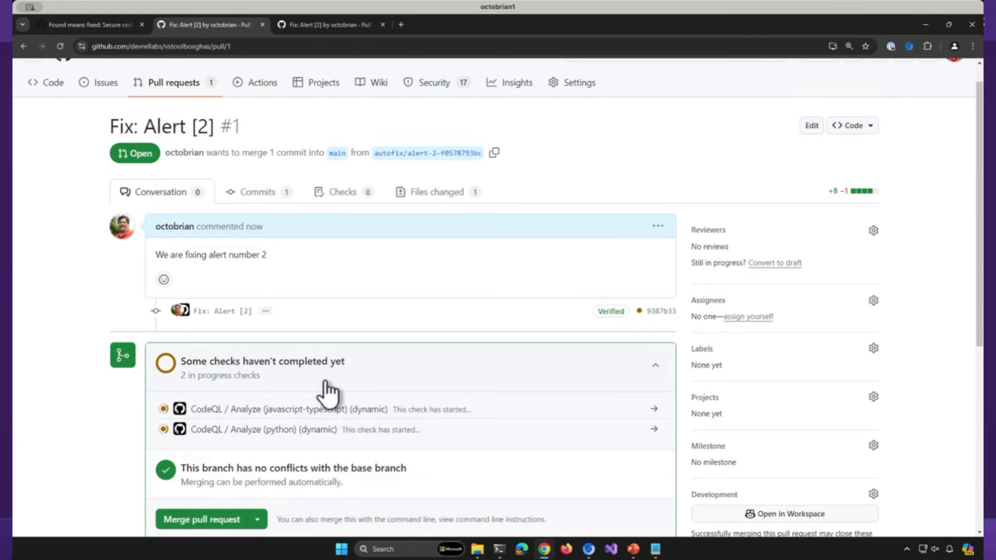
mouse_move(380, 391)
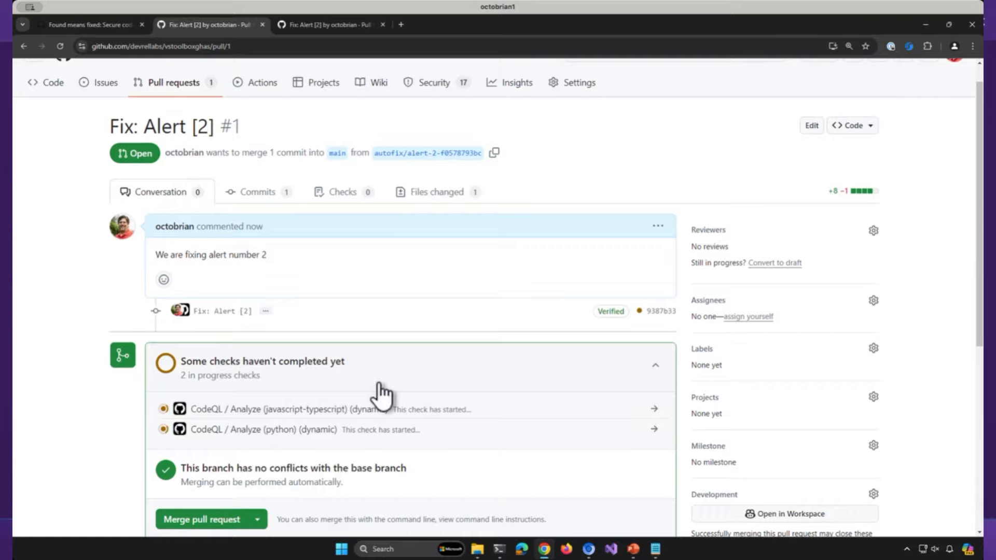
scroll(down, 3)
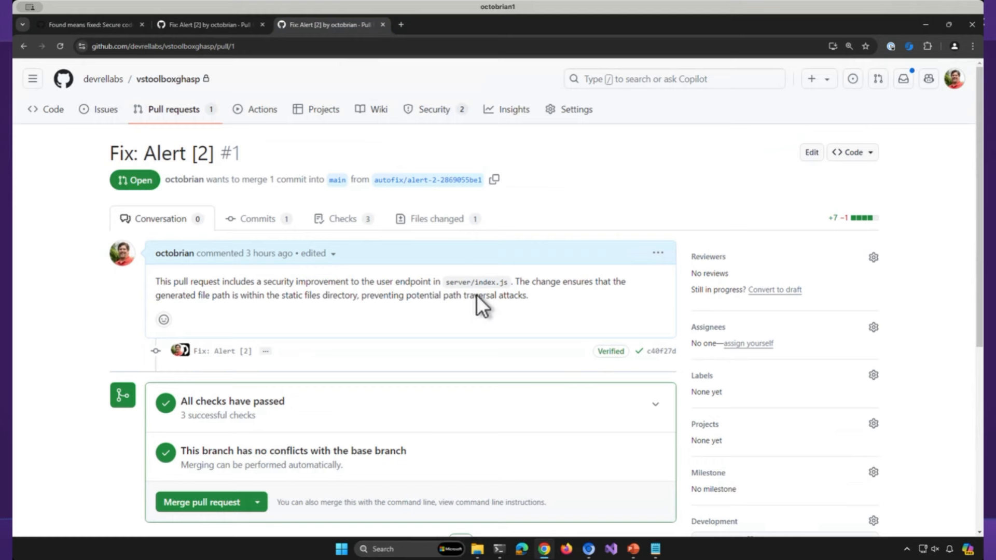
Expand 'All checks have passed' to list the three passed checks, then head to Commits.
scroll(down, 3)
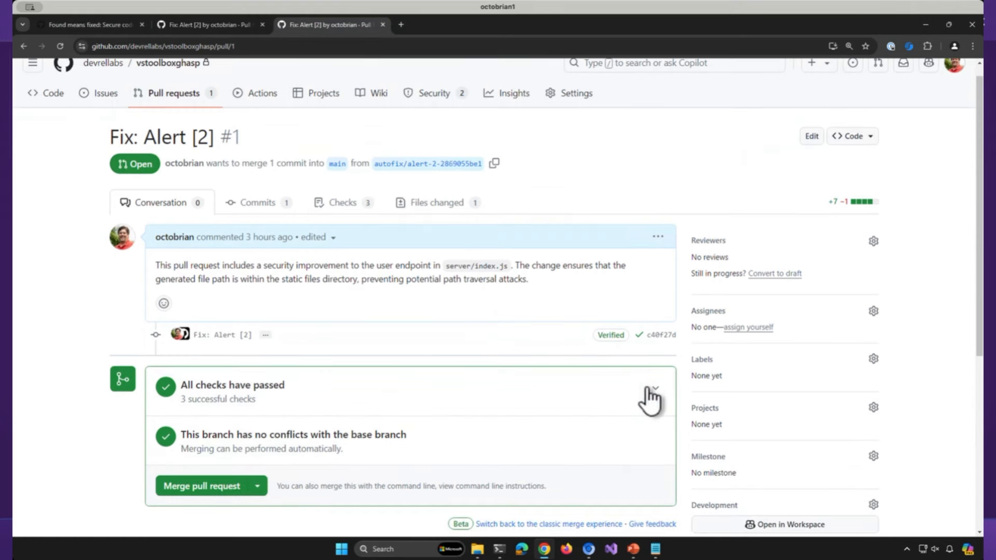
click(654, 387)
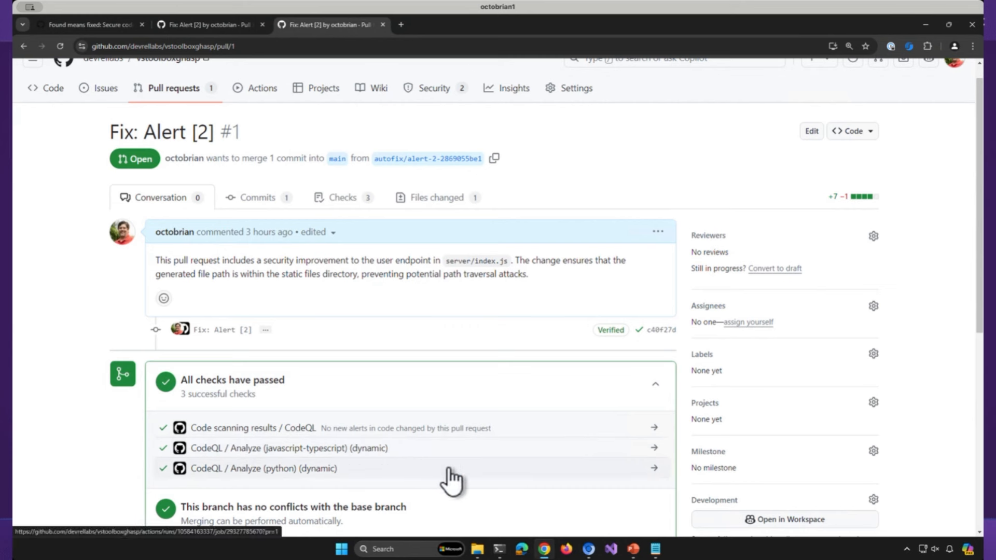
mouse_move(349, 337)
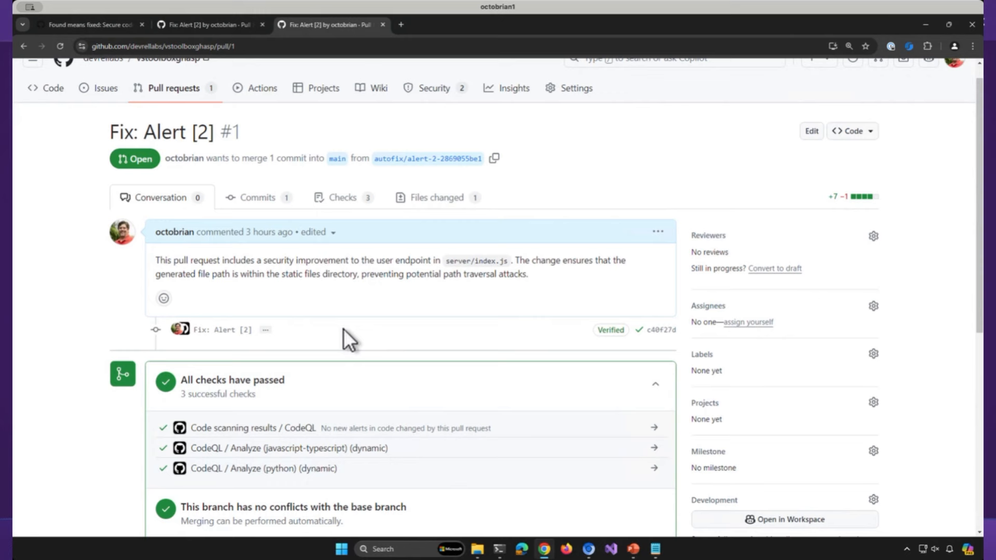
scroll(up, 3)
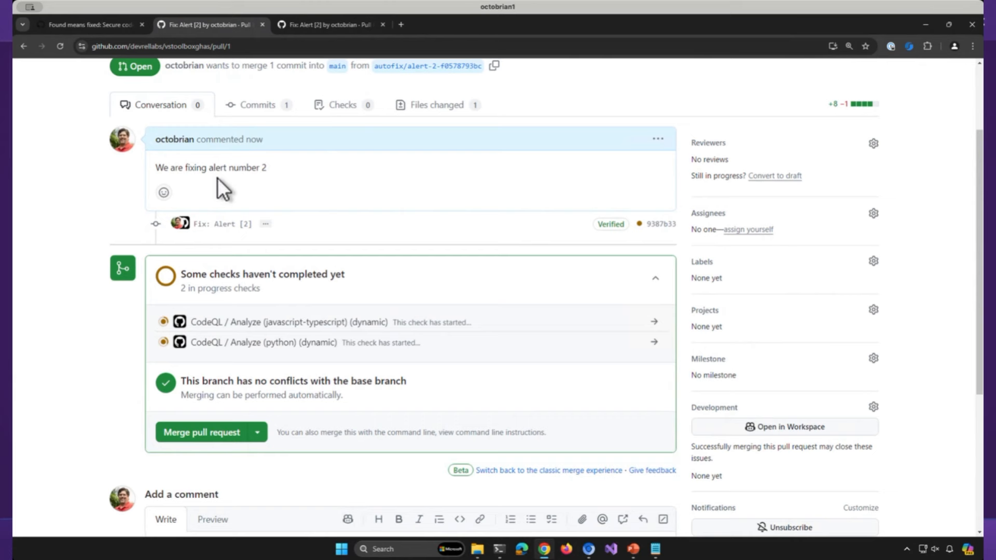
mouse_move(344, 30)
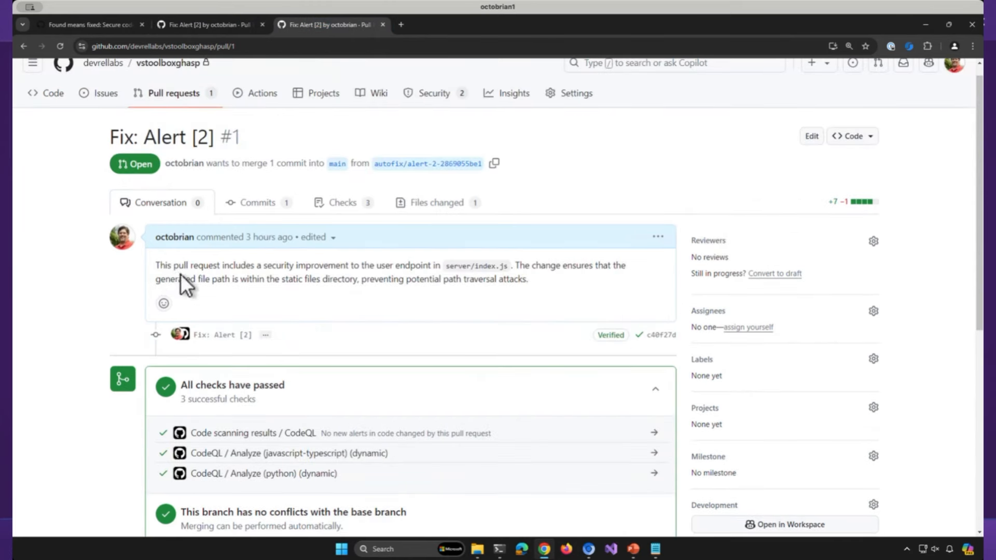
mouse_move(258, 318)
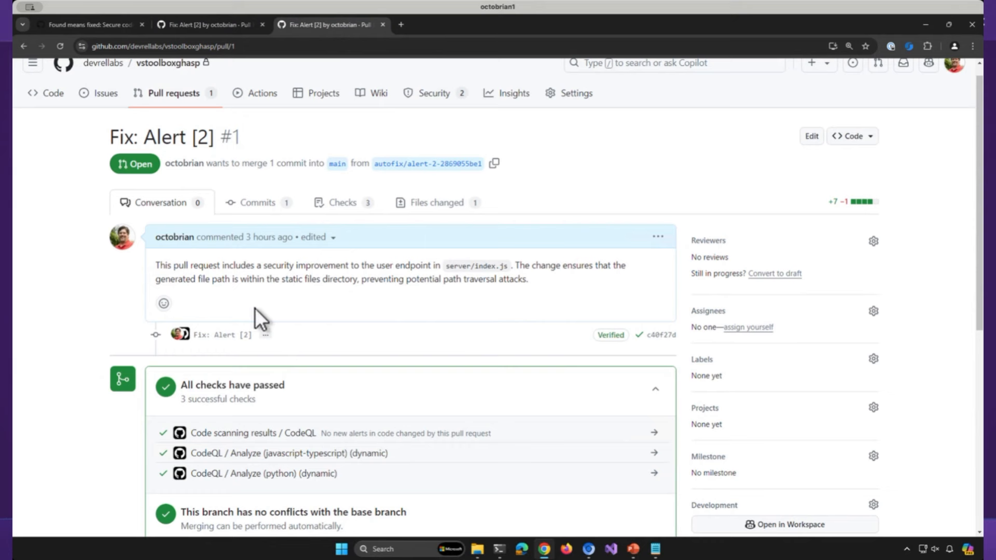
click(259, 203)
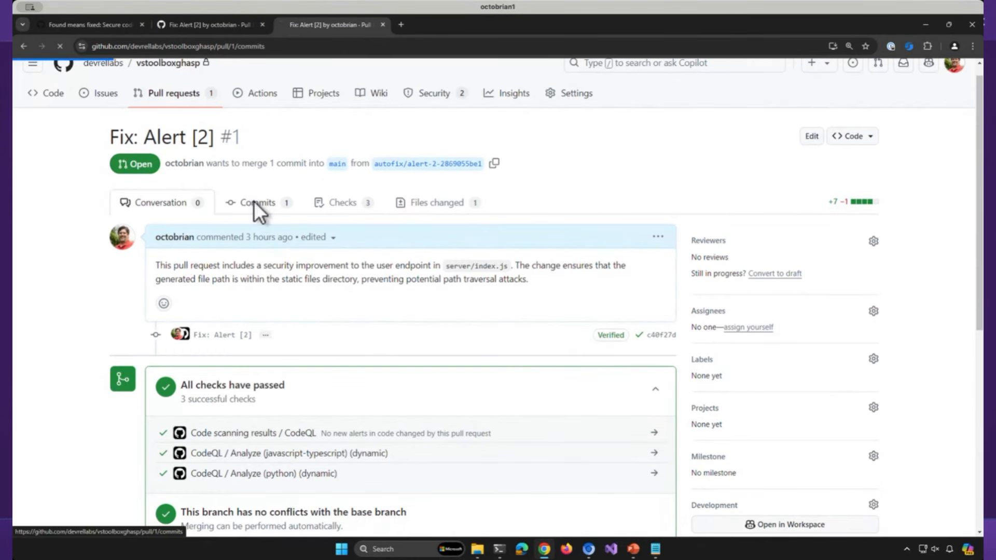
Review the commit, the CodeQL check run steps and the server/index.js diff, then return to Conversation.
click(256, 203)
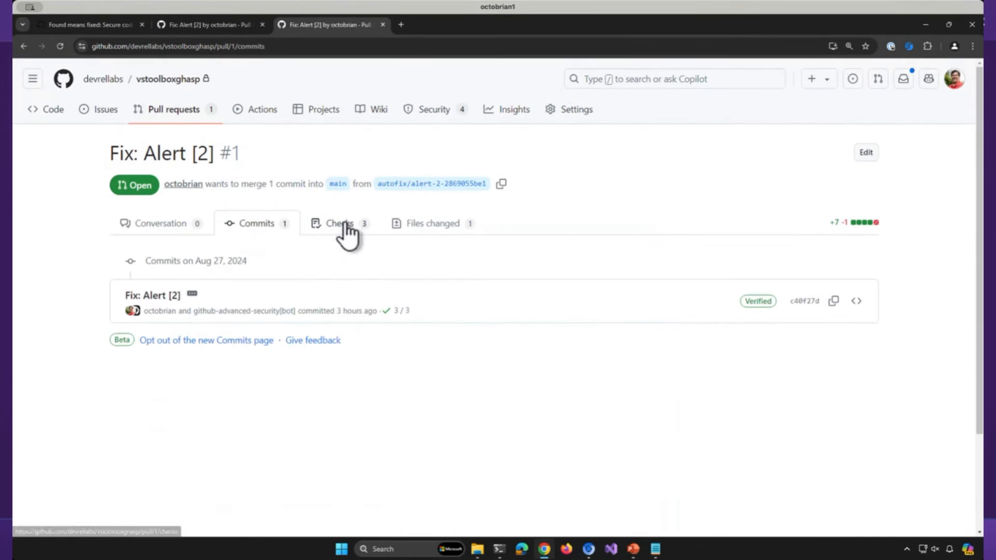
click(338, 223)
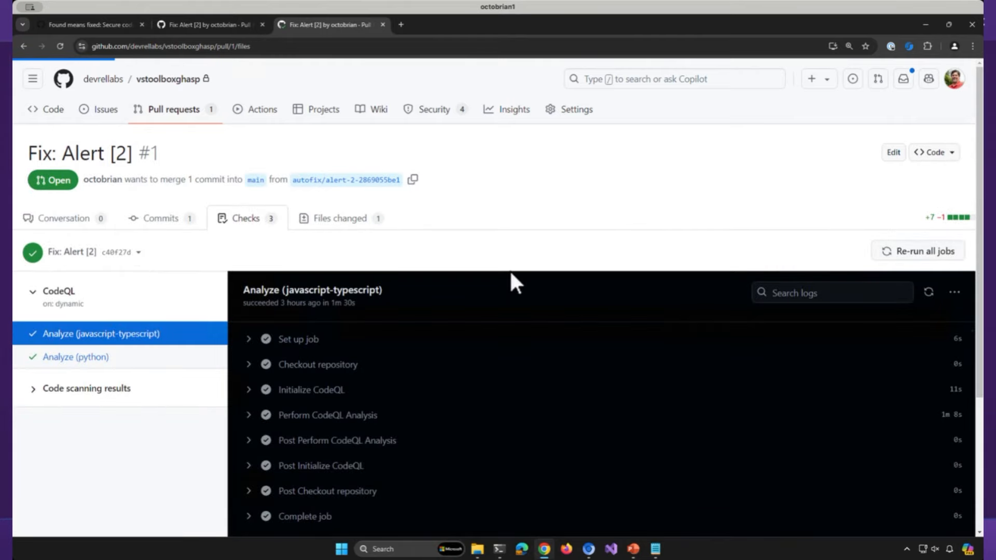
click(341, 217)
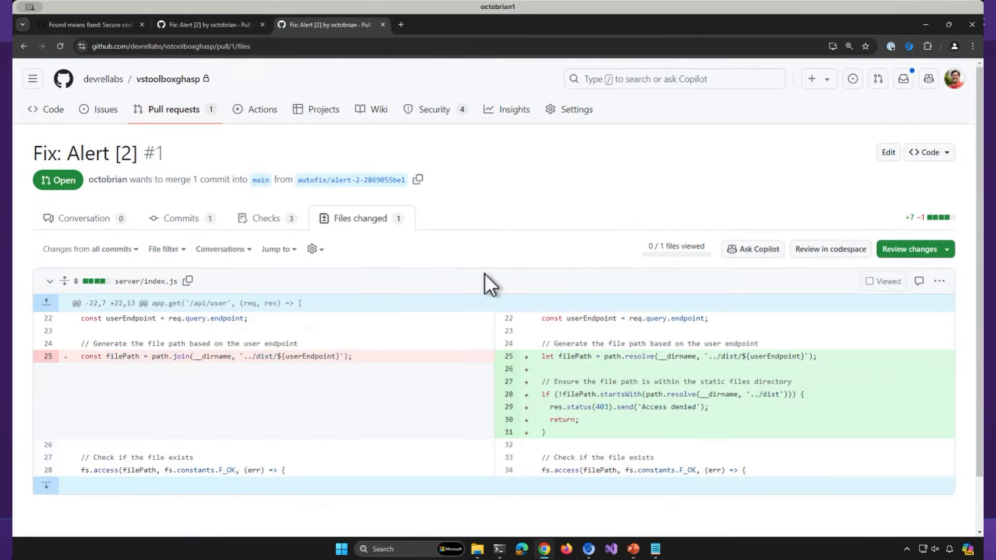
click(159, 219)
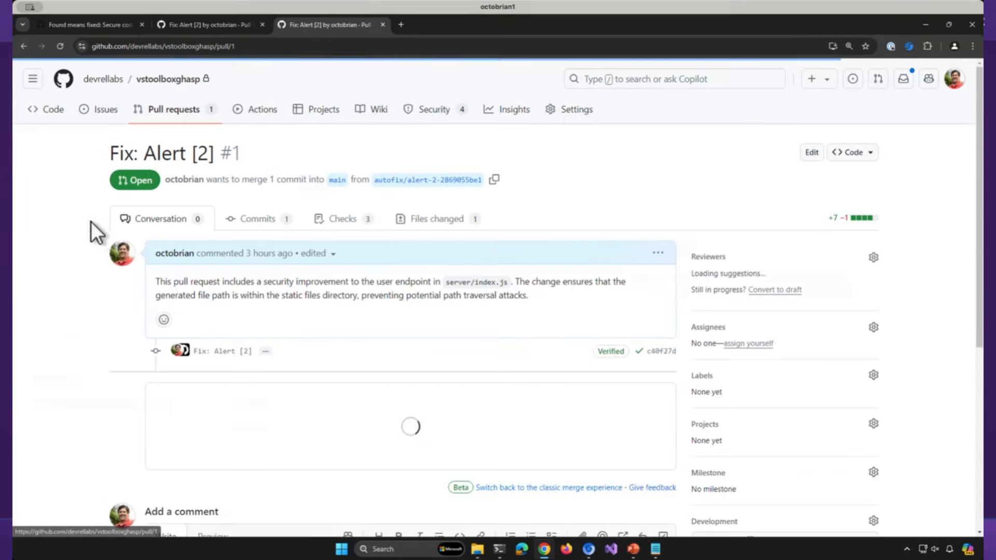
scroll(down, 3)
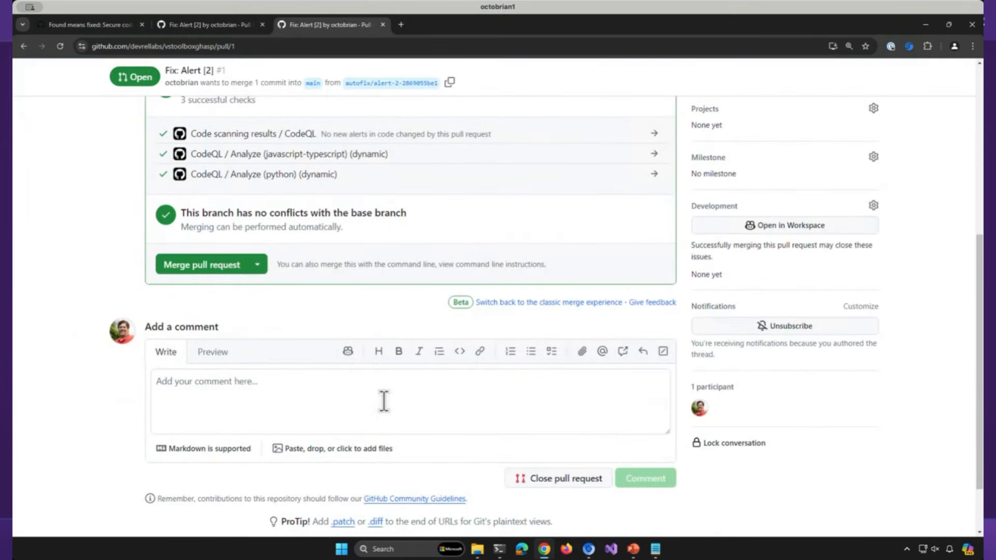
mouse_move(202, 265)
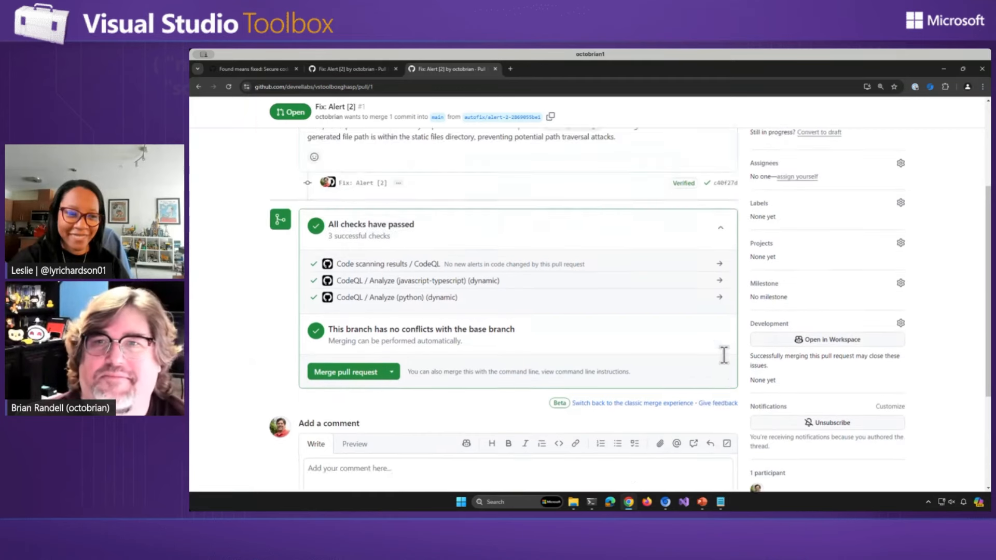
Scroll pull request #1 back to the top of its conversation.
scroll(up, 3)
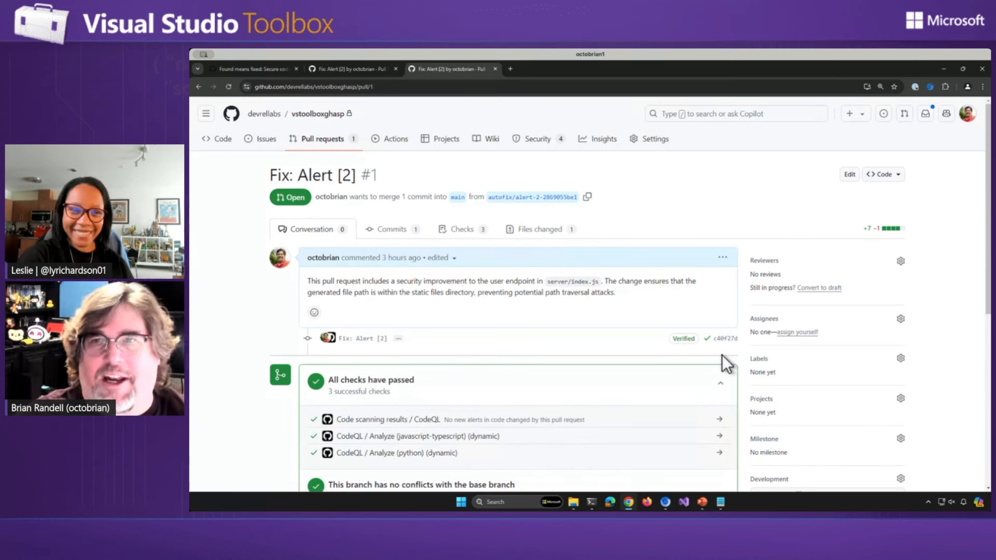
mouse_move(716, 356)
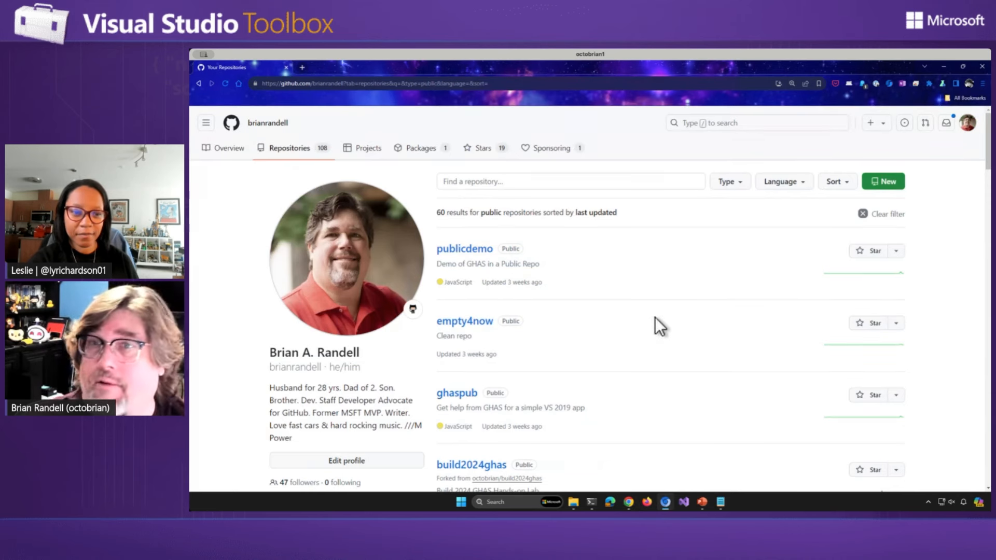
mouse_move(465, 248)
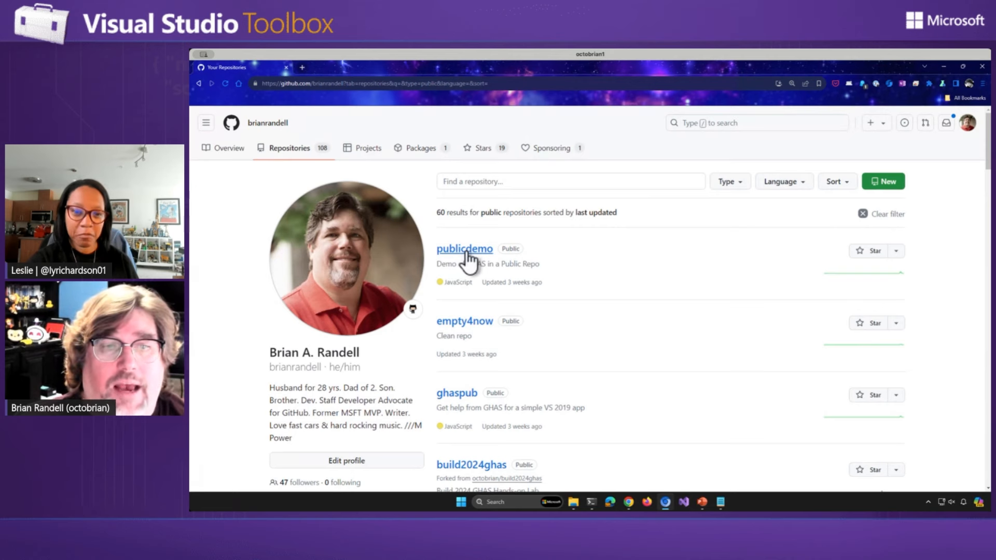
mouse_move(622, 310)
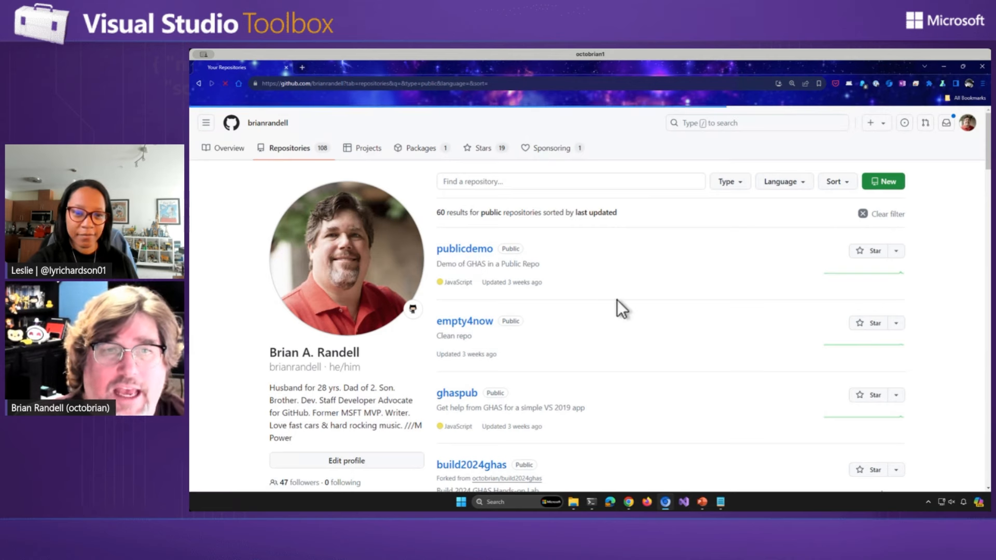
Open the publicdemo repository's src folder showing oldwebapp and oldwebapp.Tests.
click(465, 248)
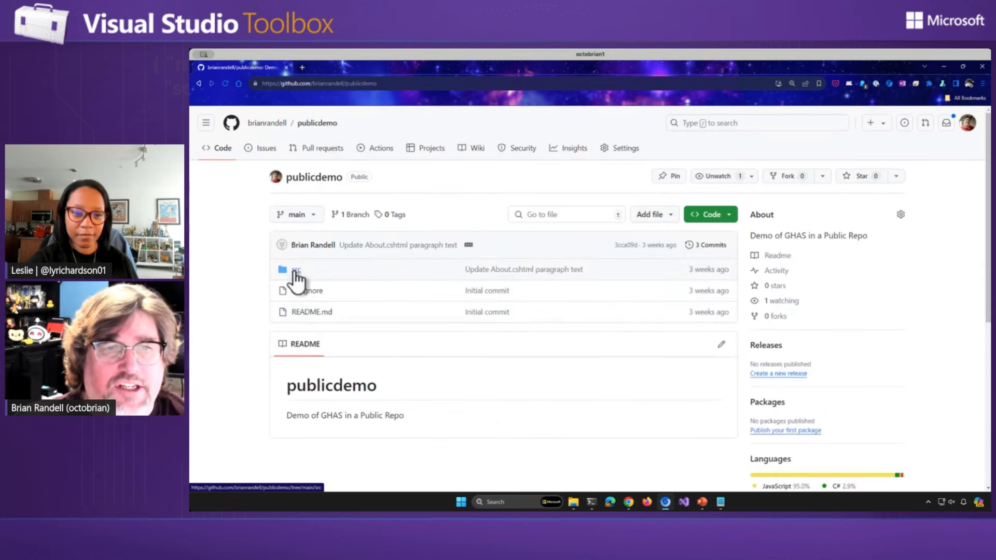
click(296, 270)
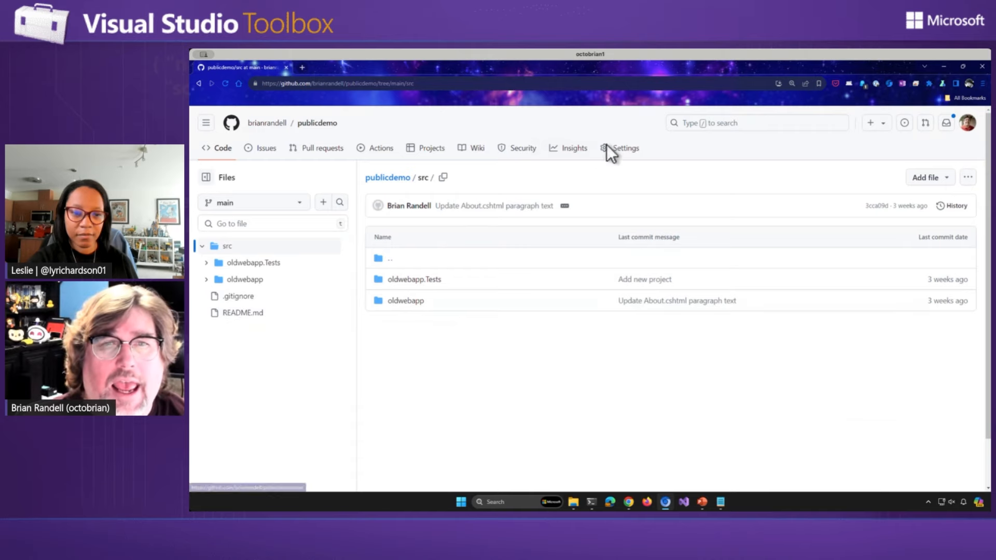
Show publicdemo's Code security and analysis settings down to Code scanning, with CodeQL not set up.
click(625, 147)
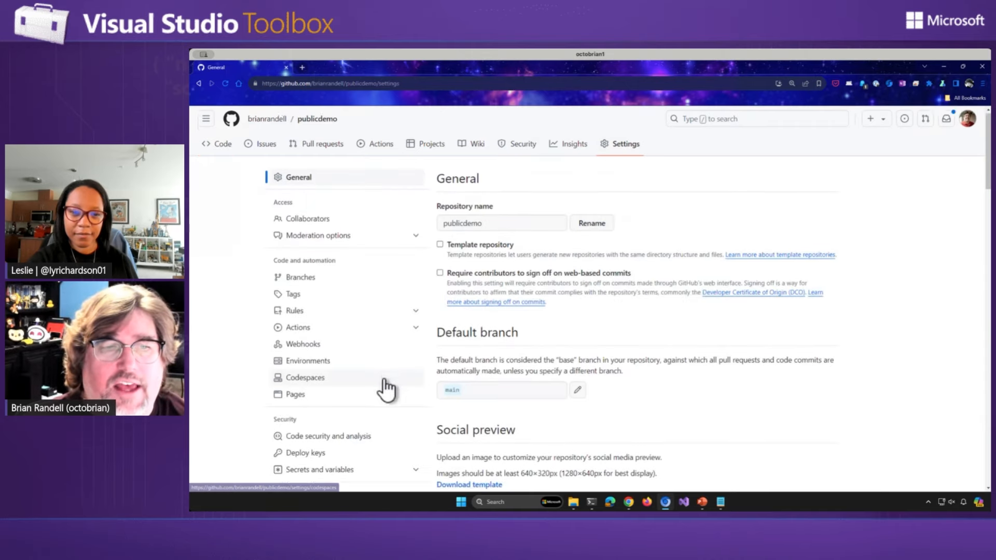
click(329, 436)
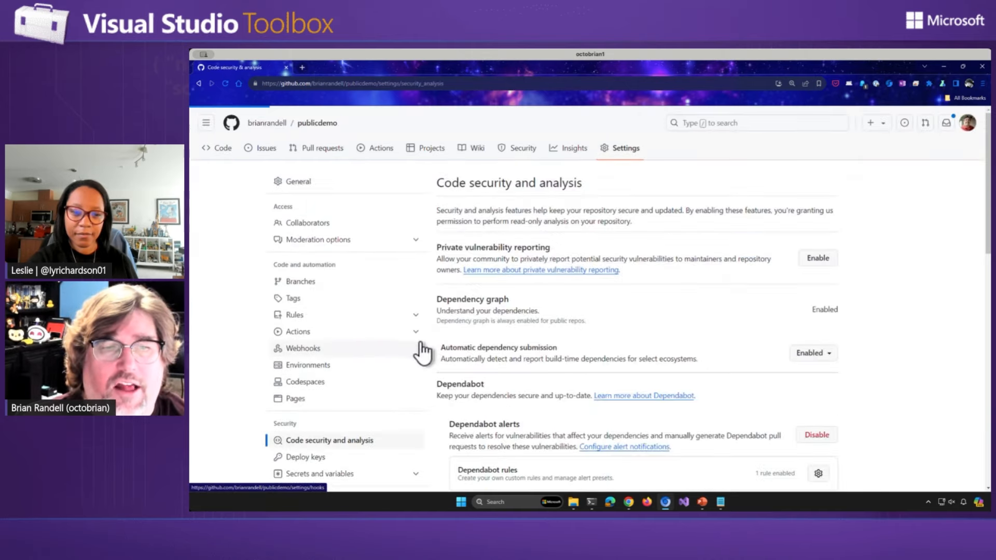
scroll(down, 3)
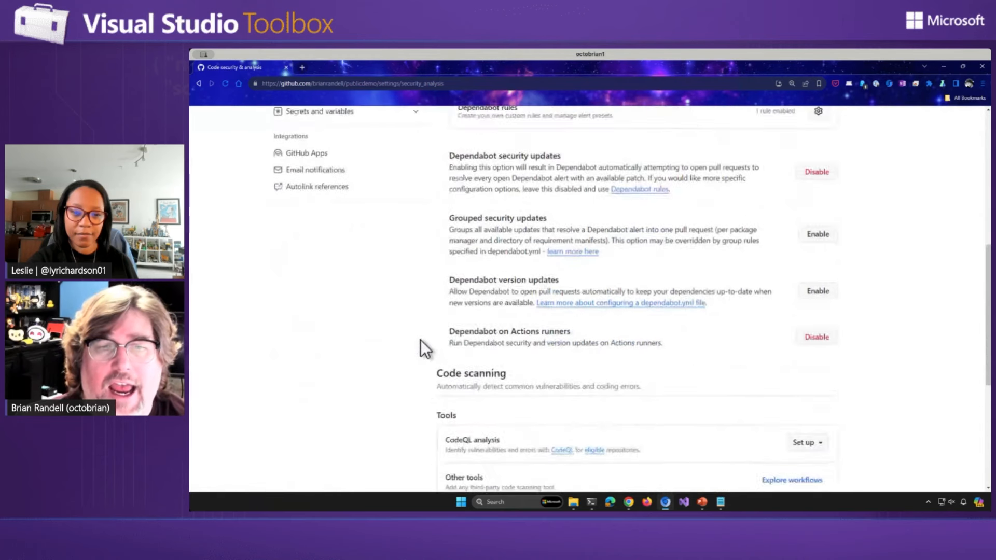
scroll(down, 3)
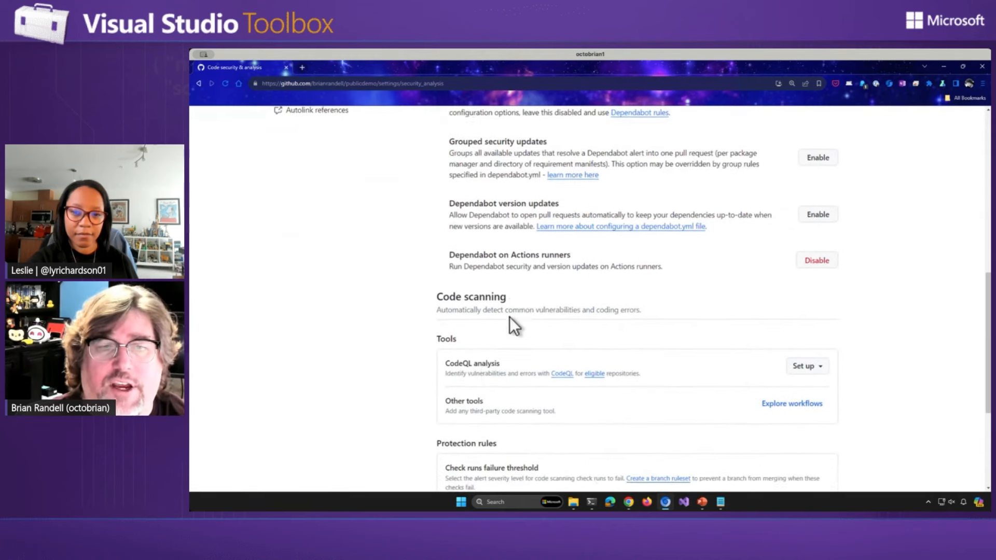
scroll(down, 3)
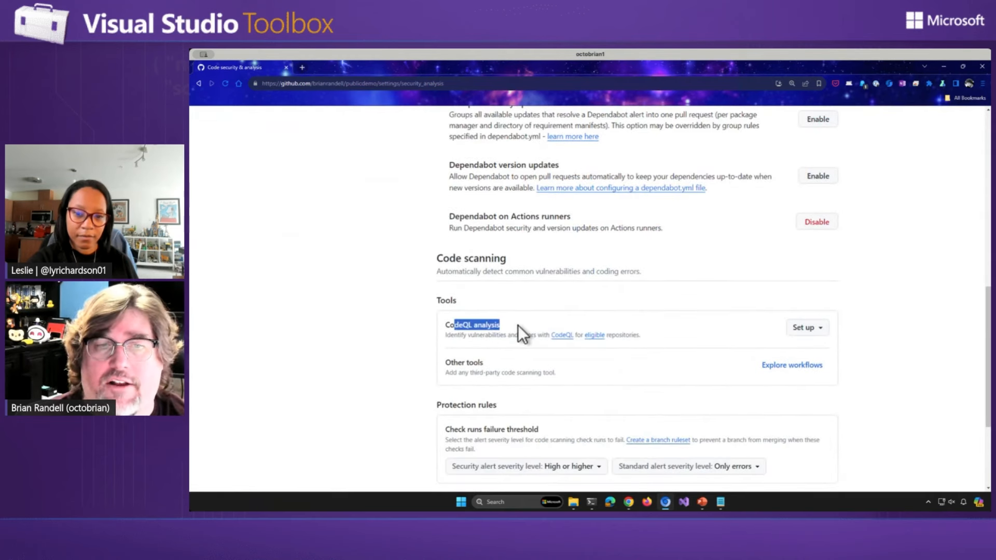
mouse_move(741, 357)
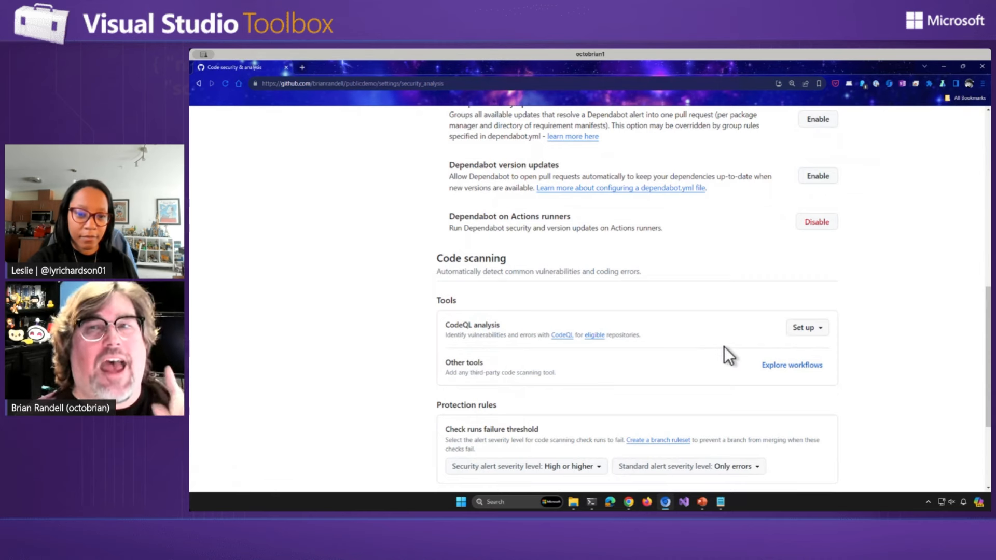
mouse_move(814, 399)
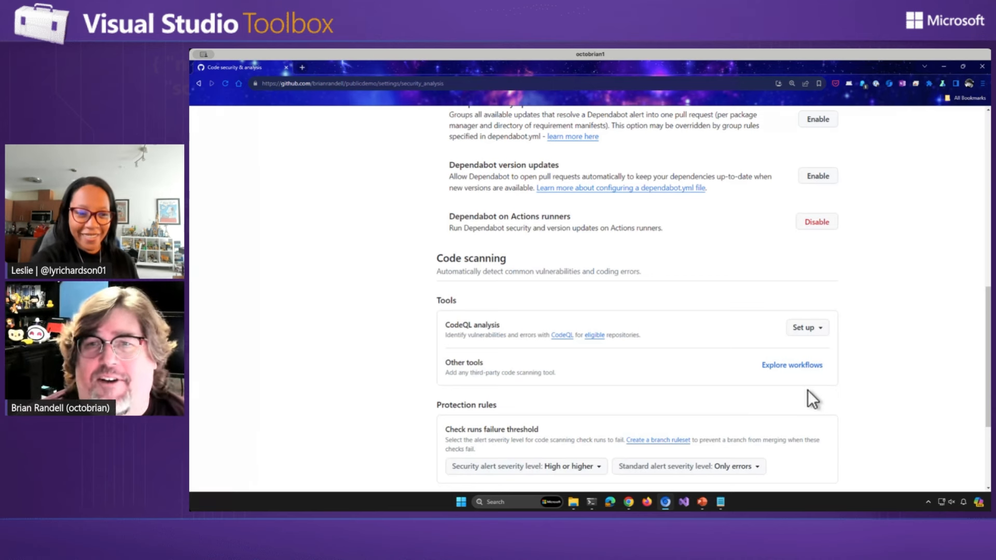
mouse_move(858, 399)
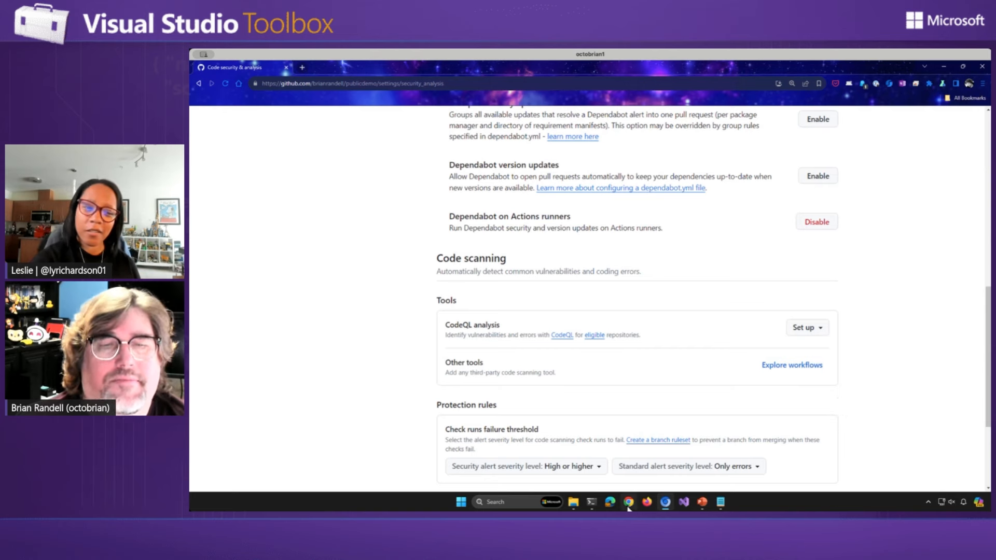
Return to the Fix: Alert [2] pull request and scroll to its three passed CodeQL checks.
click(451, 68)
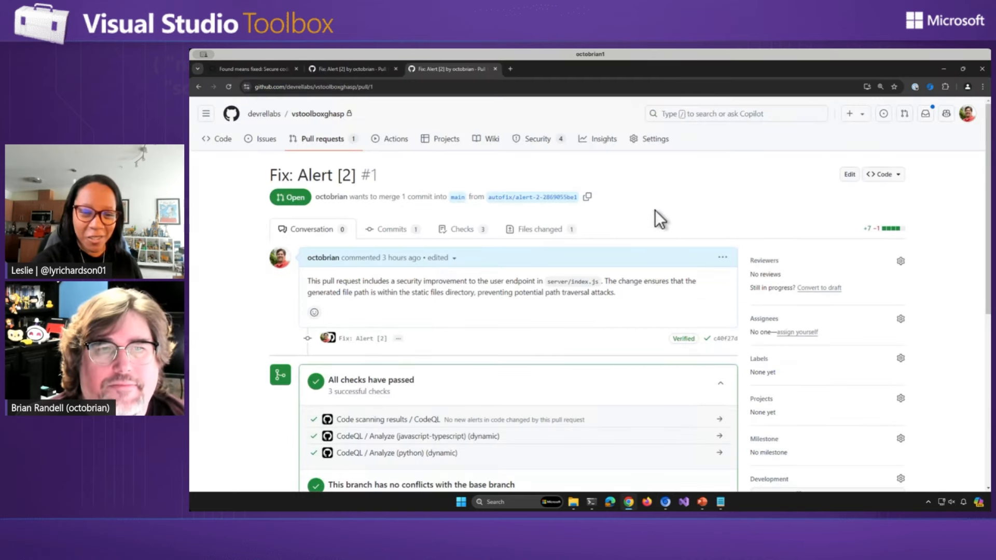
mouse_move(290, 108)
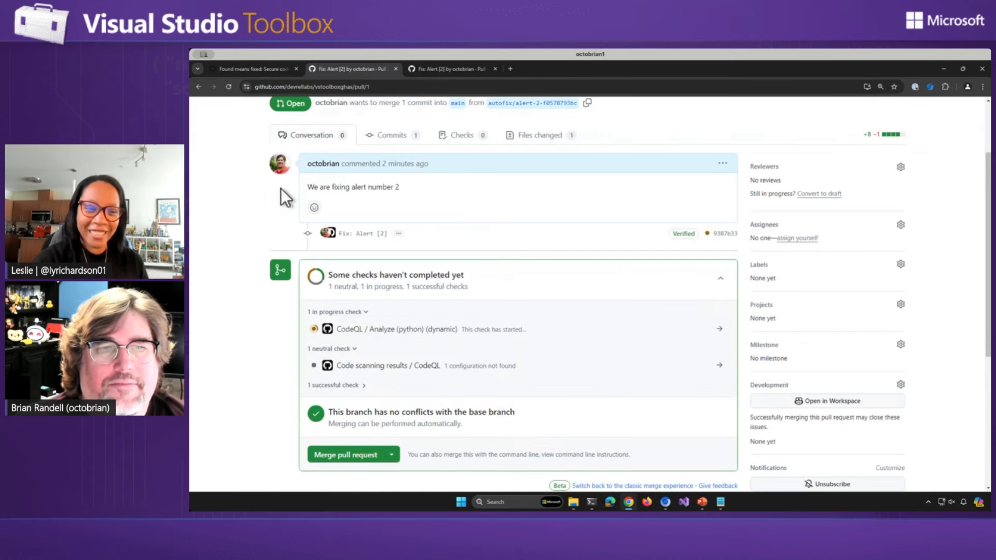
mouse_move(231, 189)
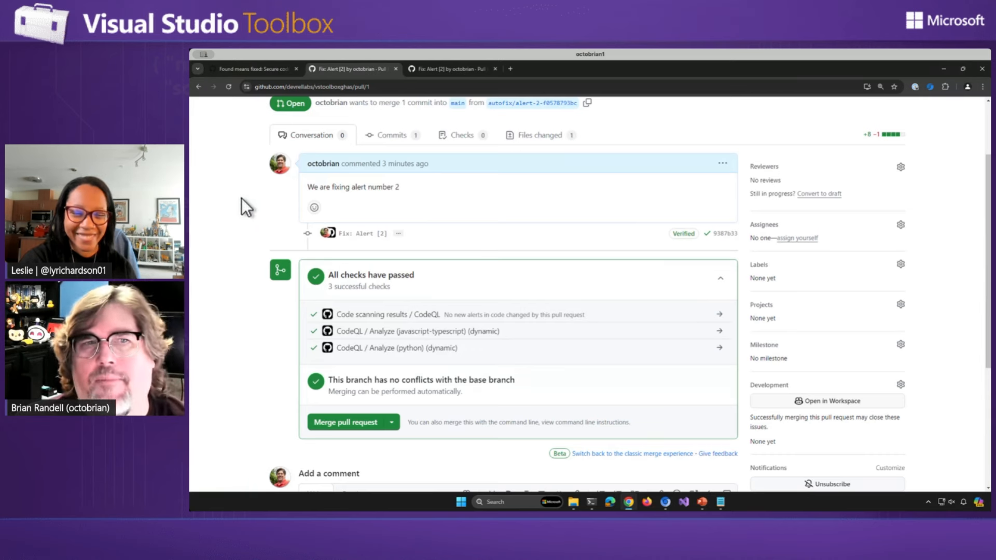
scroll(up, 3)
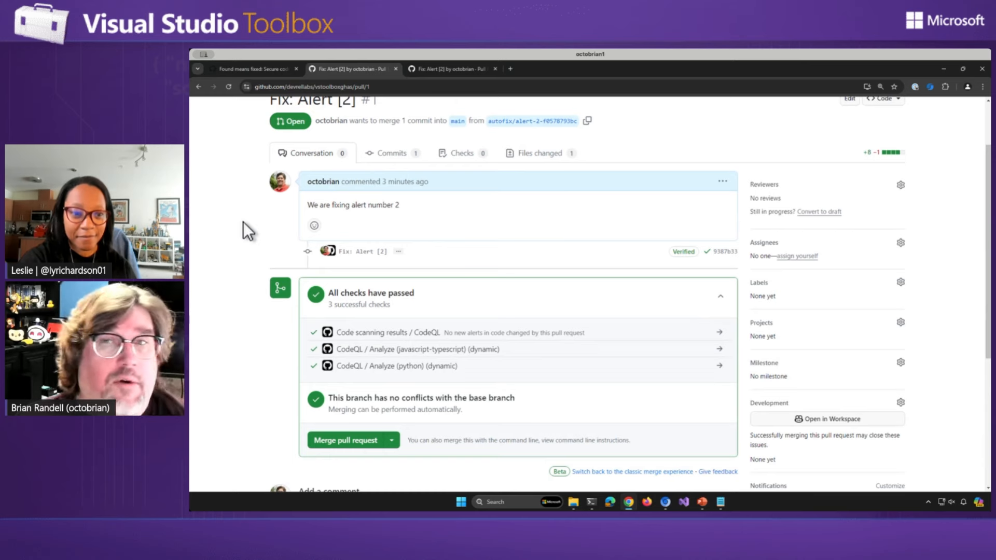
scroll(up, 3)
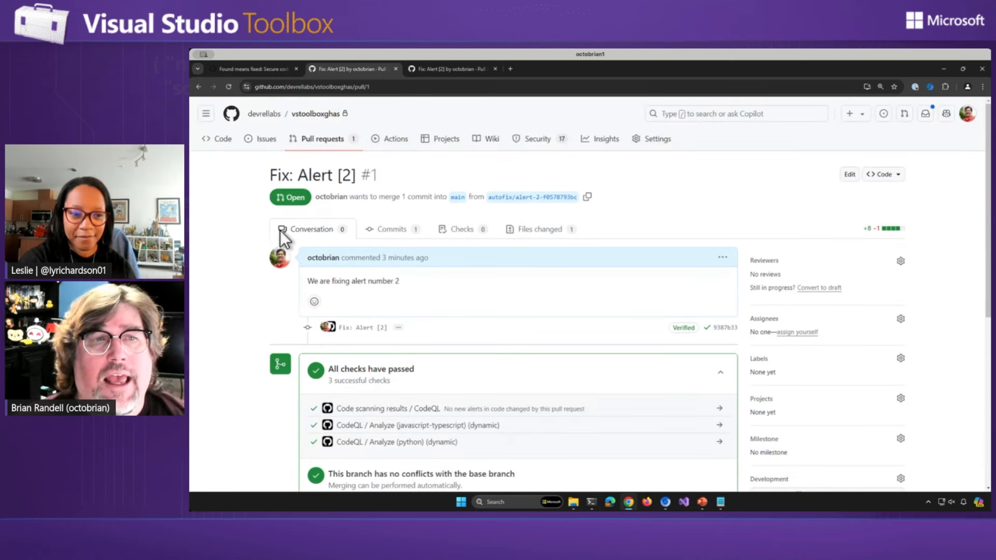
mouse_move(381, 231)
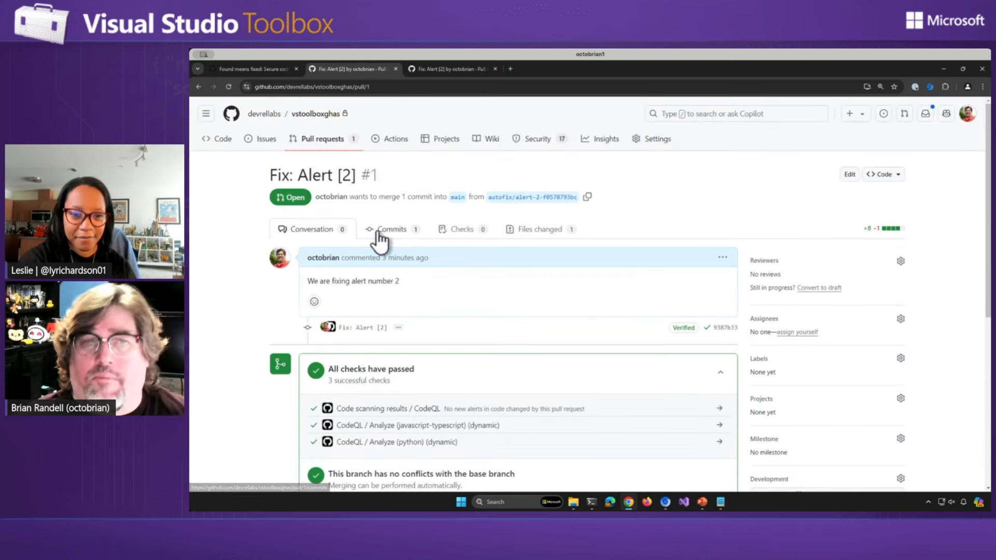
mouse_move(503, 308)
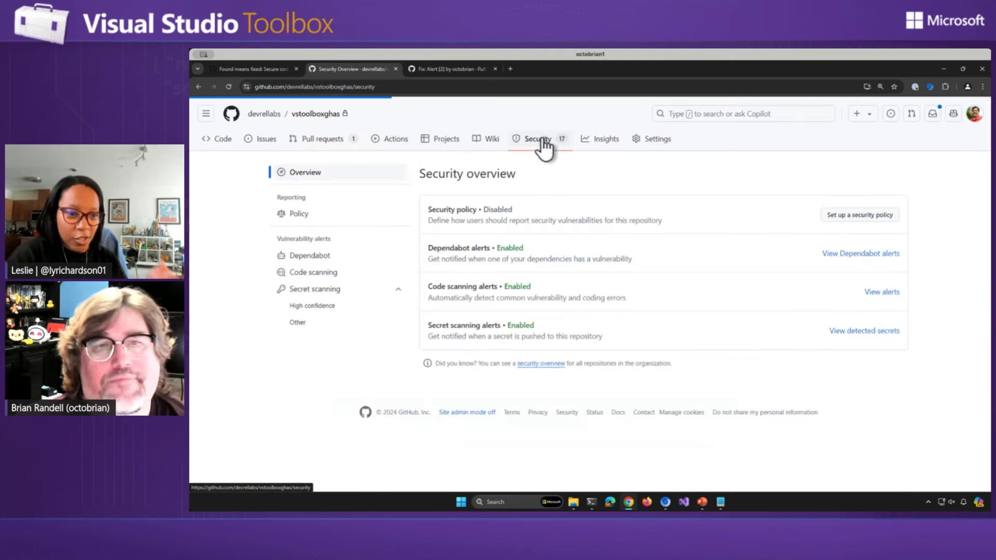
mouse_move(656, 138)
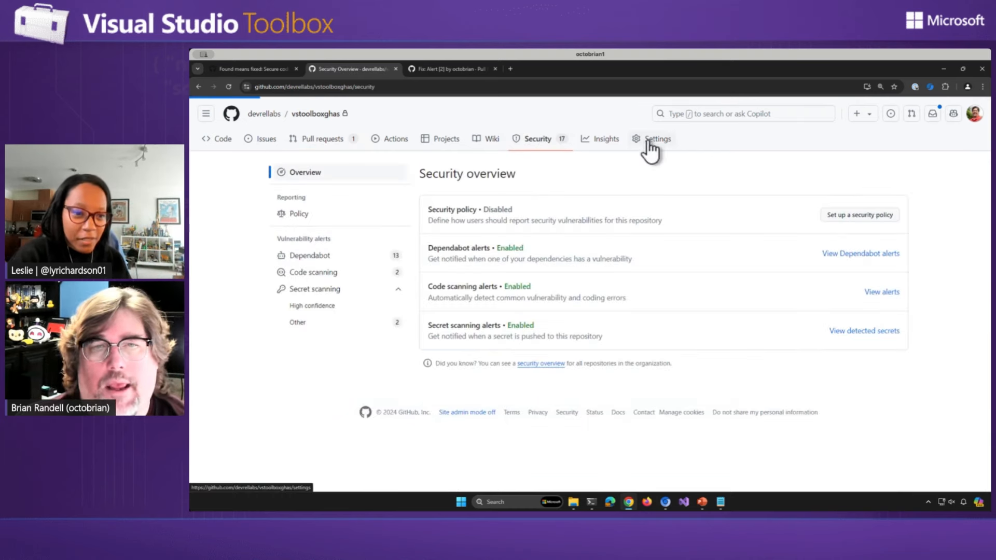
Go to the vstoolboxghas repository Settings and its Code security and analysis page.
click(658, 138)
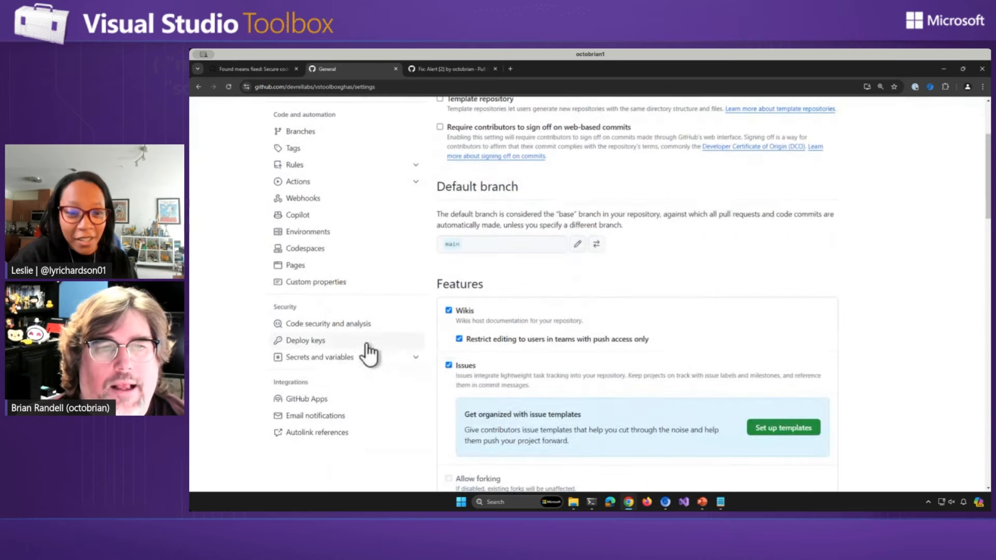
click(329, 324)
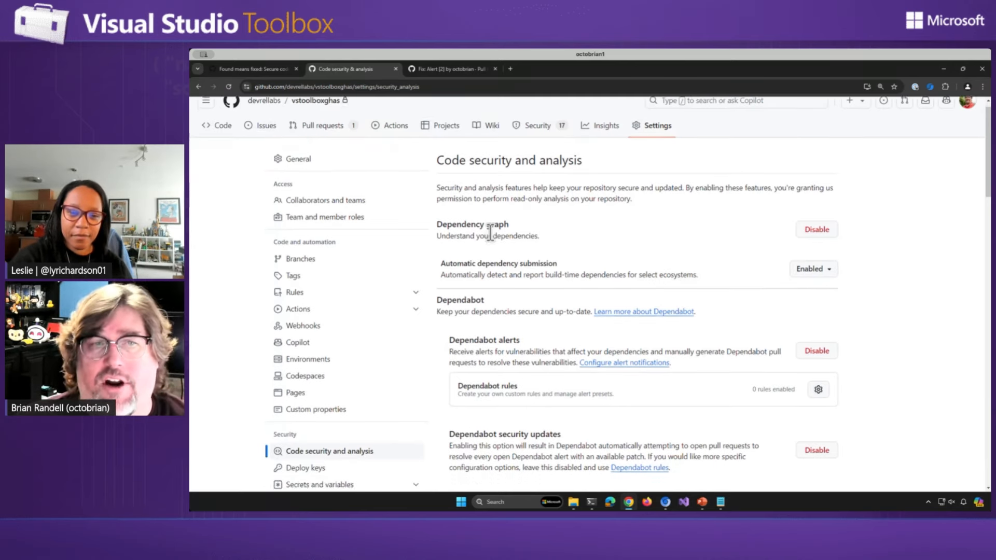
Review the Dependabot options, highlighting the Grouped security updates setting.
scroll(down, 3)
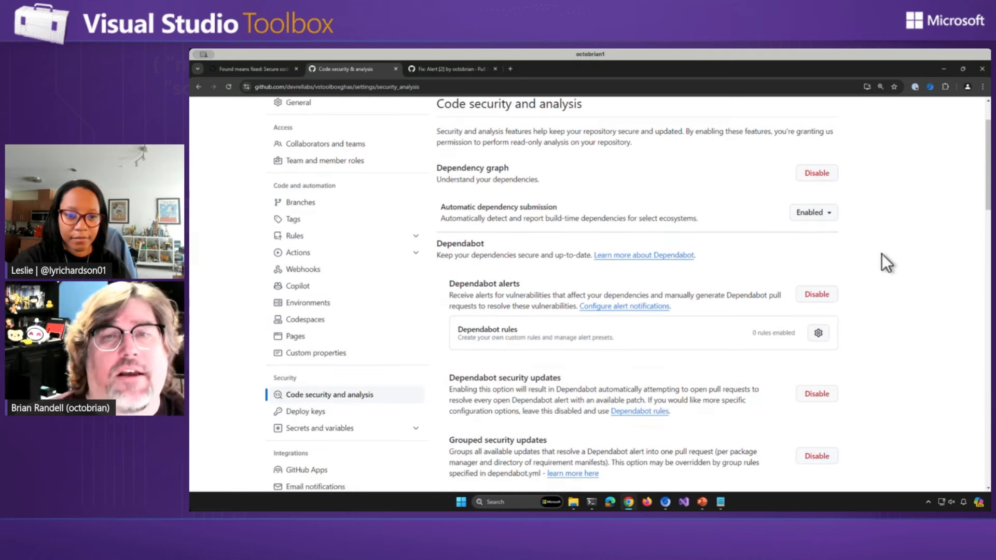
scroll(down, 3)
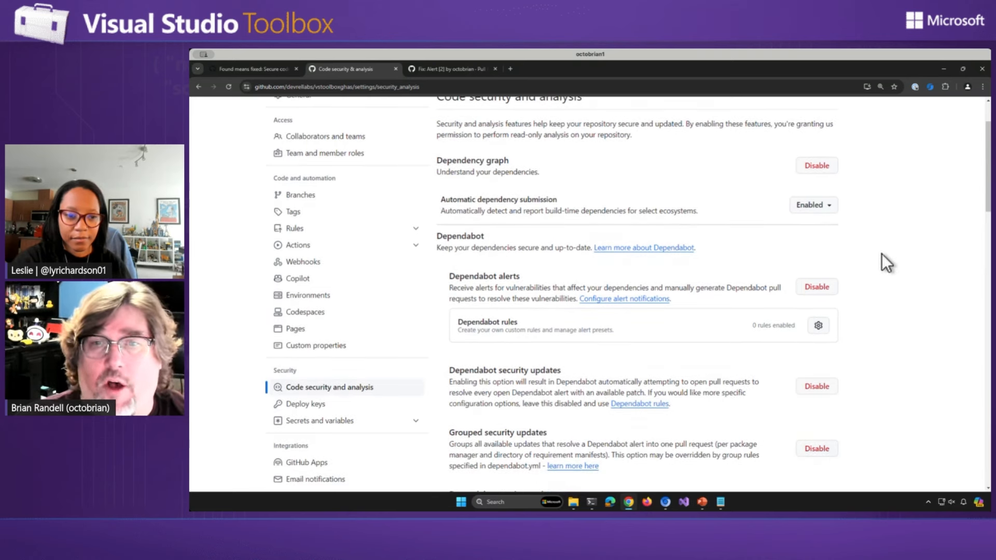
scroll(down, 3)
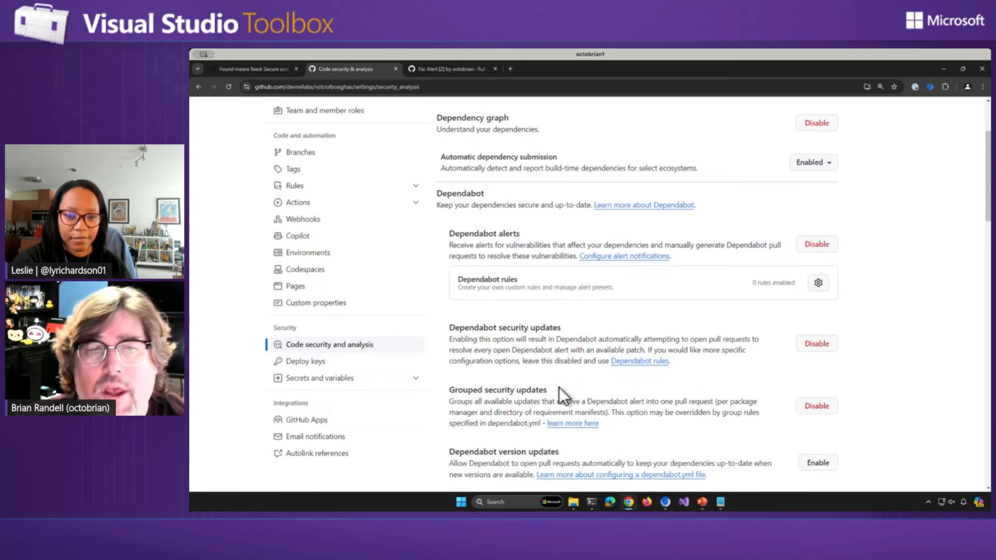
mouse_move(522, 394)
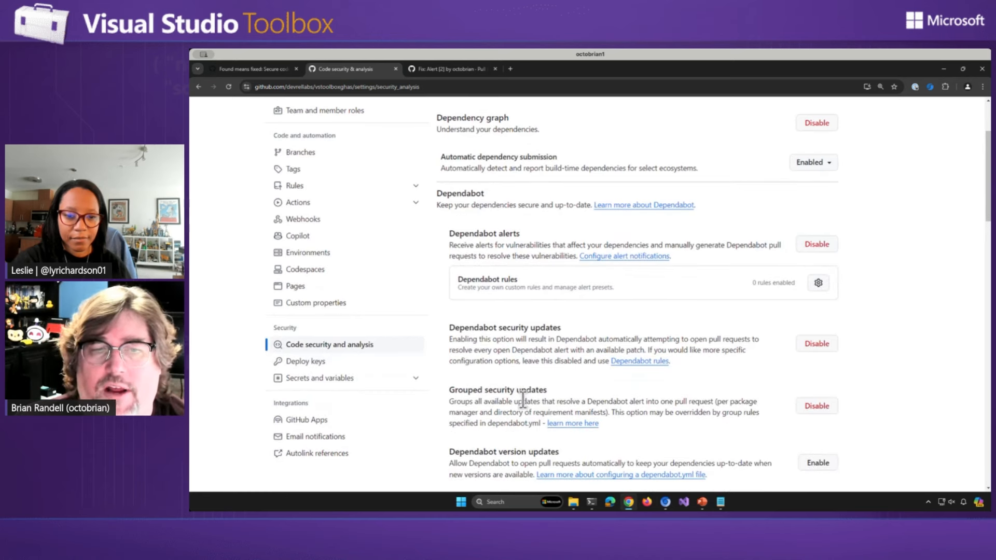
double_click(497, 389)
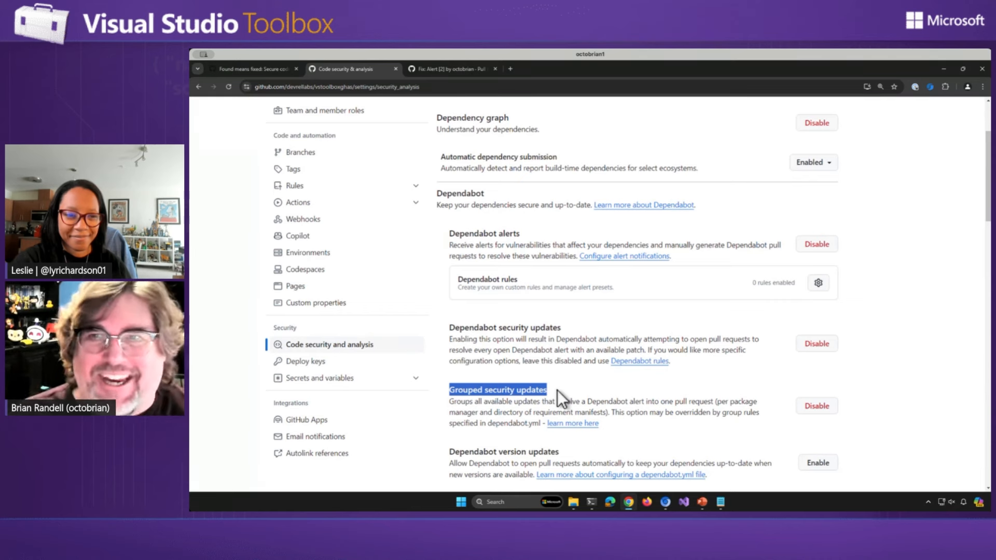
mouse_move(515, 245)
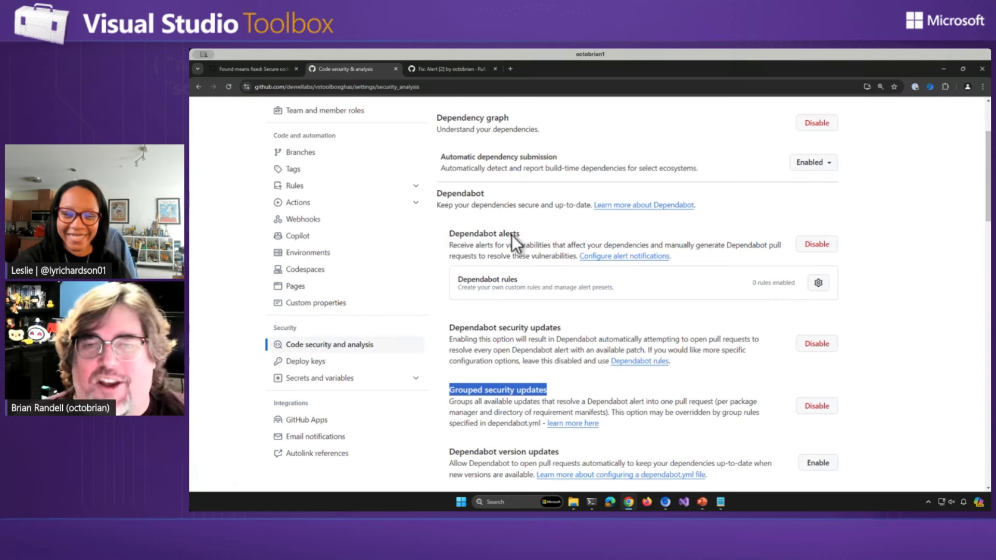
Scroll on to GitHub Advanced Security enabled and code scanning with CodeQL analysis.
scroll(down, 3)
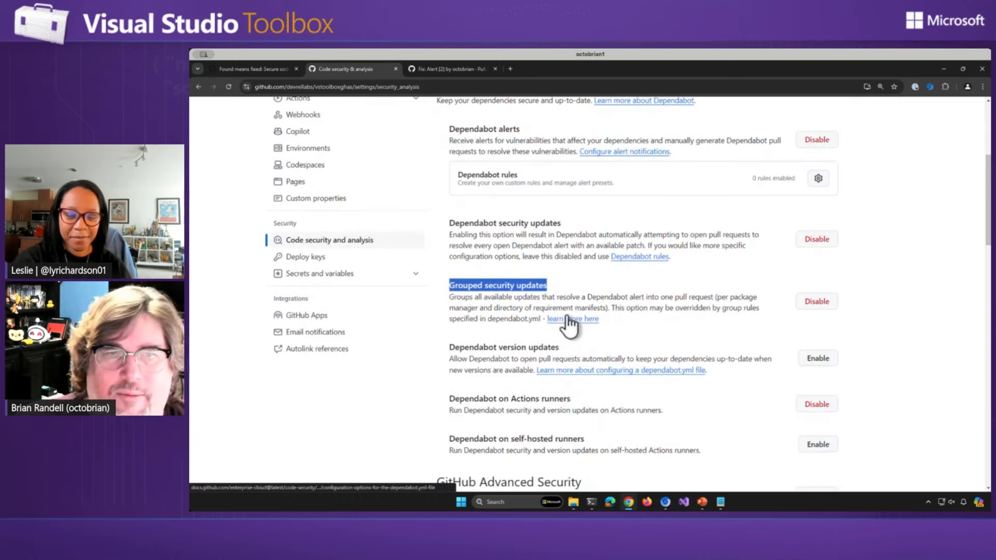
scroll(down, 3)
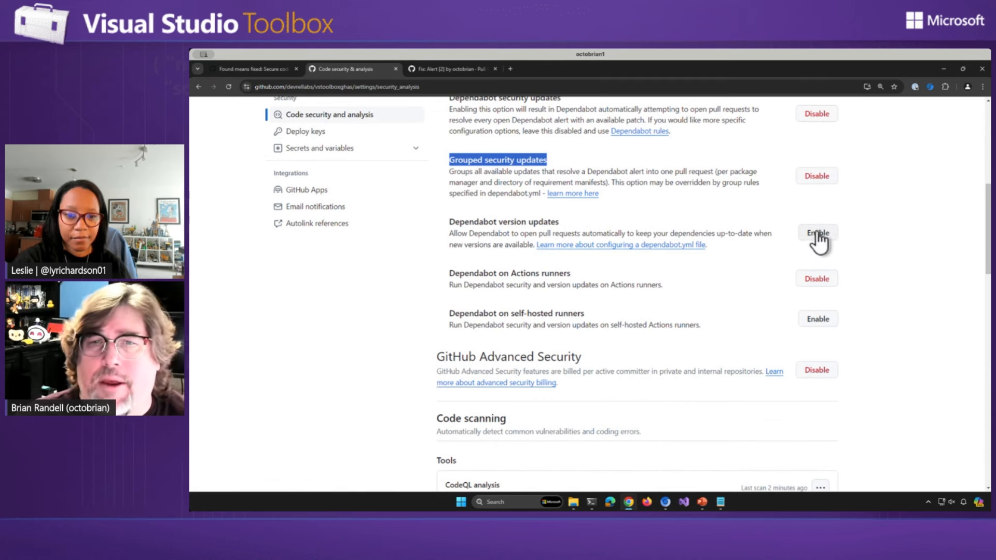
mouse_move(889, 261)
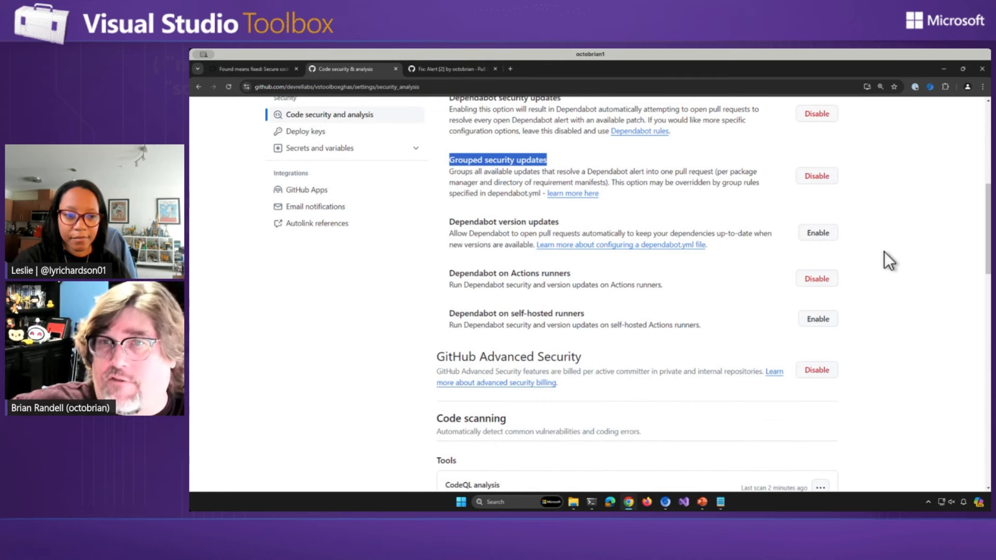
mouse_move(871, 257)
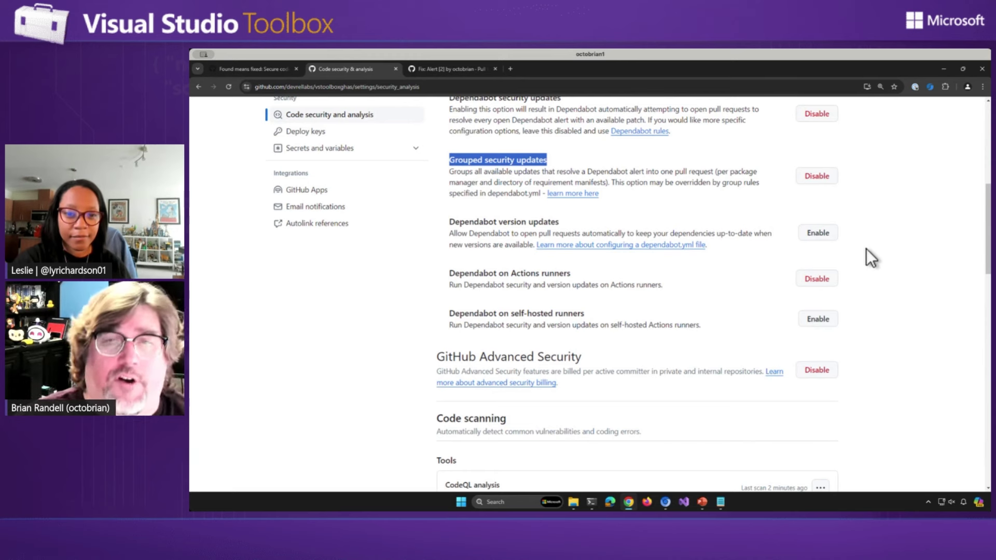
mouse_move(853, 261)
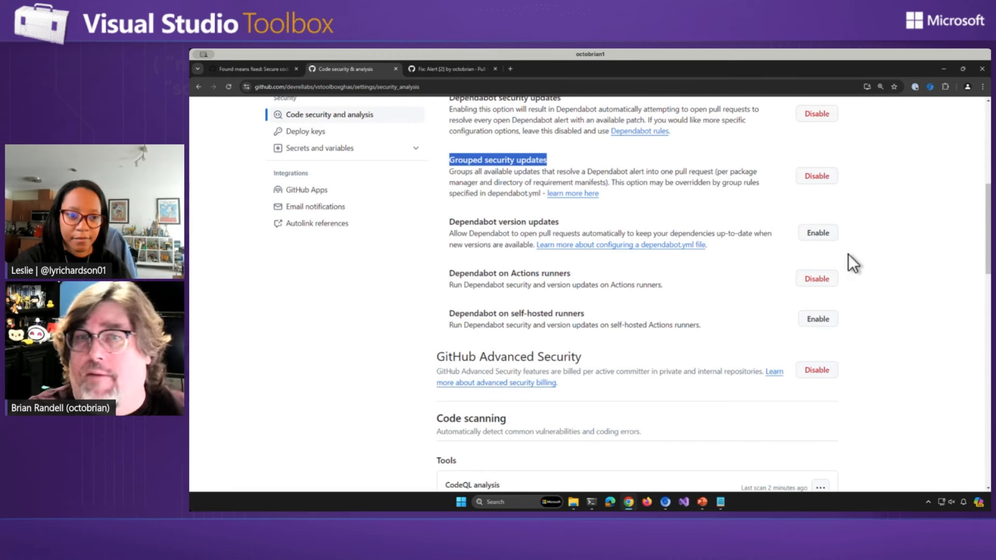
scroll(down, 3)
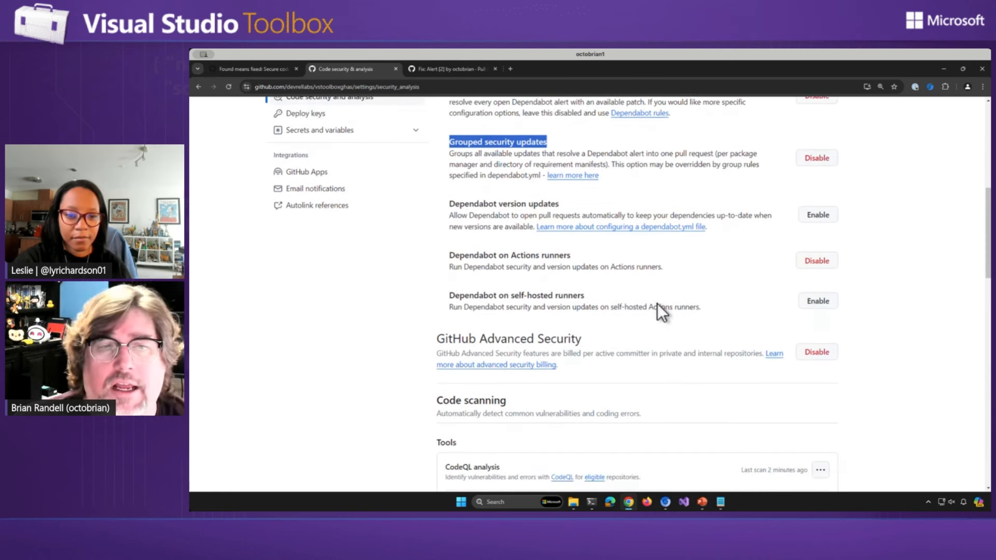
scroll(down, 3)
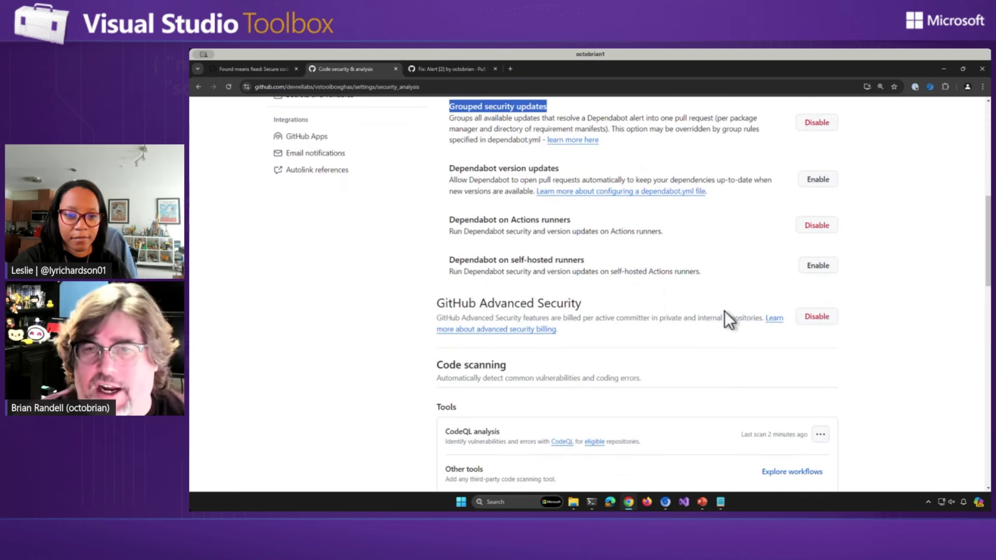
scroll(down, 3)
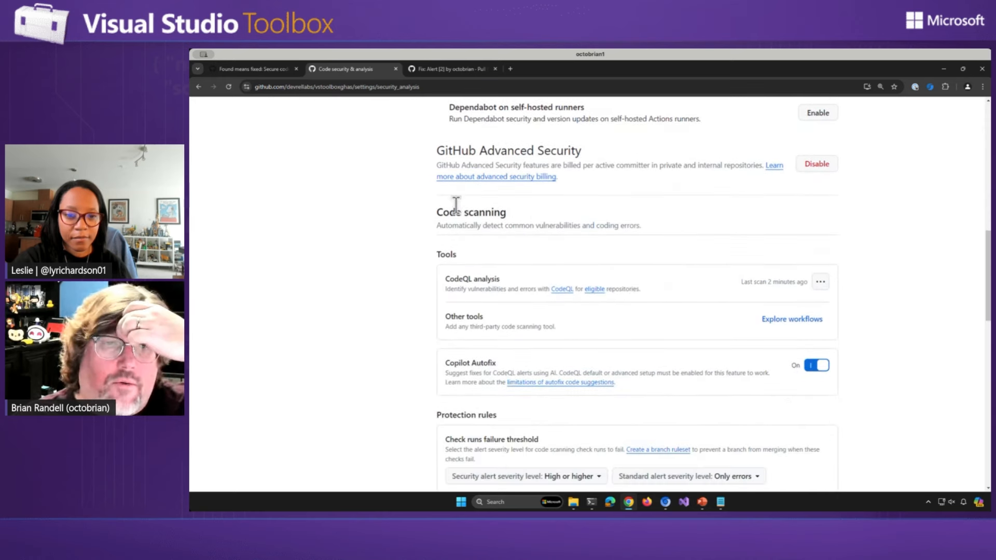
mouse_move(628, 299)
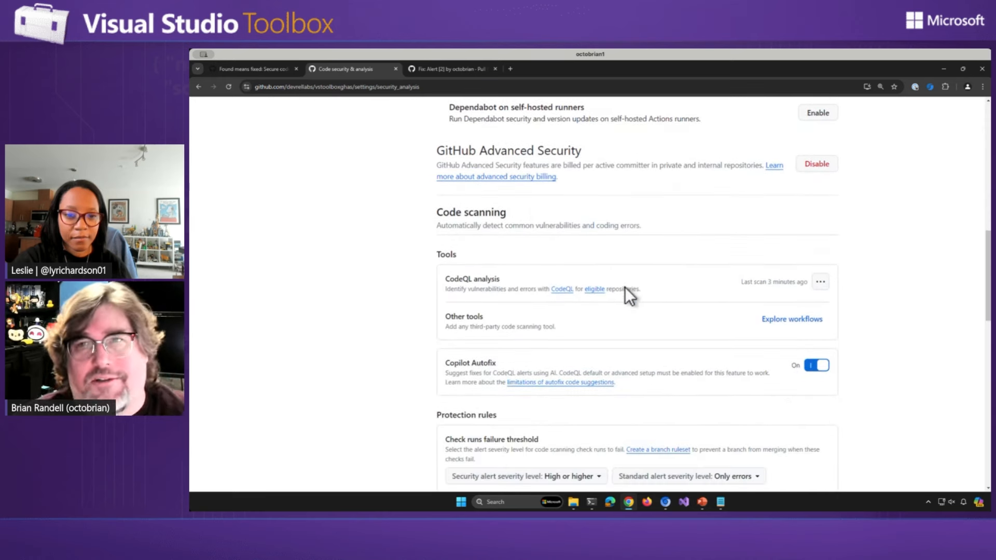
scroll(down, 3)
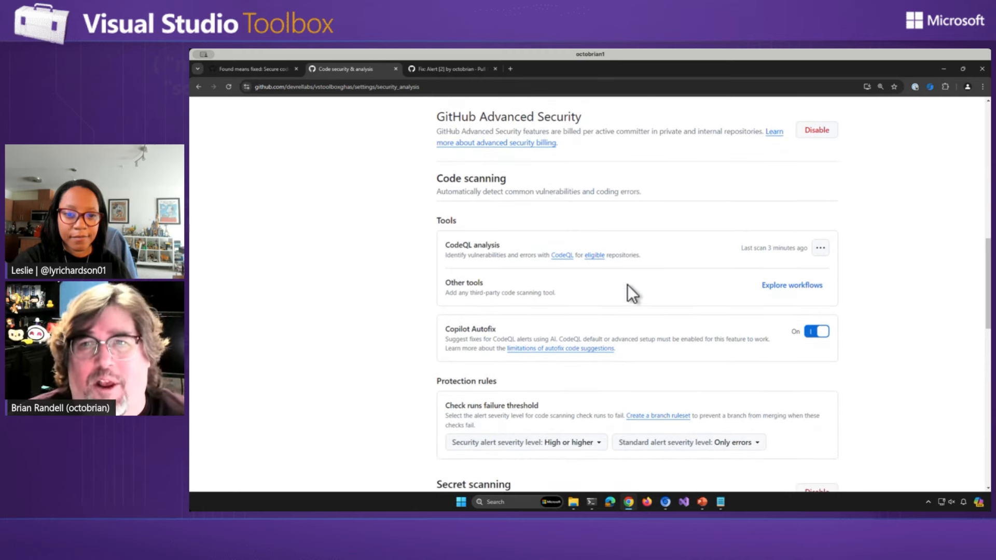
scroll(down, 3)
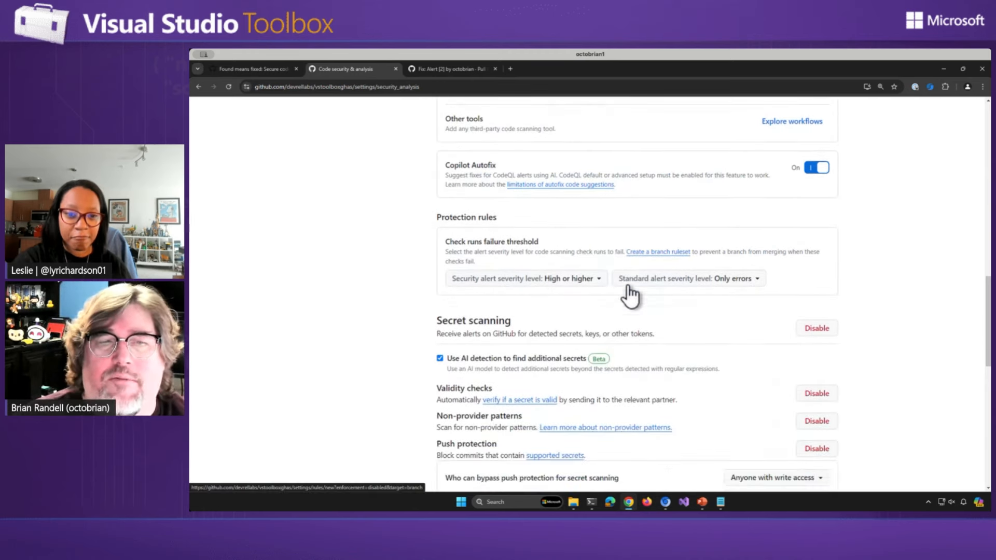
scroll(down, 3)
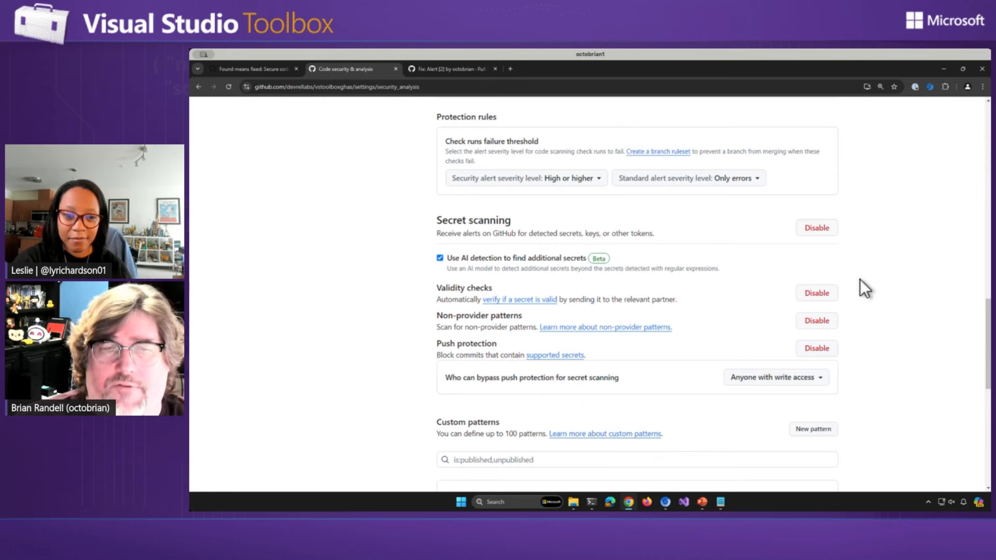
mouse_move(769, 266)
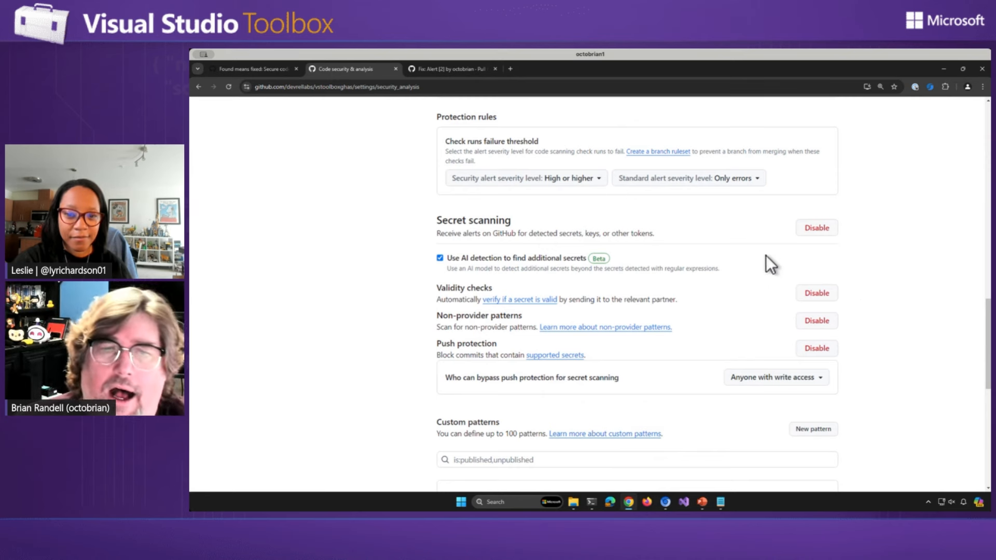
mouse_move(791, 276)
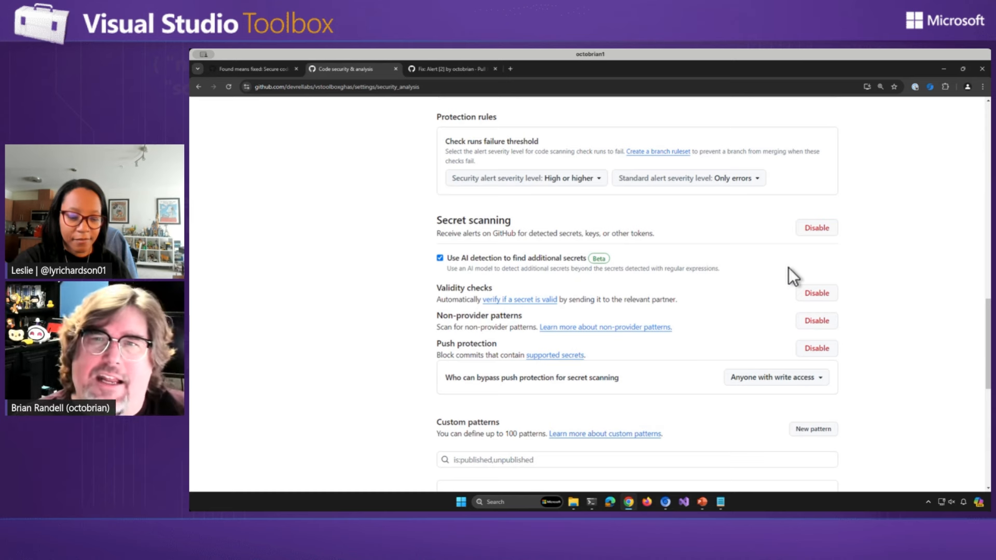
mouse_move(631, 307)
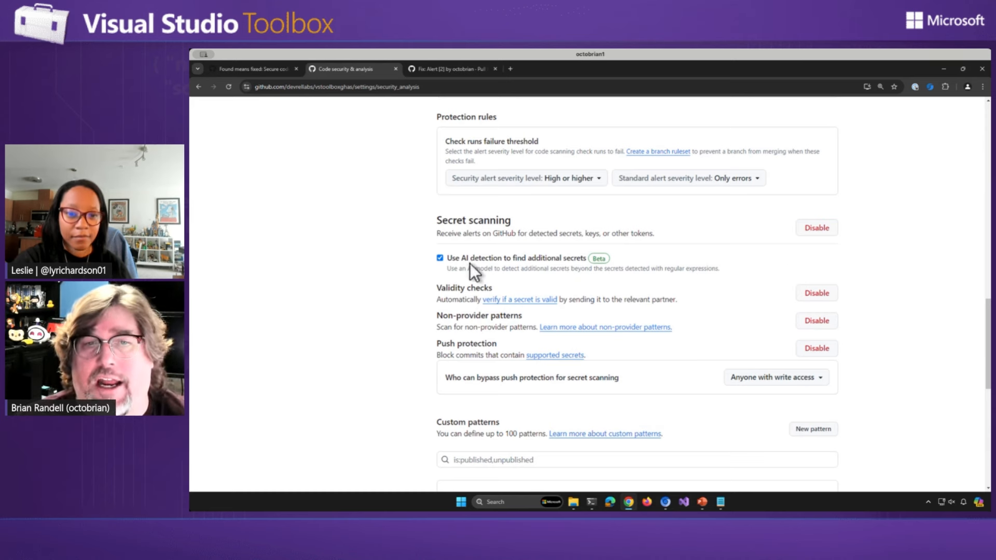
mouse_move(680, 286)
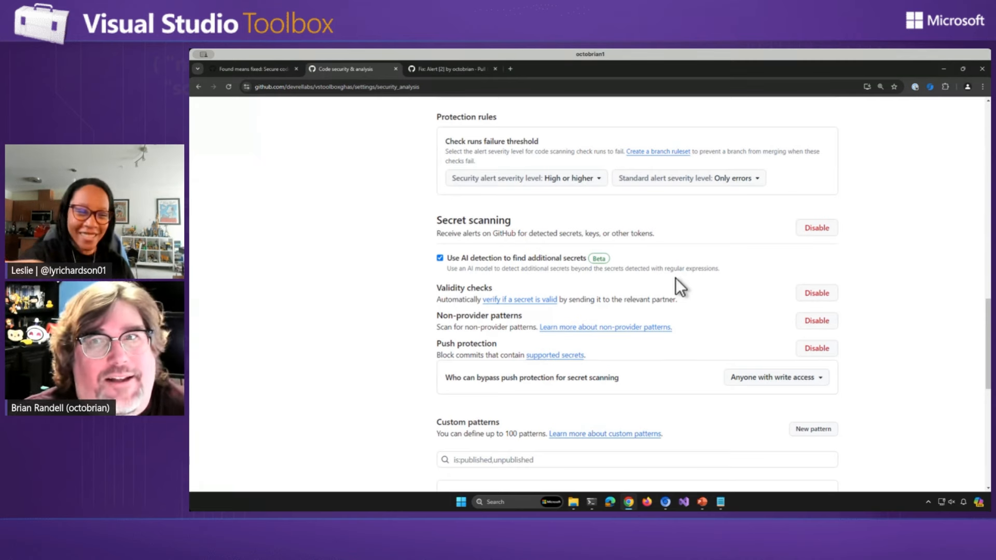
mouse_move(635, 317)
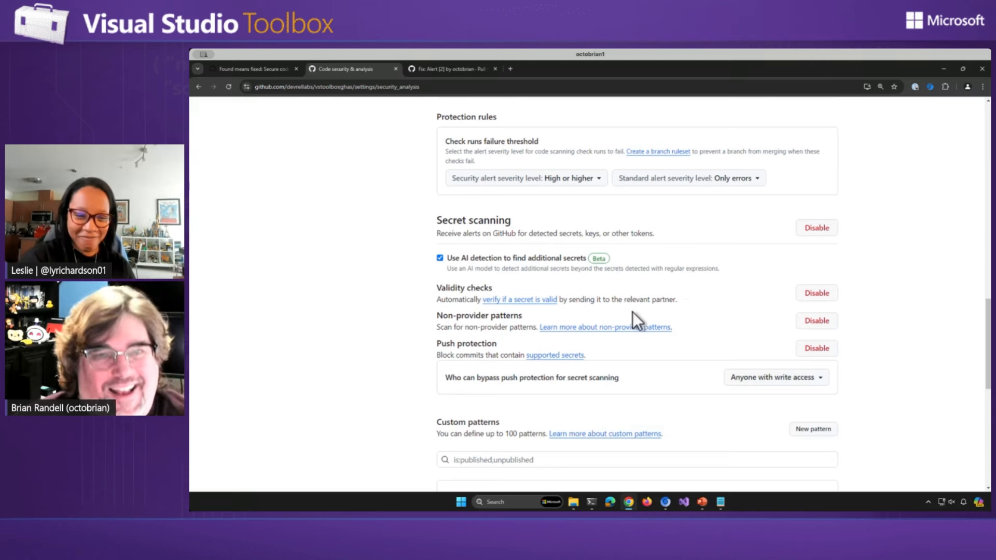
mouse_move(372, 372)
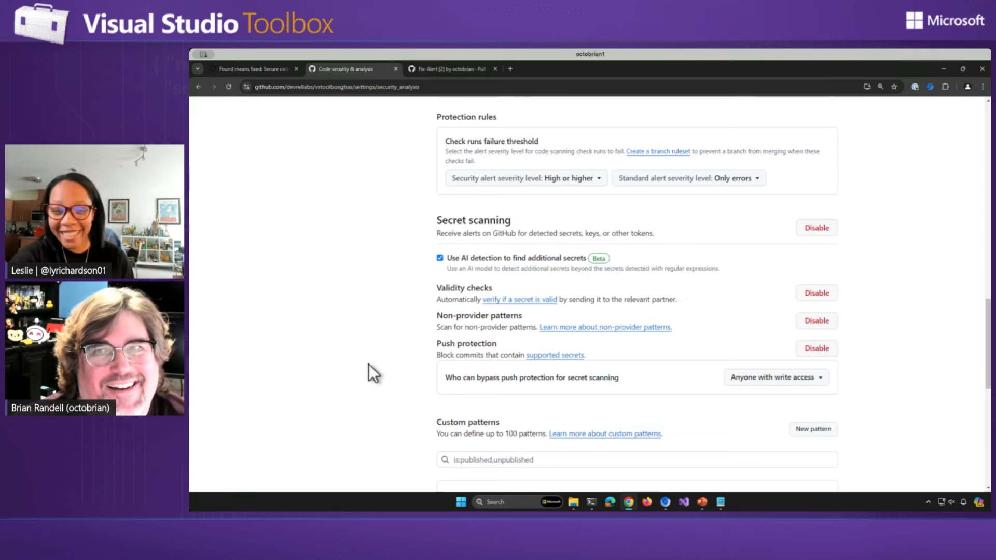
mouse_move(438, 321)
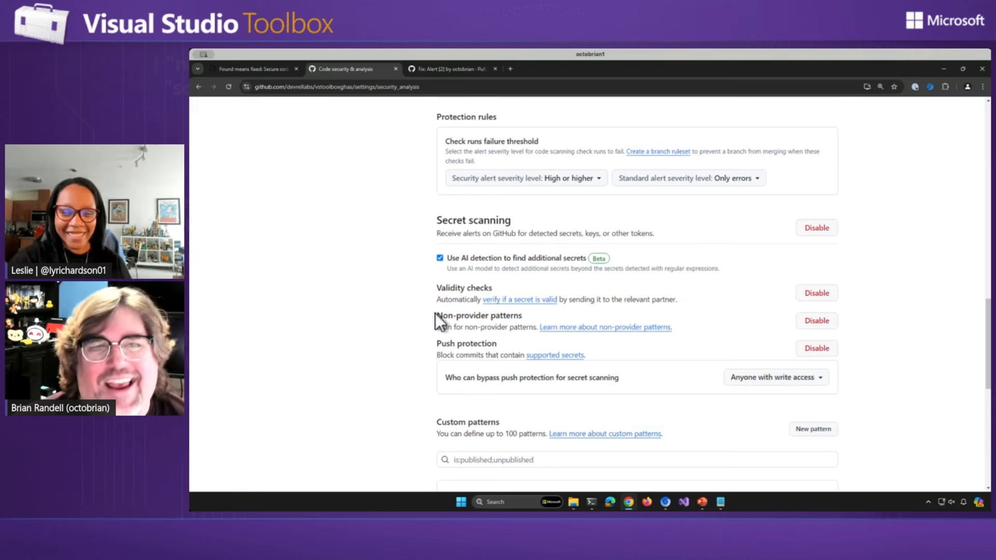
mouse_move(452, 349)
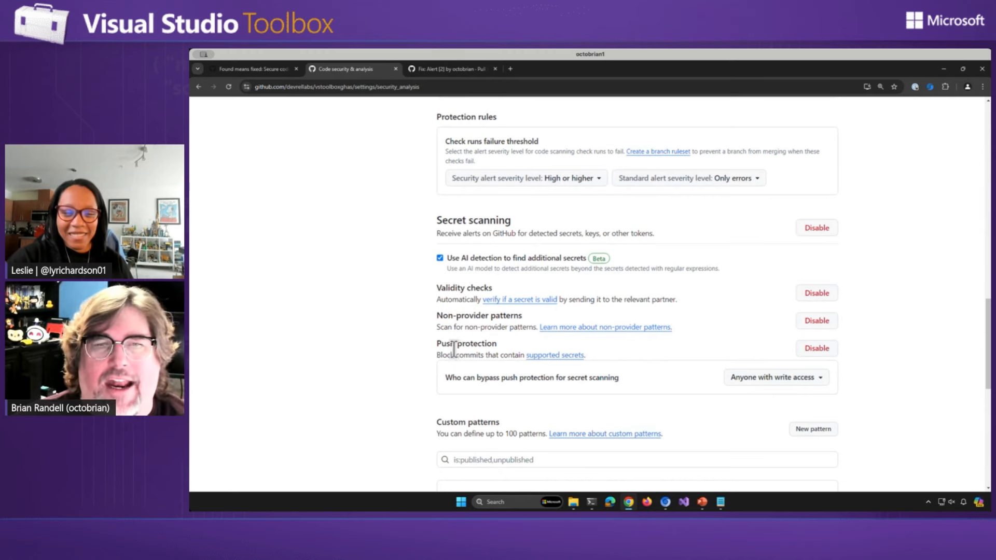
double_click(466, 343)
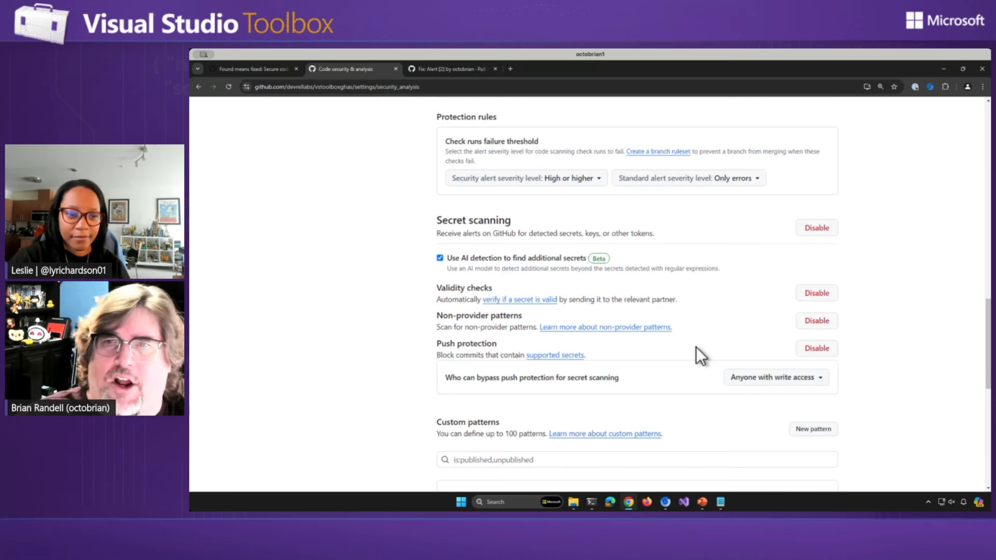
mouse_move(575, 267)
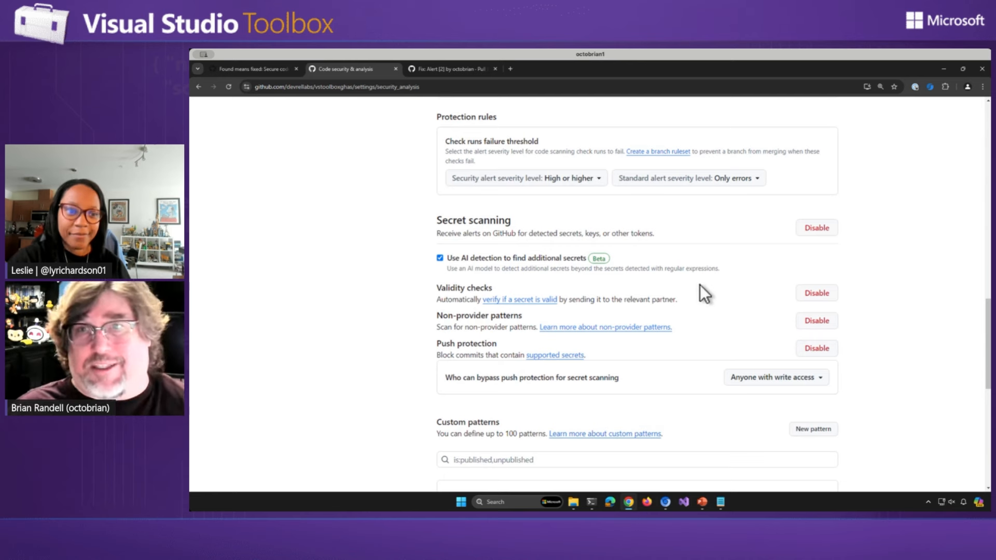
mouse_move(736, 327)
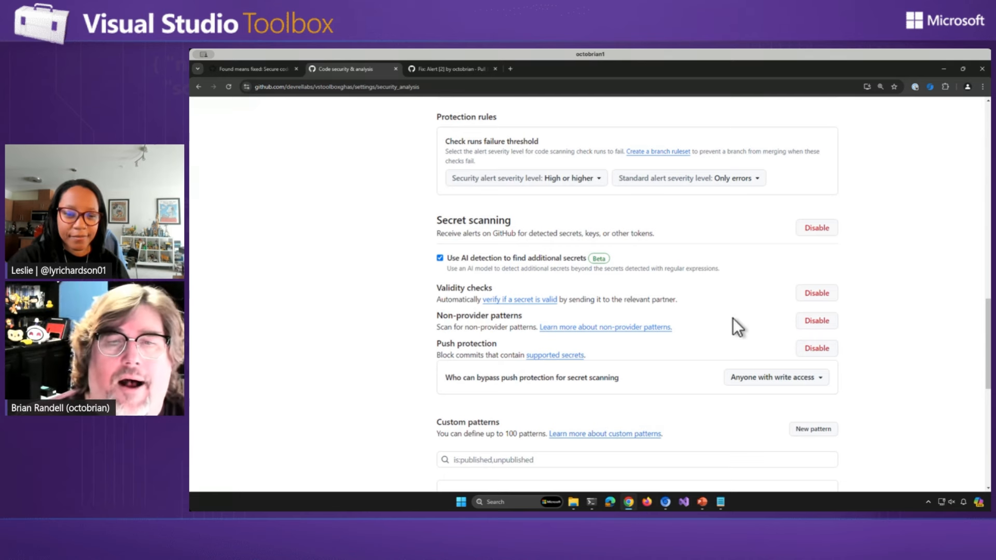
scroll(up, 3)
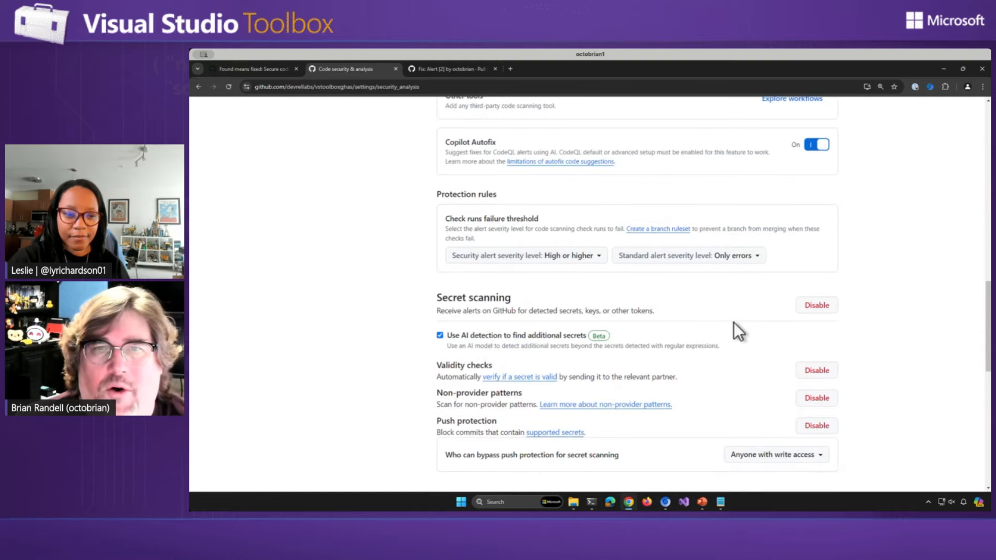
scroll(up, 3)
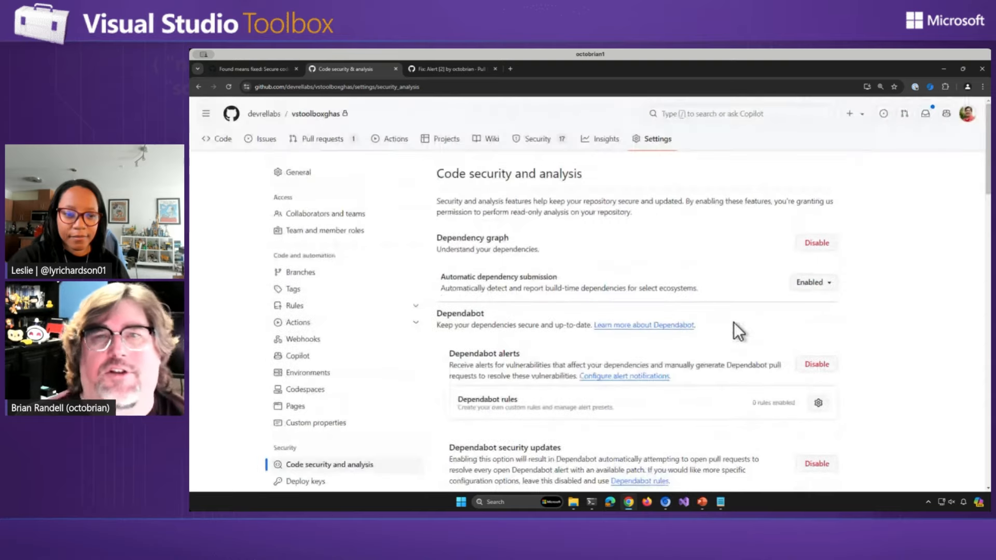
mouse_move(861, 273)
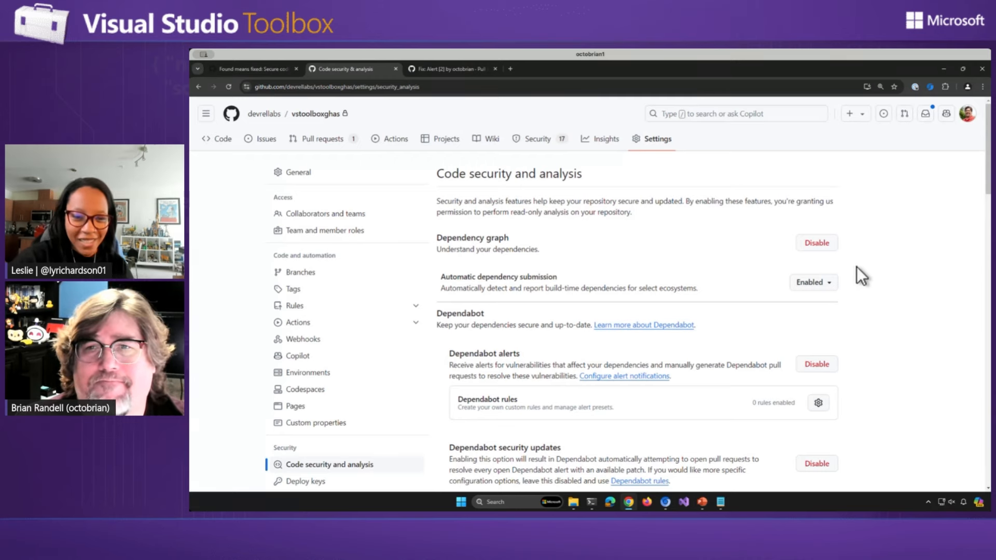
mouse_move(874, 269)
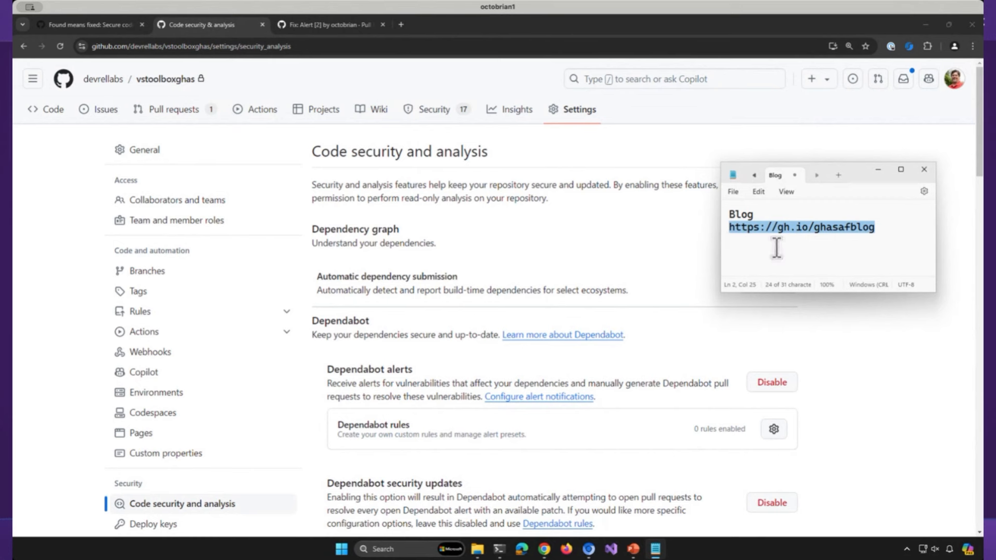
mouse_move(769, 251)
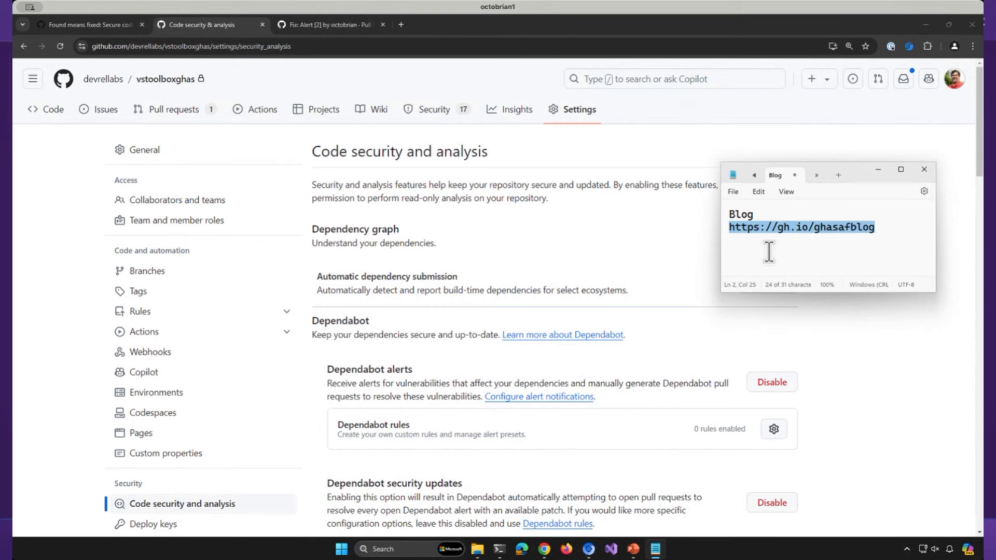
mouse_move(844, 378)
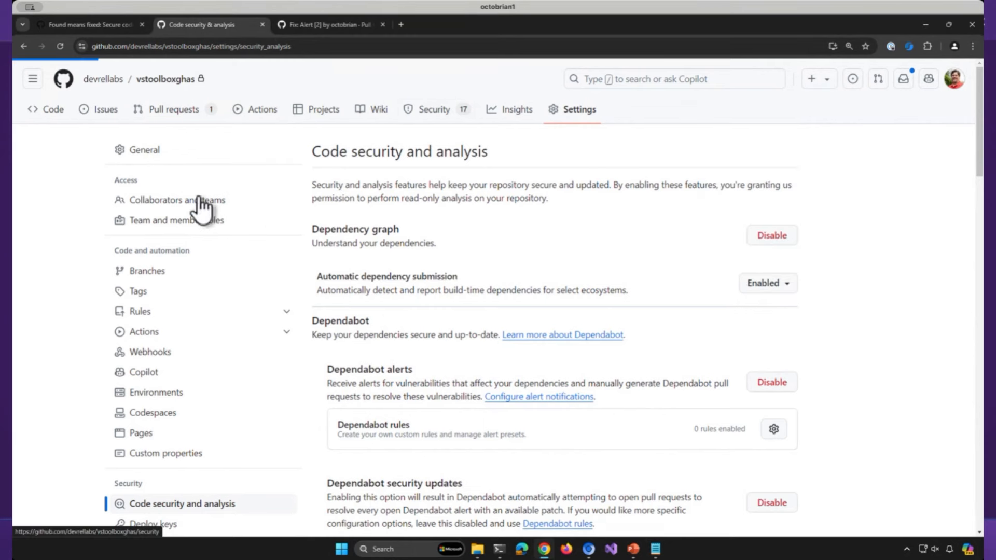
View the Security overview, then the General settings scrolled to the Features section.
click(435, 109)
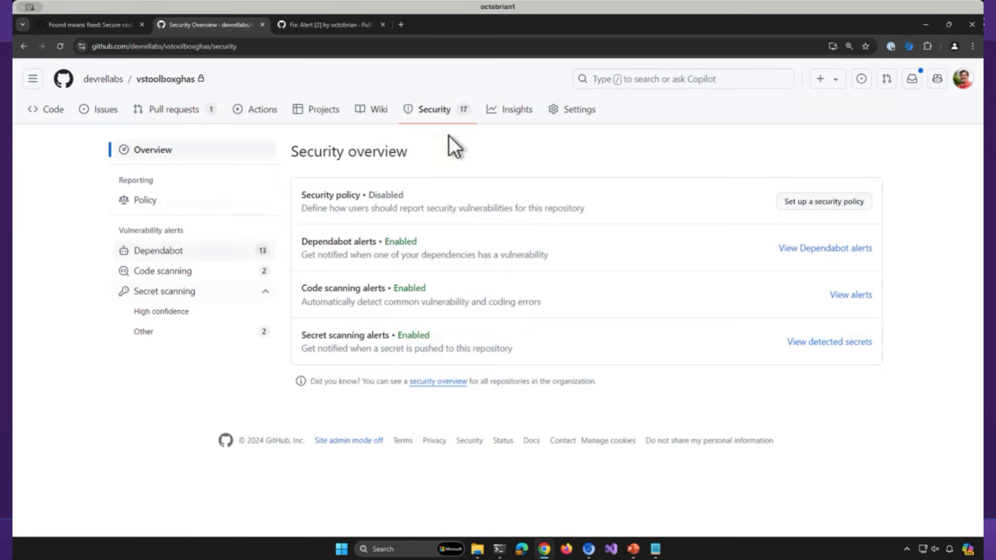
click(578, 109)
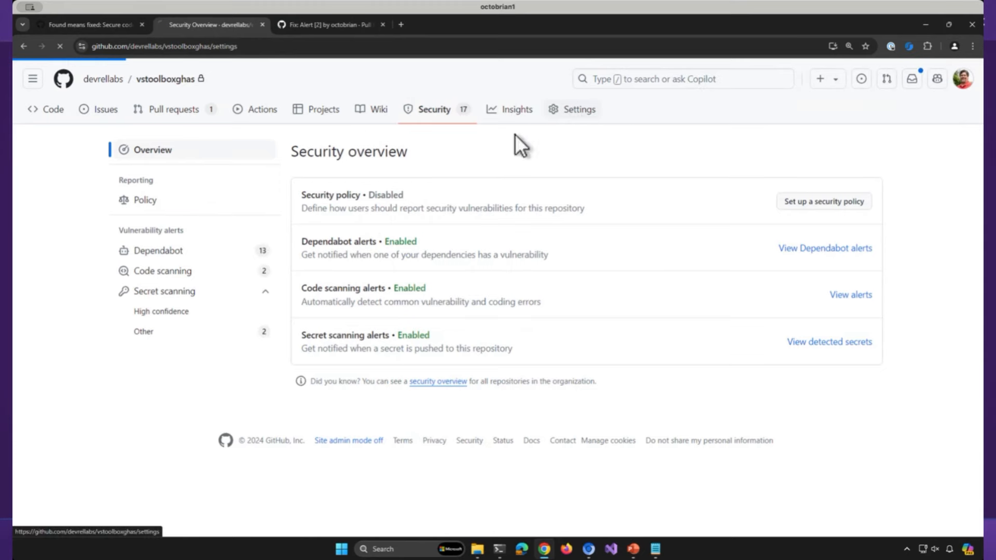
click(578, 109)
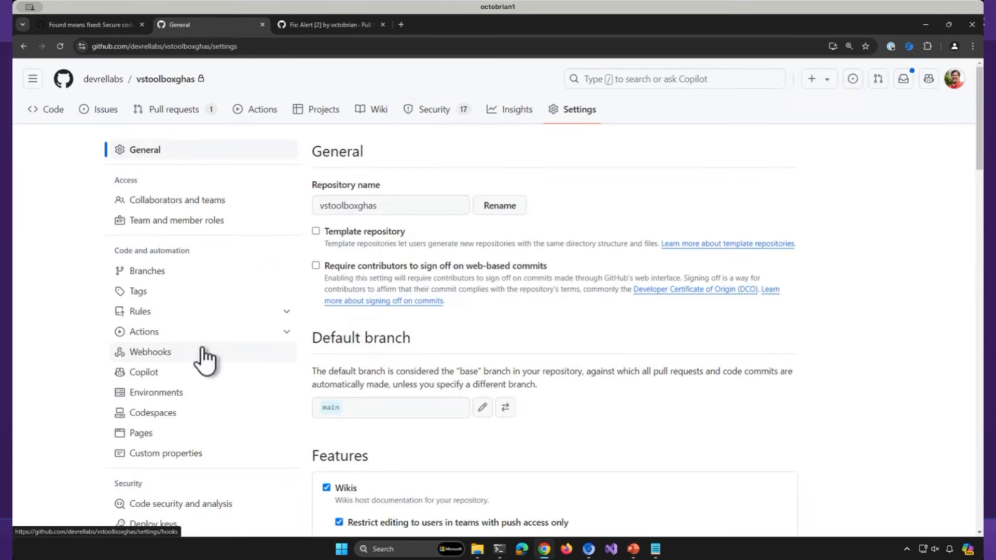
scroll(down, 3)
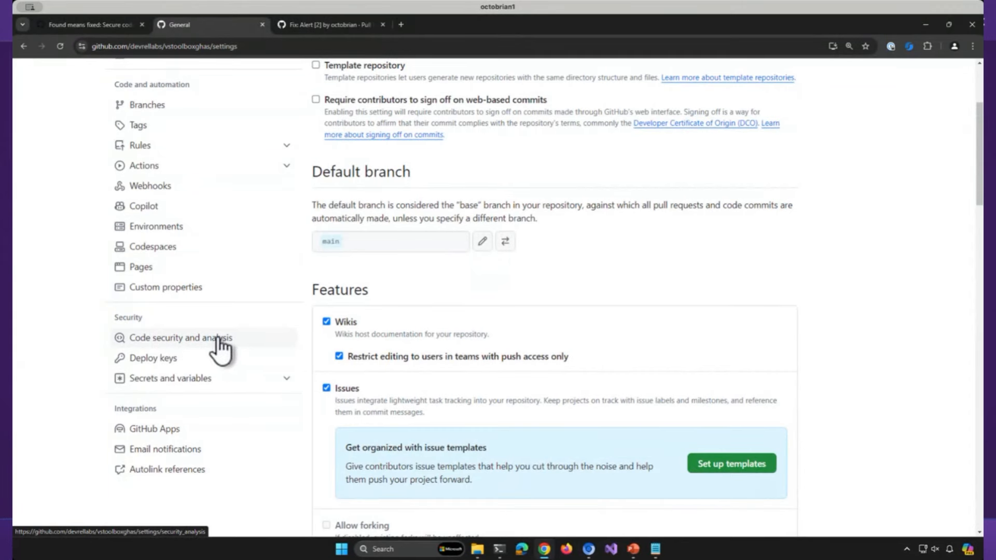
mouse_move(251, 350)
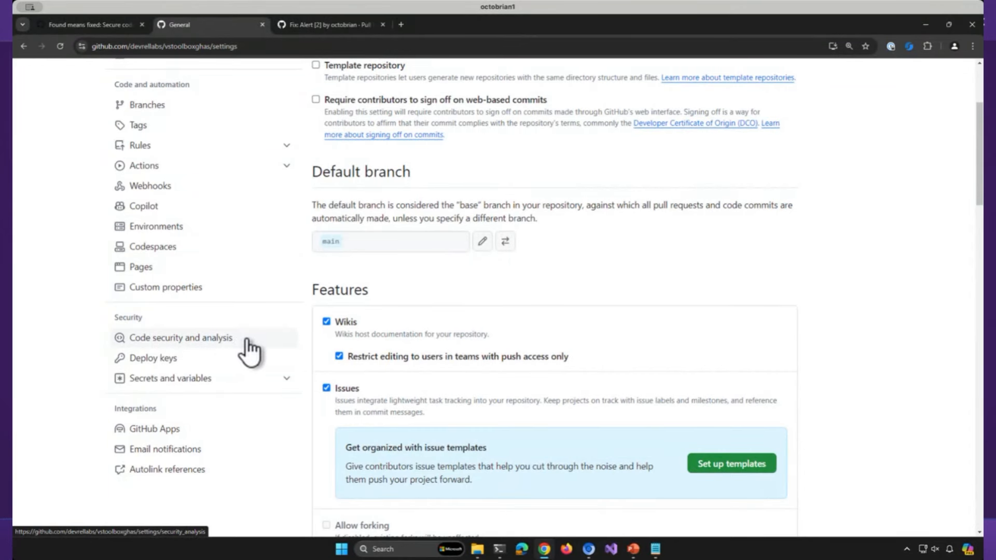
mouse_move(863, 309)
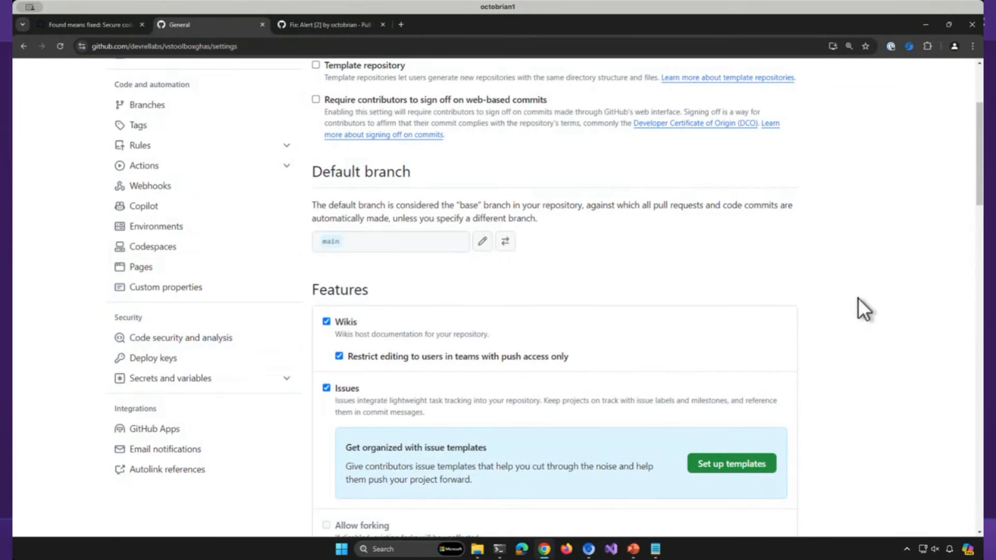